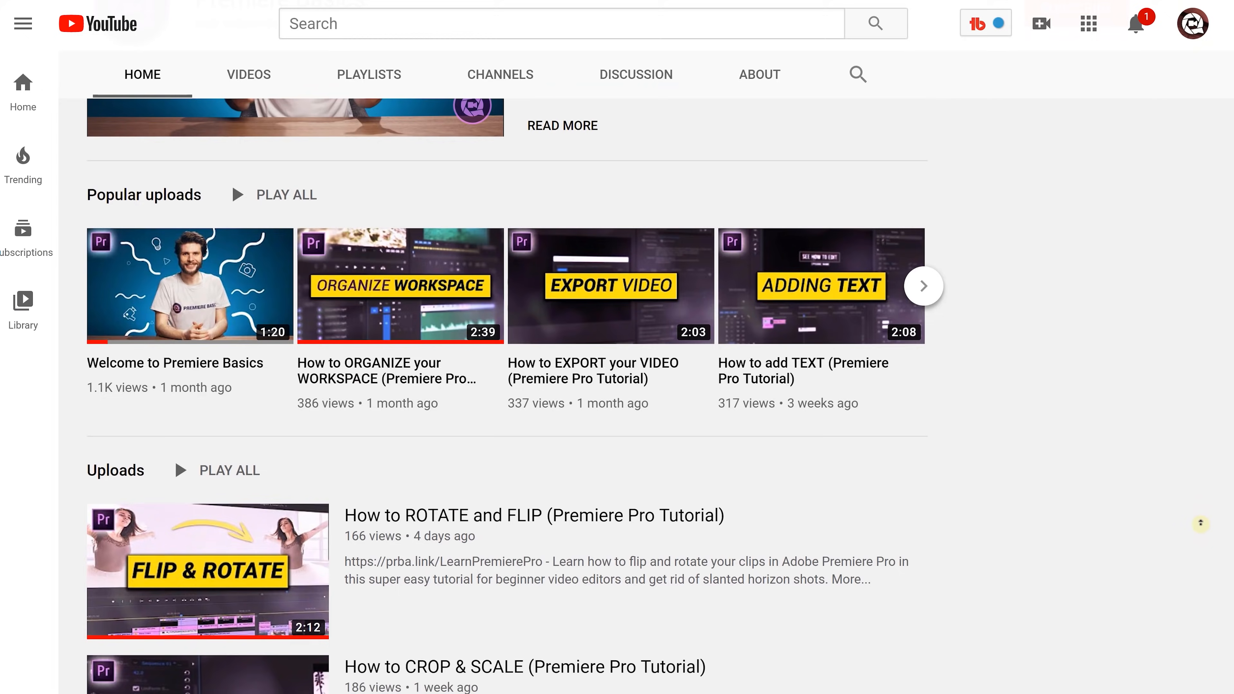
# - Subscribe to the Premiere Basics channel from the top of its page
pyautogui.scroll(3)
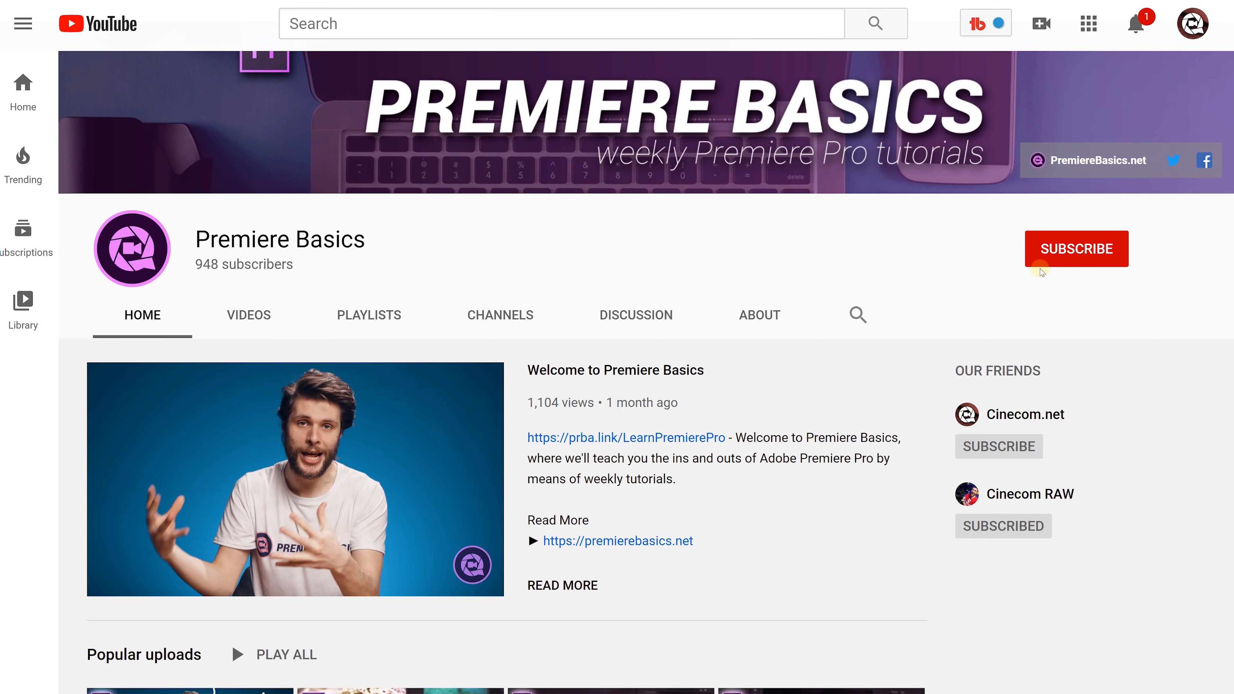
pyautogui.click(1075, 248)
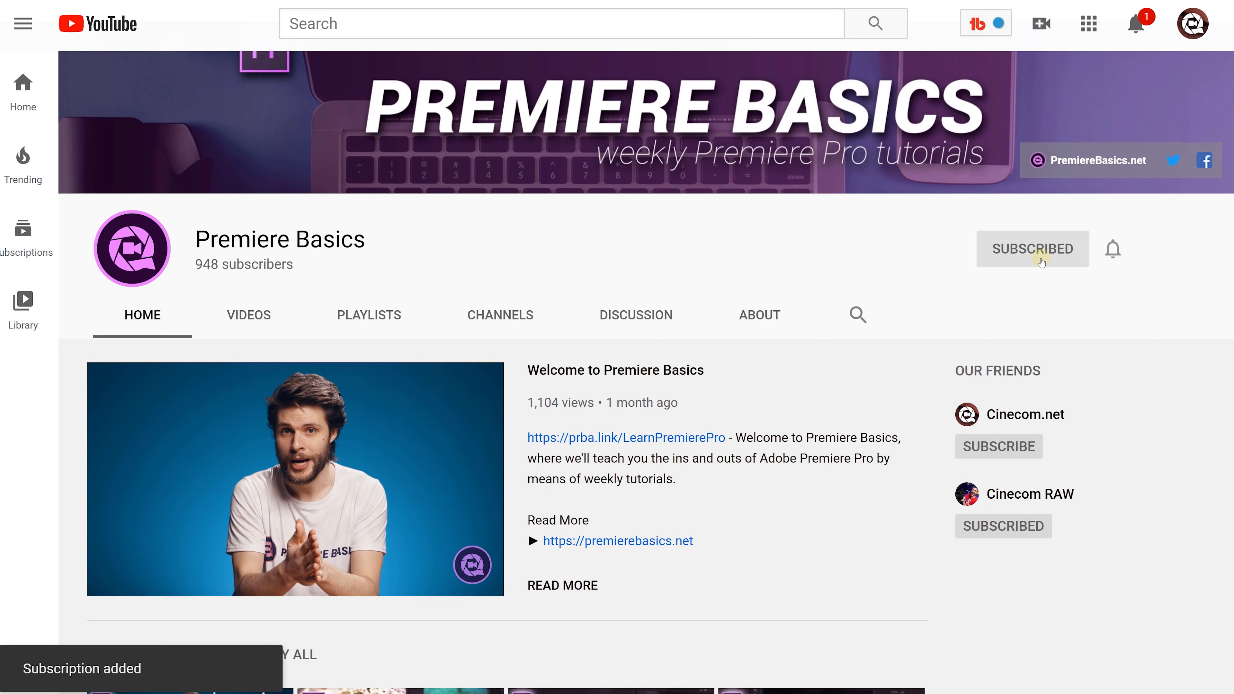
pyautogui.click(1112, 248)
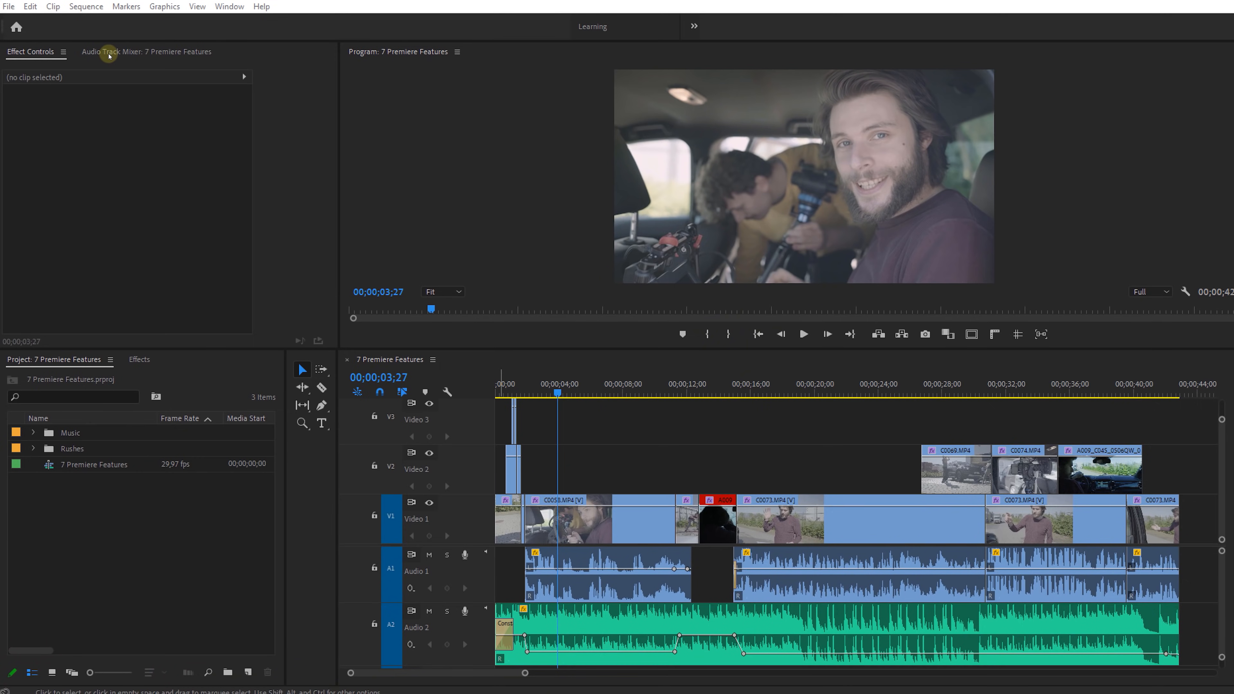
# - Add a Loudness Radar track effect to Audio 1 in the Audio Track Mixer
pyautogui.click(115, 52)
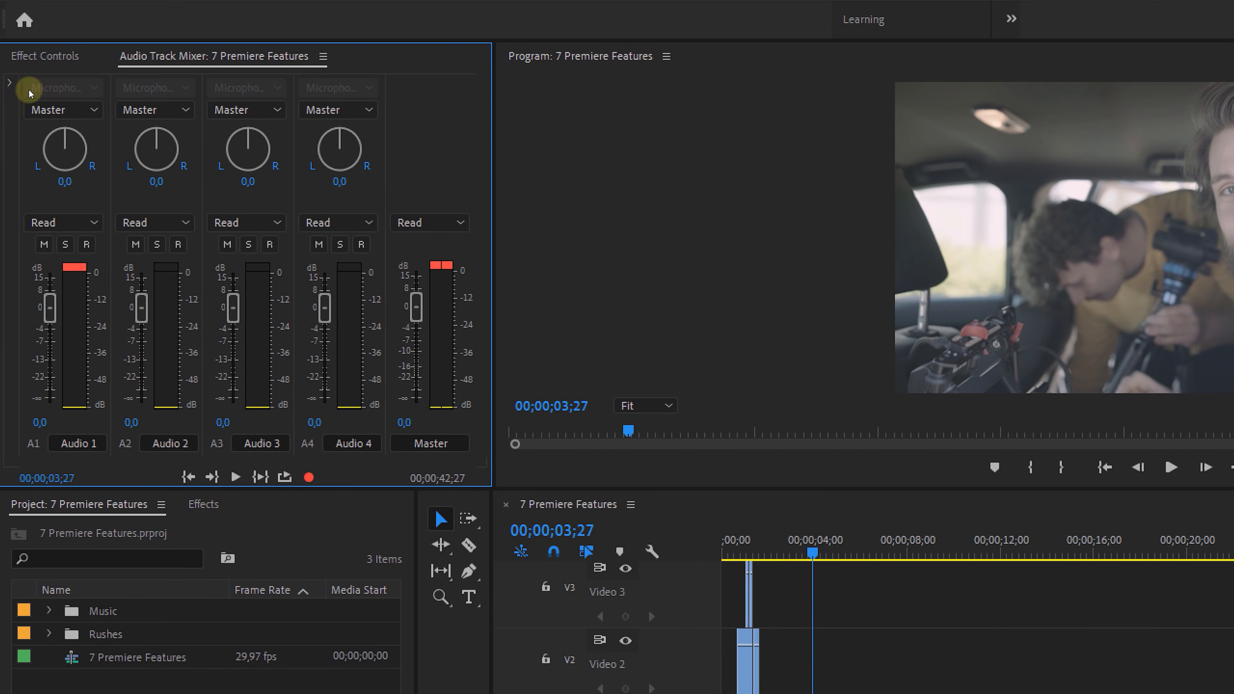
pyautogui.click(8, 82)
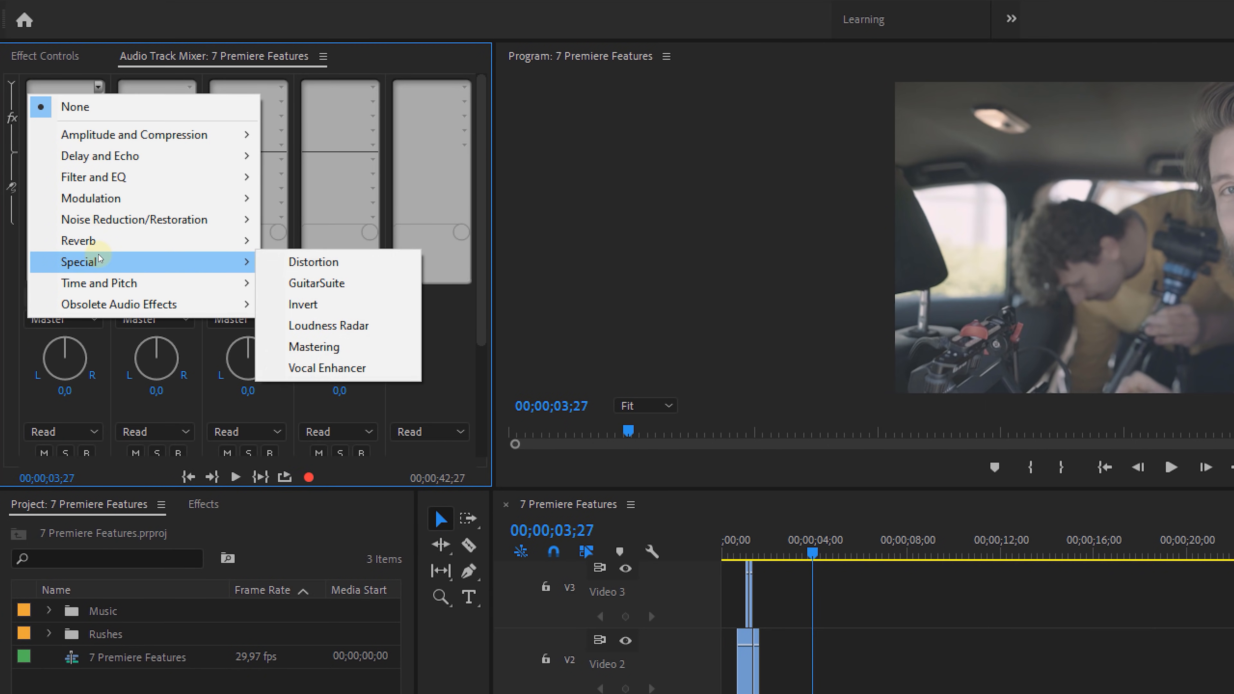
pyautogui.moveTo(330, 325)
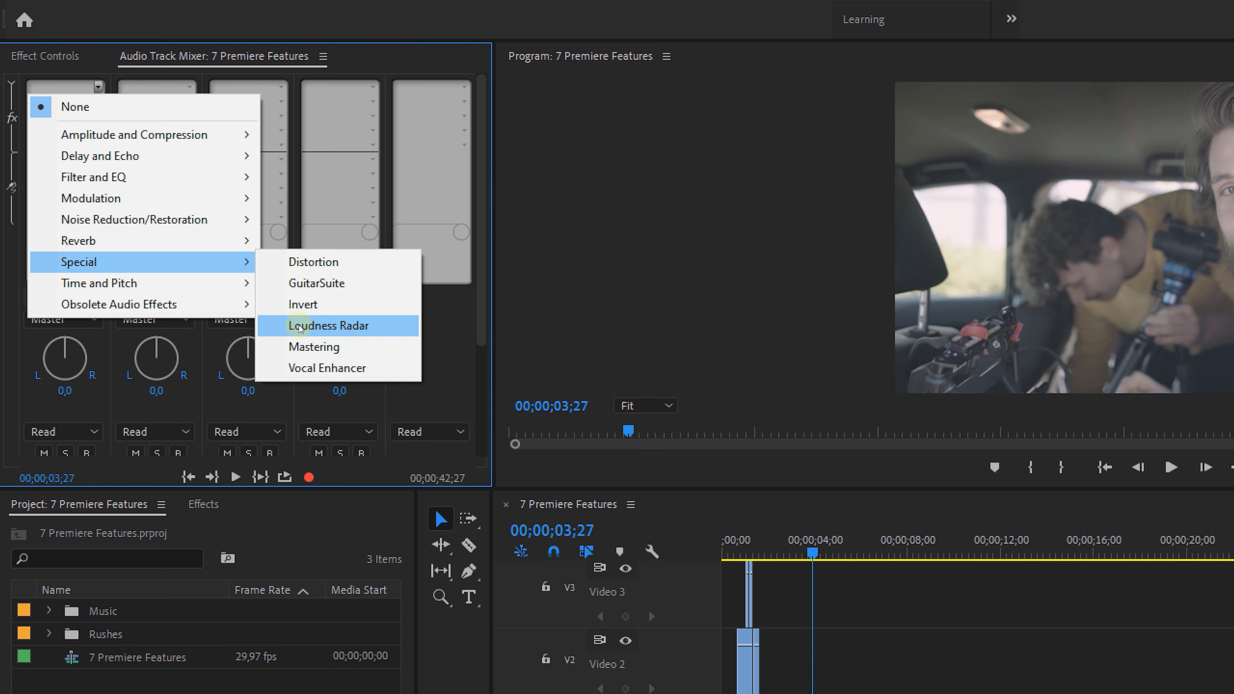
pyautogui.click(327, 325)
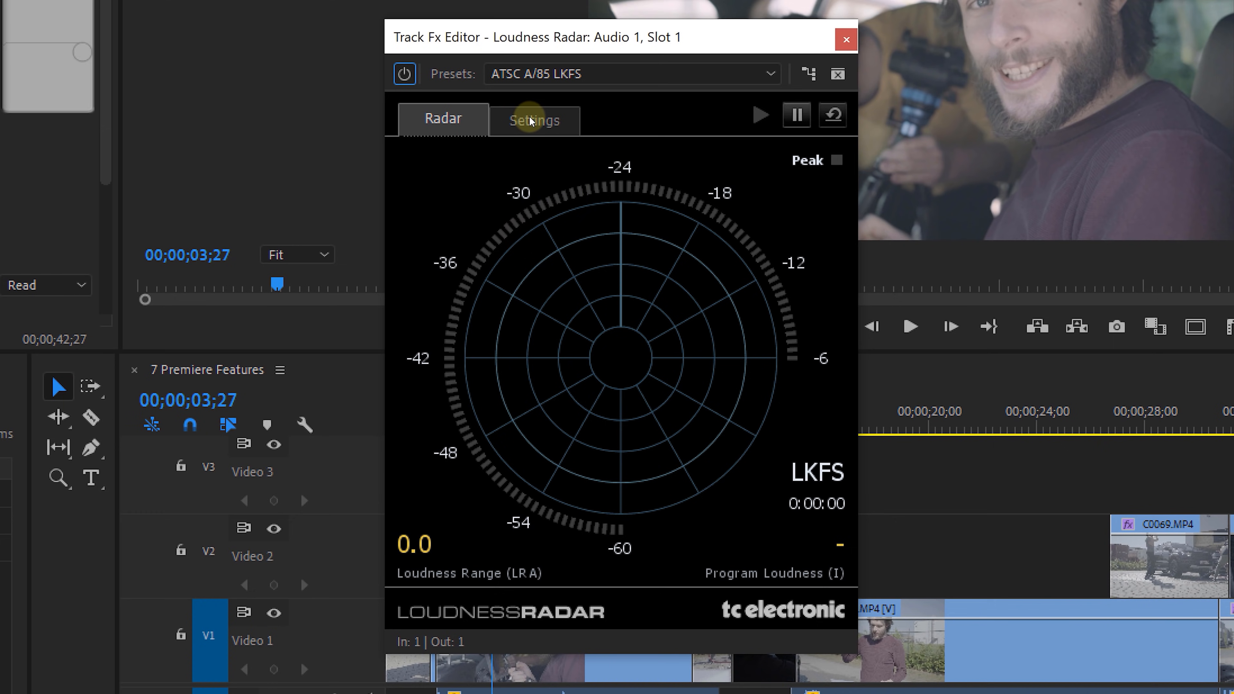
# - Set the Loudness Radar speed to 1 min and return to the radar display
pyautogui.click(532, 120)
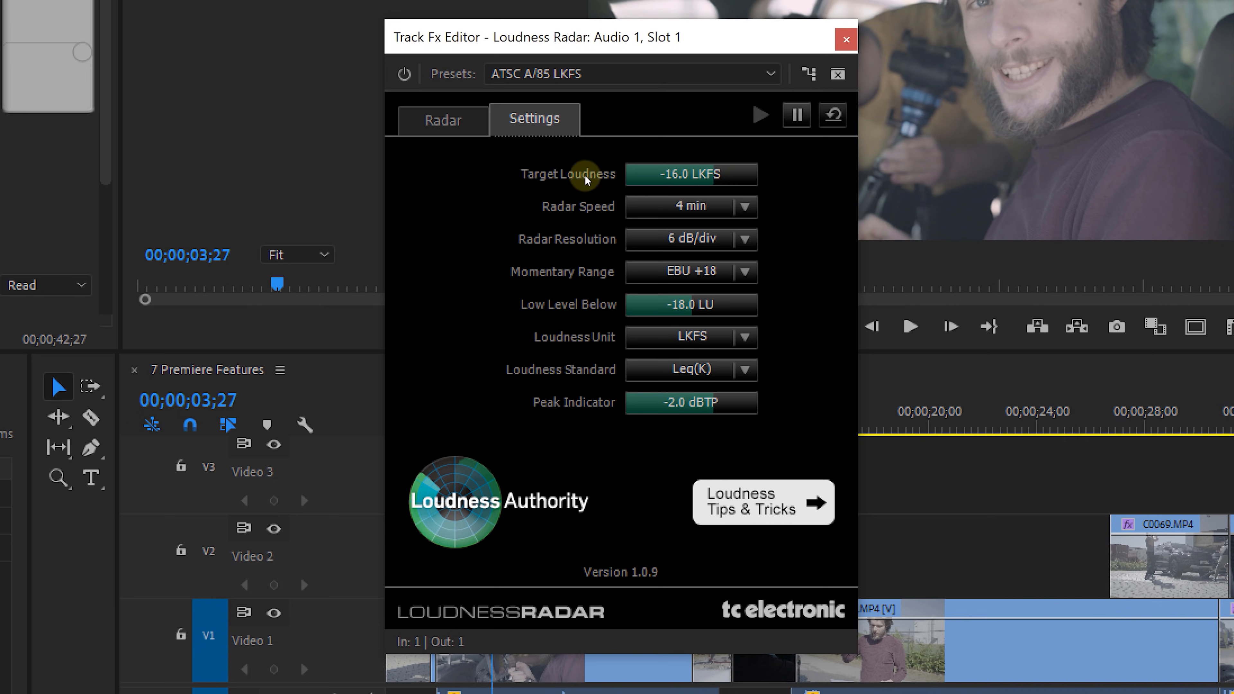
pyautogui.click(744, 207)
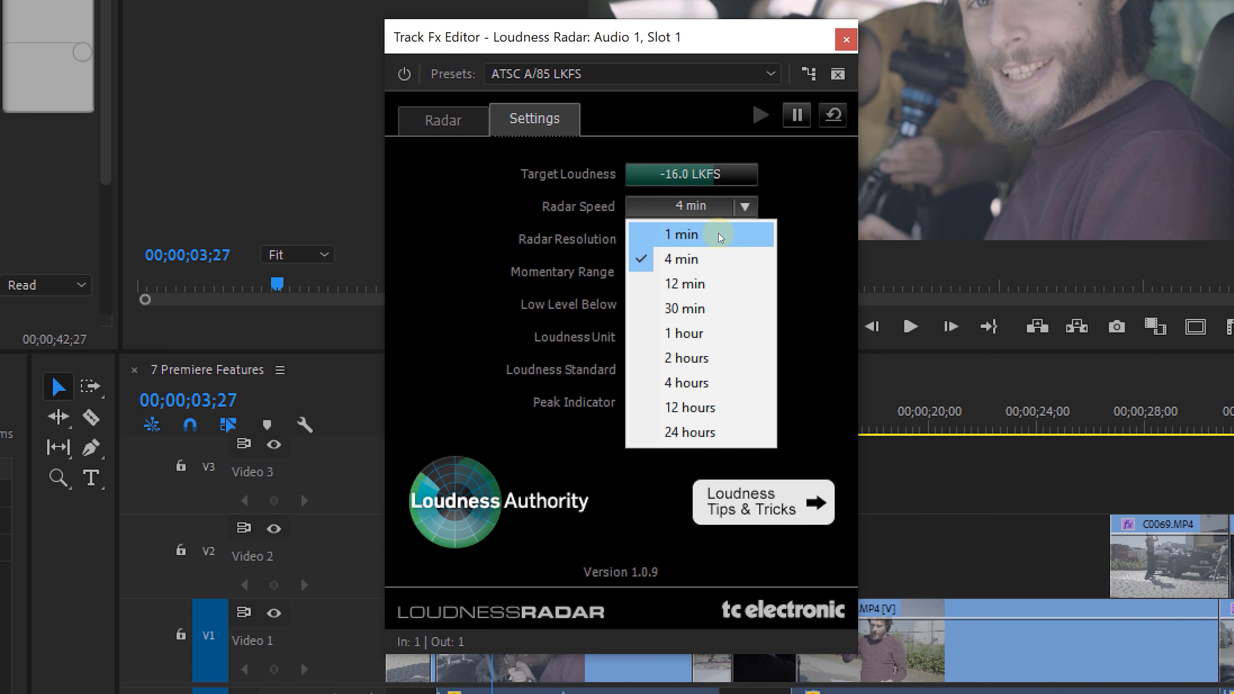
pyautogui.click(682, 234)
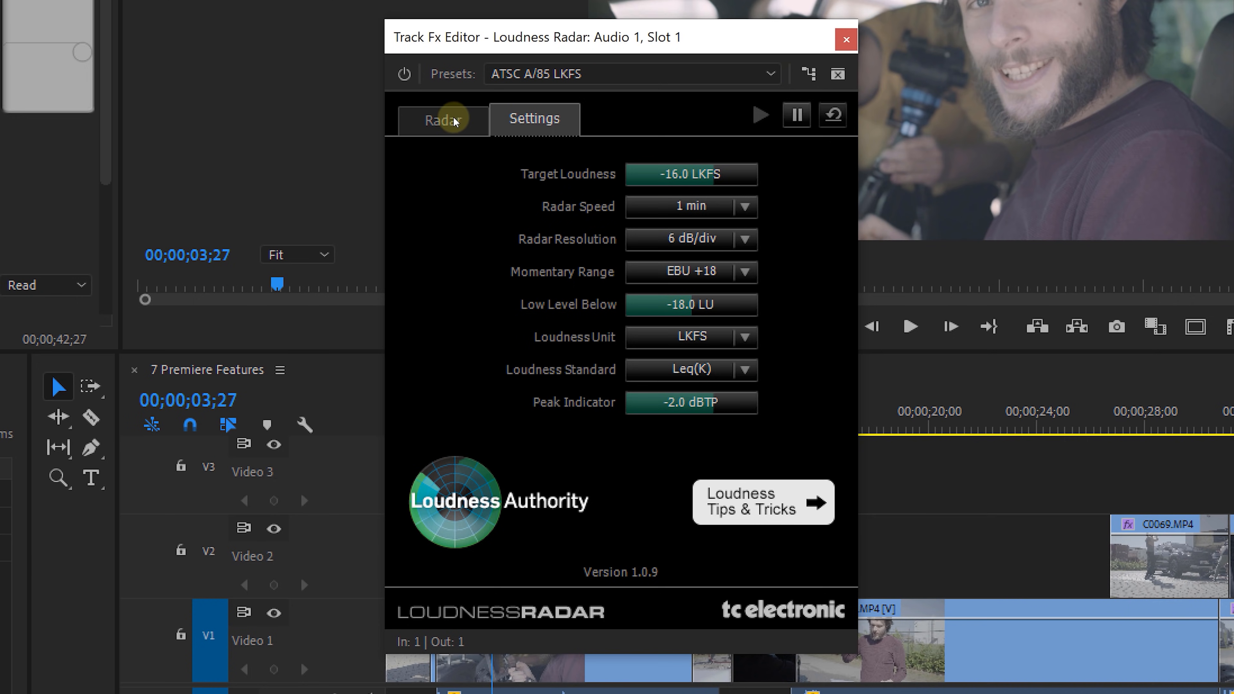
pyautogui.click(442, 119)
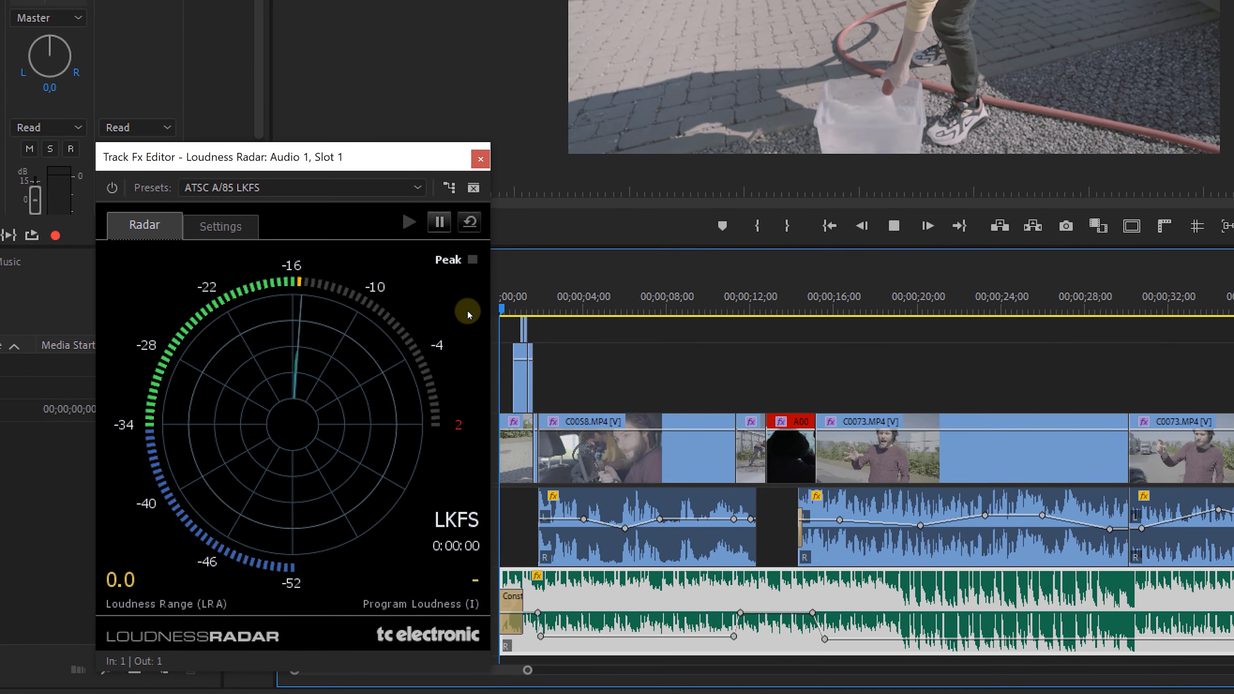
# - Play the sequence so the radar measures 12.3 LRA and -20.6 LKFS program loudness
pyautogui.click(407, 221)
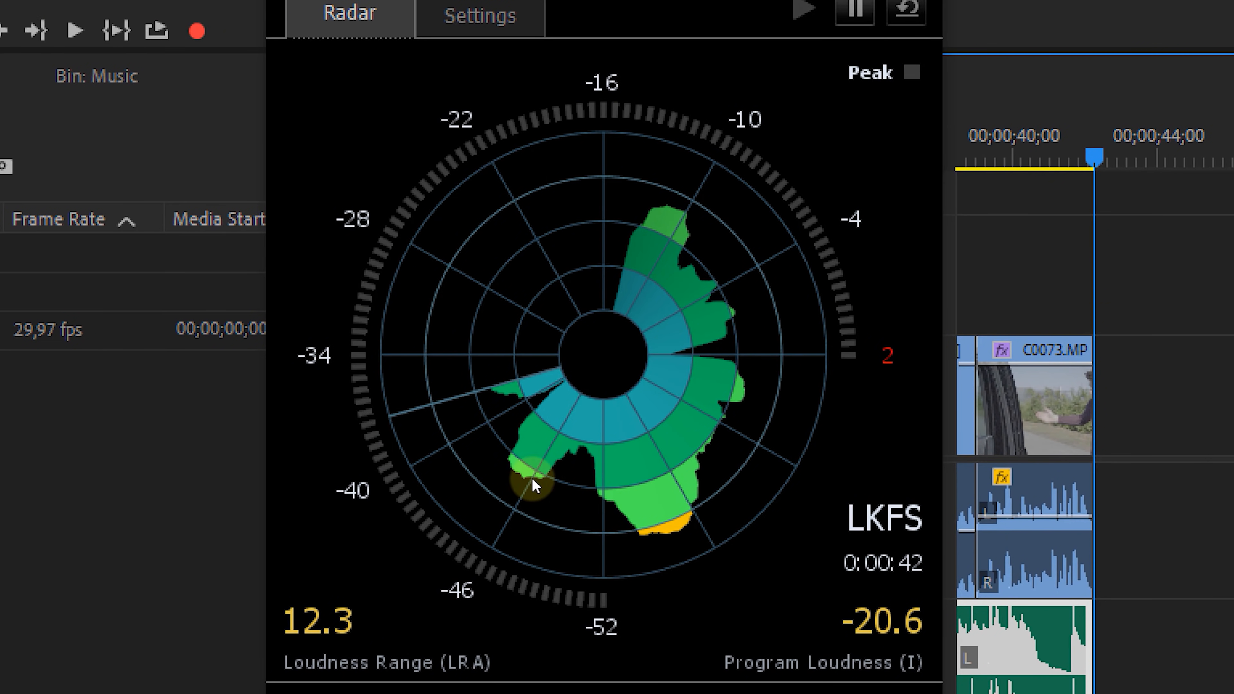
pyautogui.moveTo(561, 448)
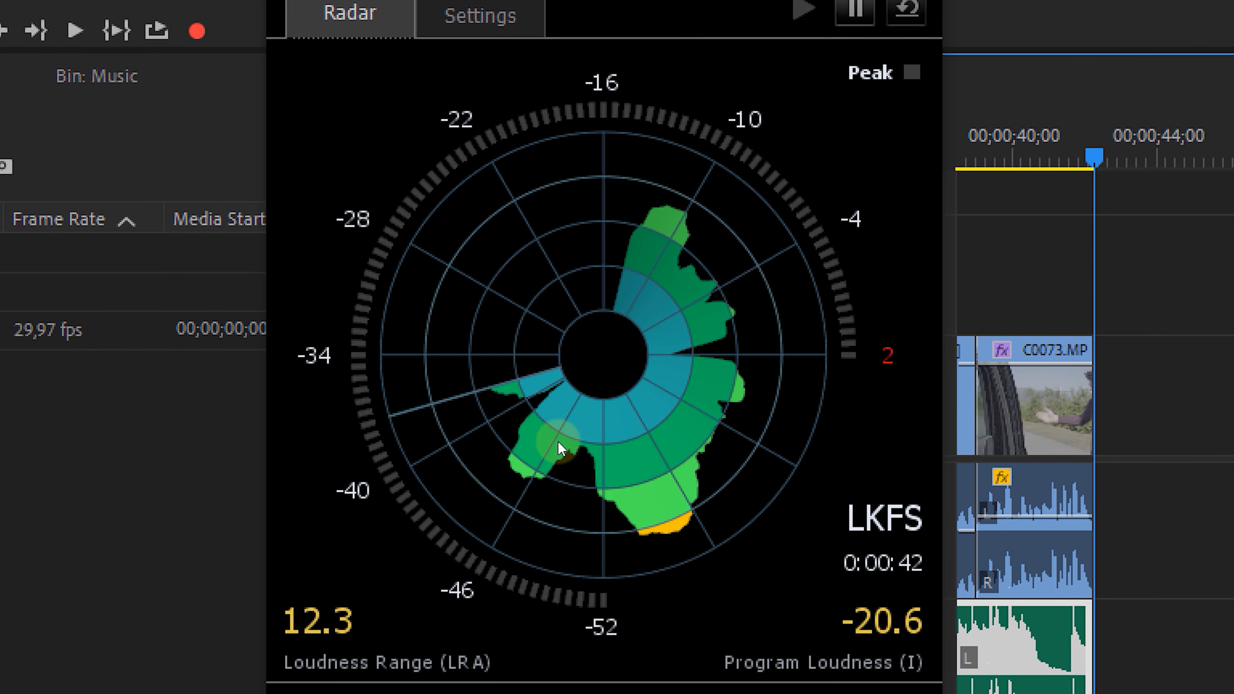
pyautogui.moveTo(761, 529)
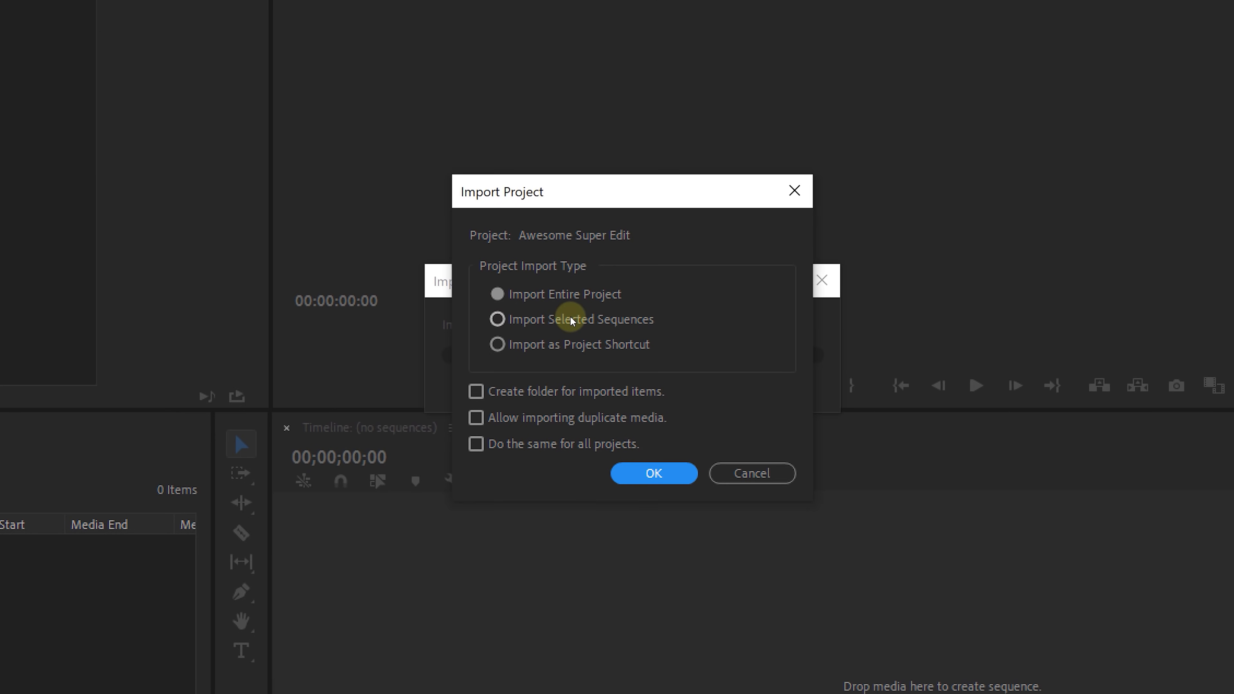
# - Import the project as a Project Shortcut and browse the 01 - Media shortcut items
pyautogui.click(497, 344)
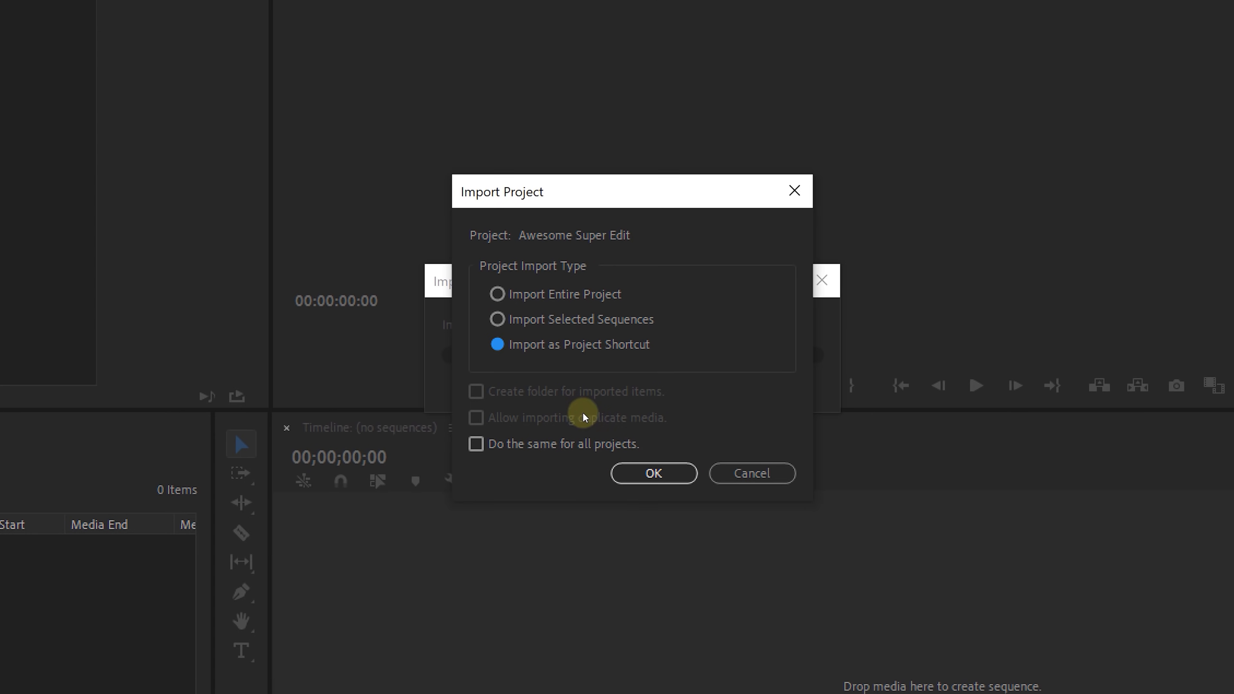
pyautogui.click(652, 473)
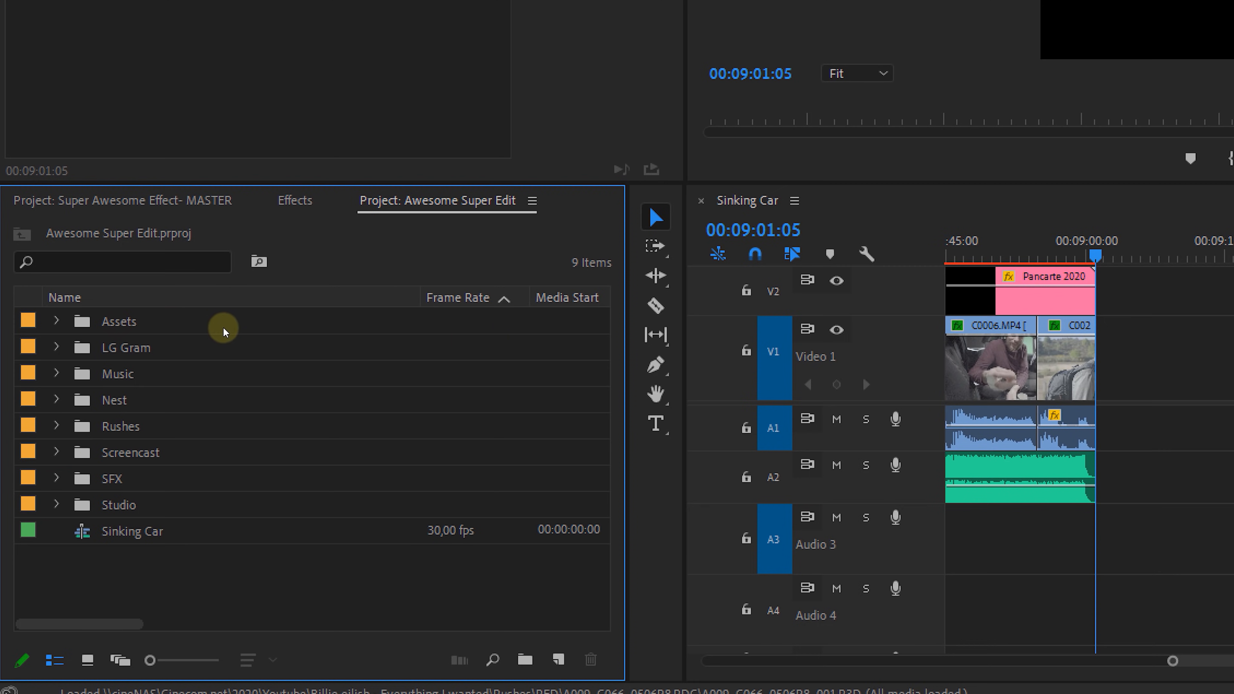
pyautogui.click(122, 200)
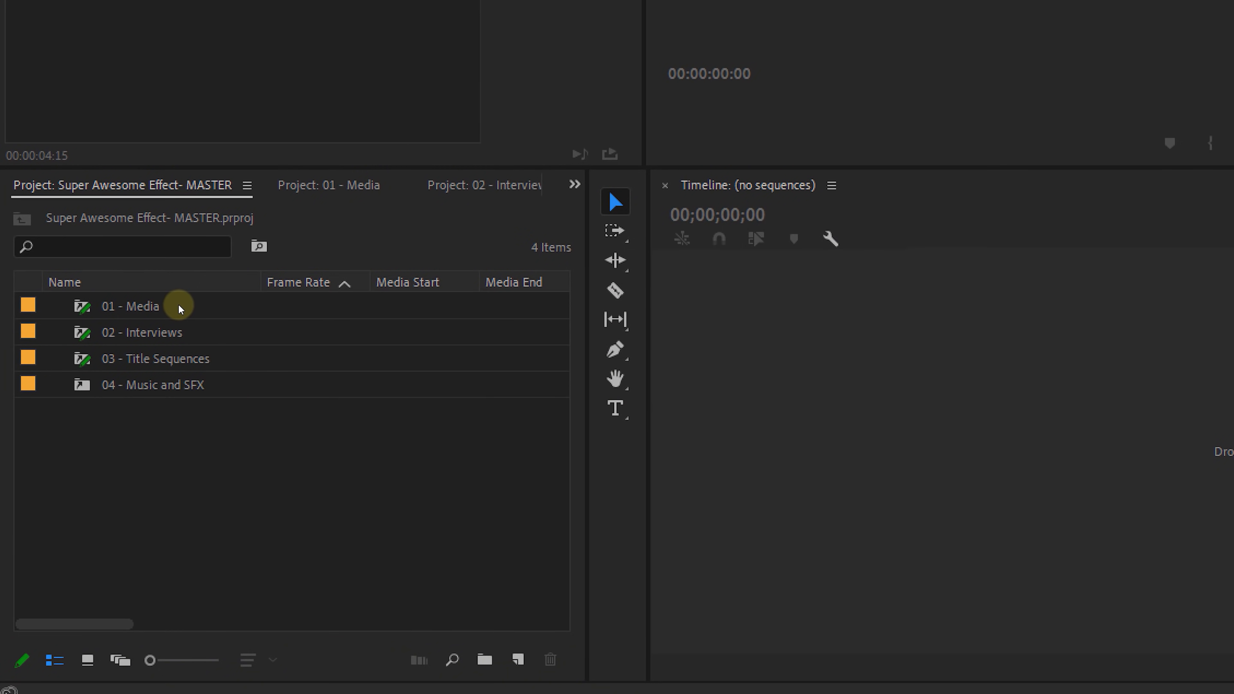
pyautogui.click(129, 305)
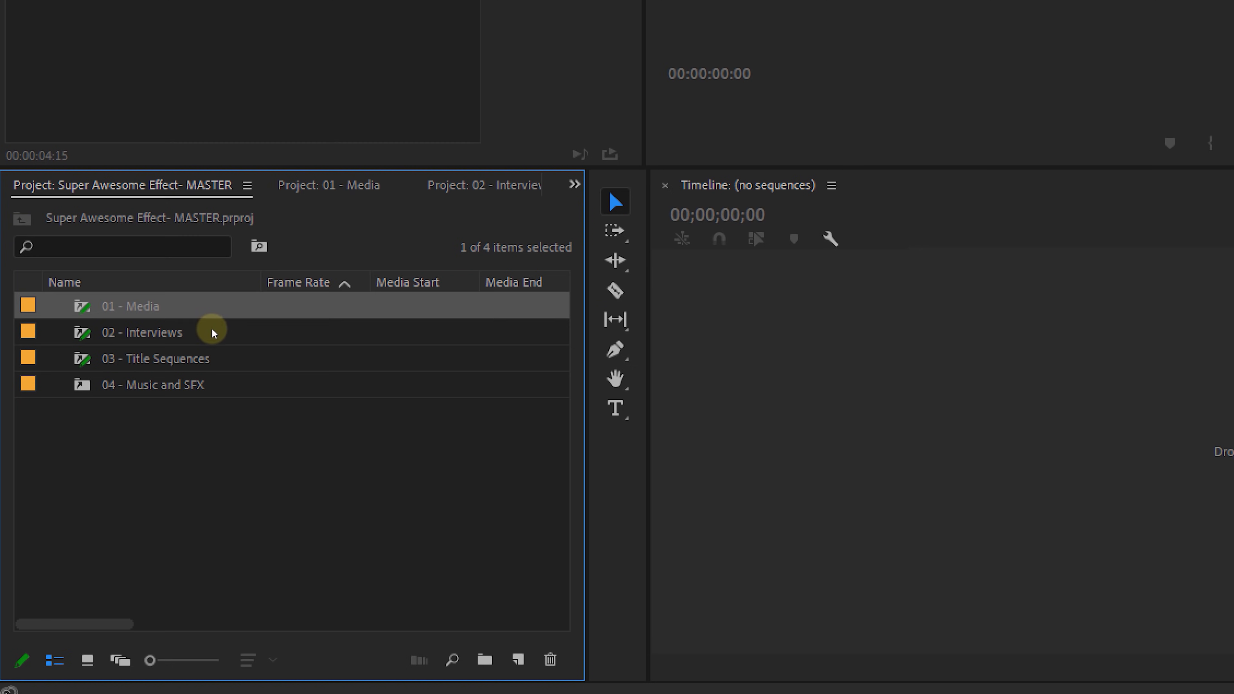
pyautogui.click(155, 358)
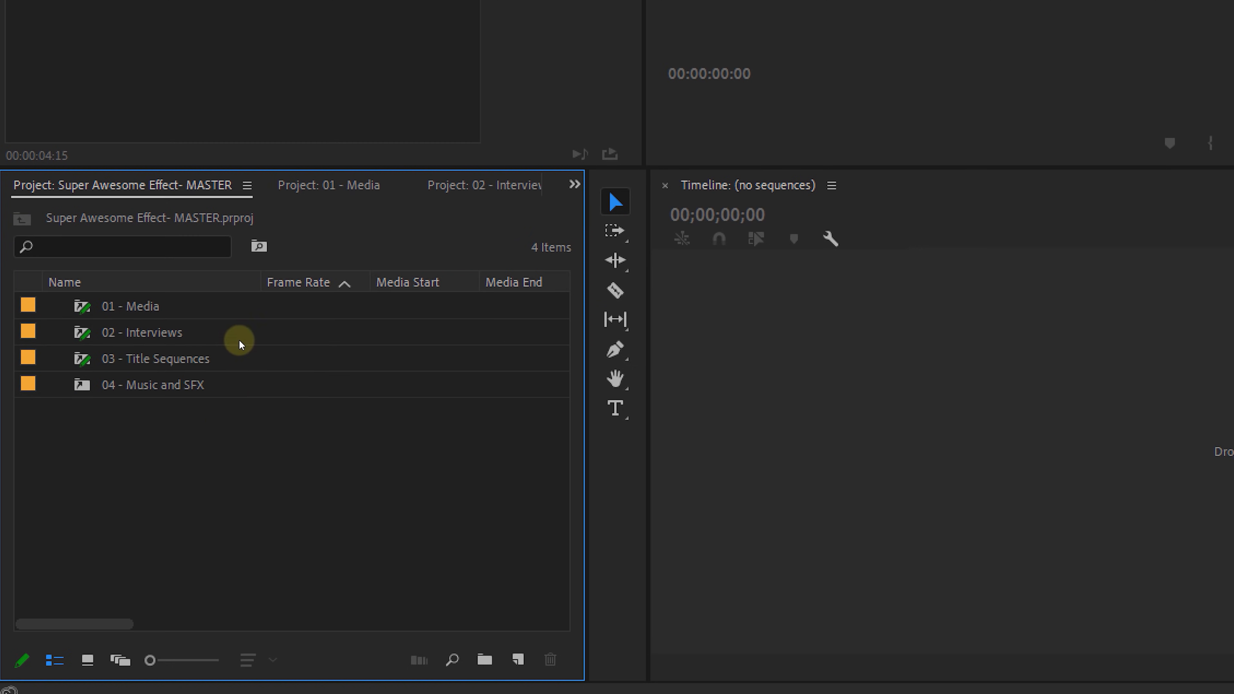
pyautogui.moveTo(216, 405)
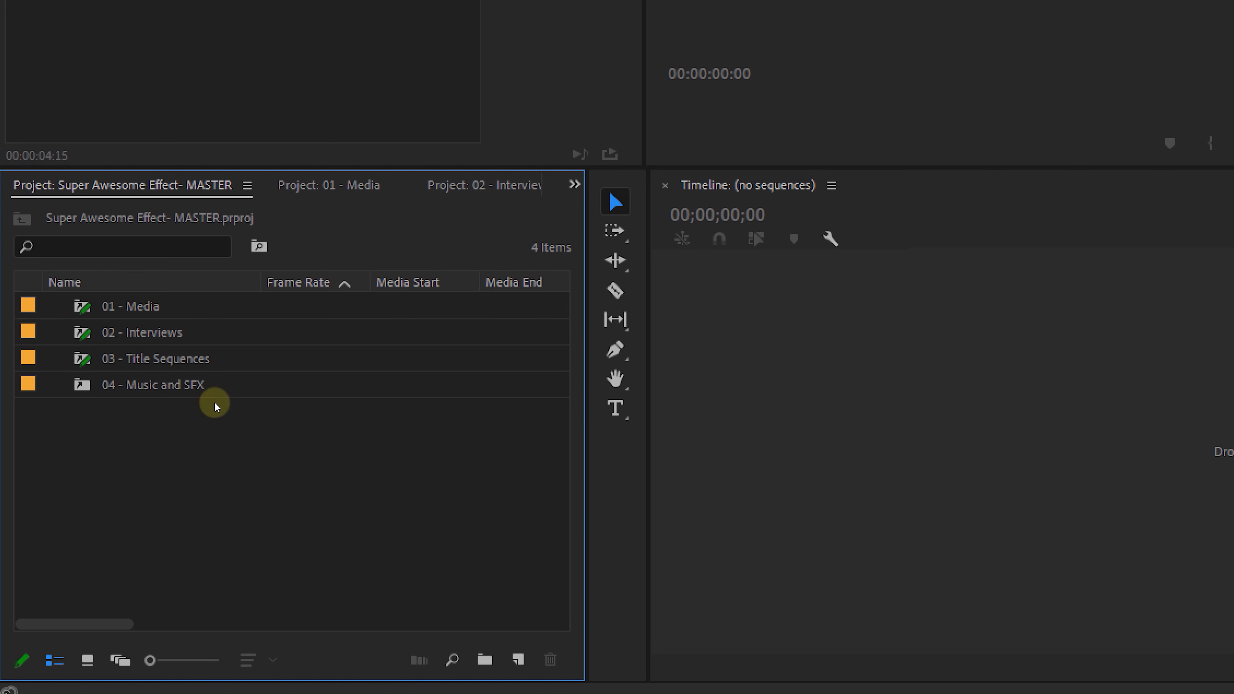
pyautogui.moveTo(176, 423)
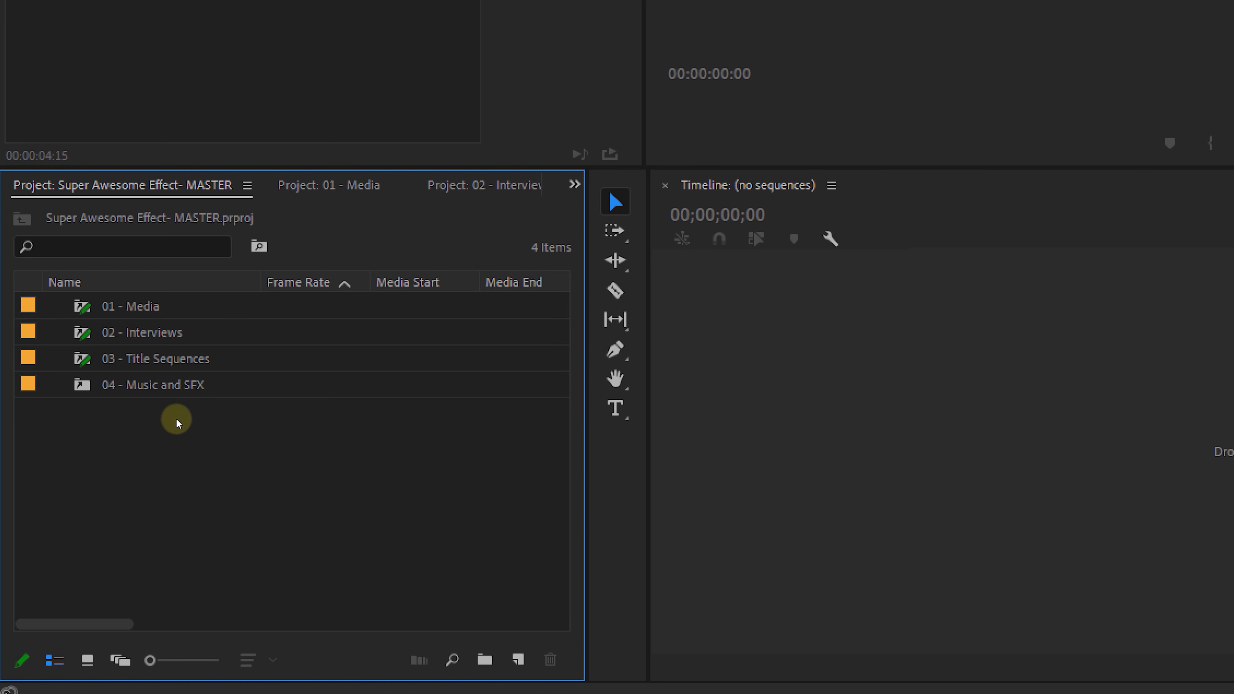
pyautogui.moveTo(203, 416)
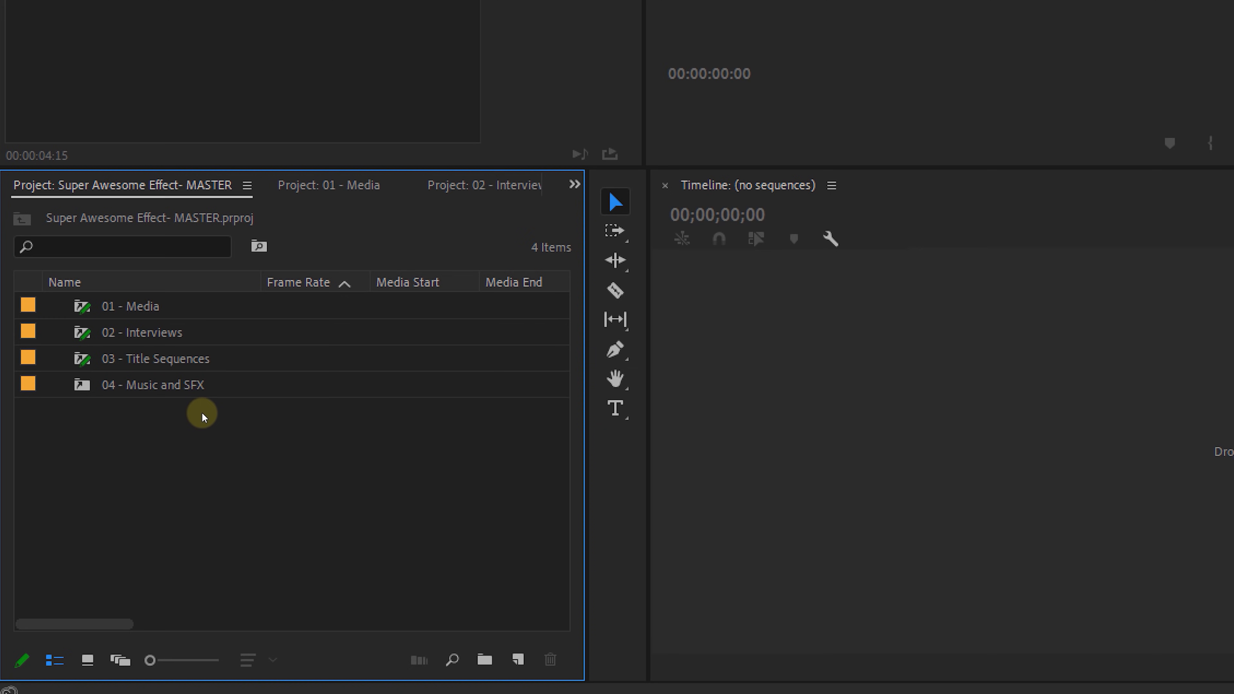
# - Switch to the empty Production project
pyautogui.click(328, 185)
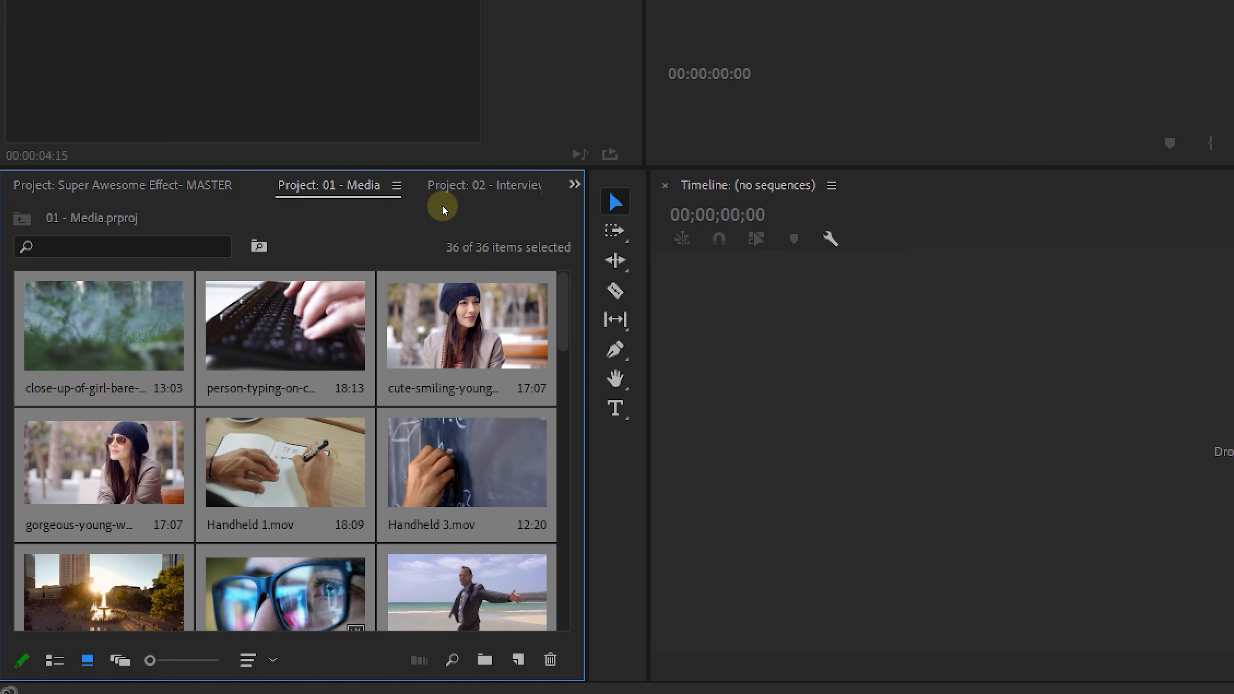
pyautogui.click(401, 185)
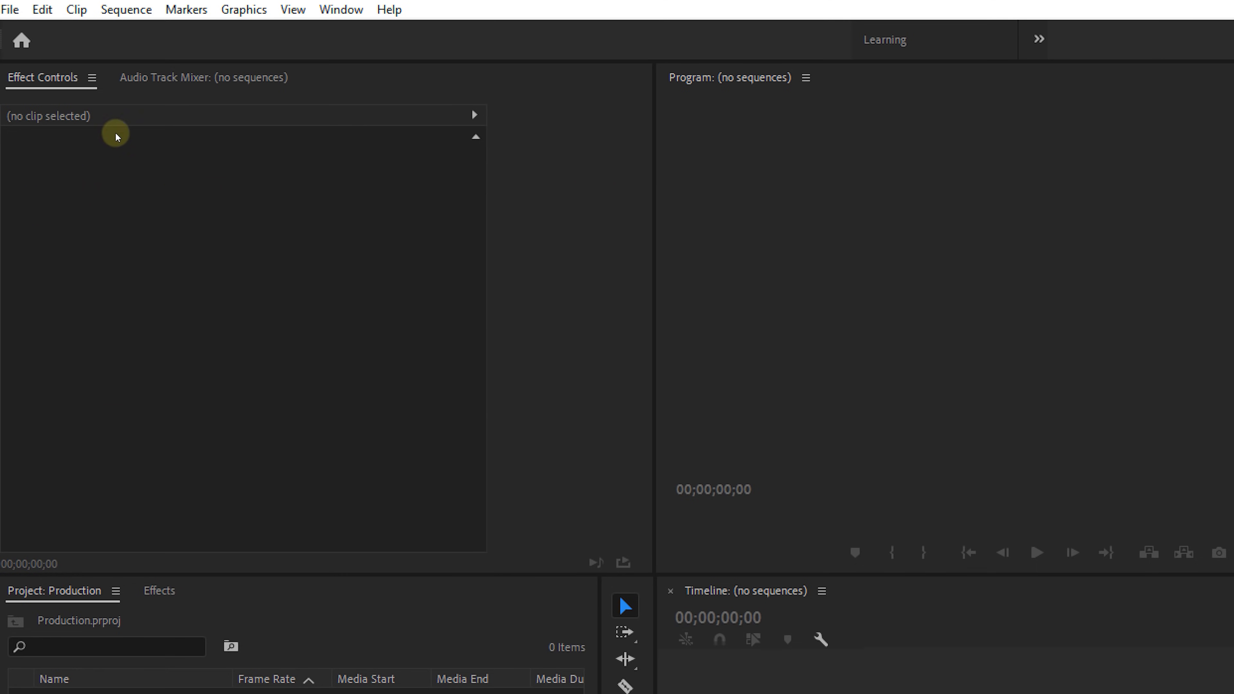
# - Create a new production named 'This is a new production'
pyautogui.click(10, 9)
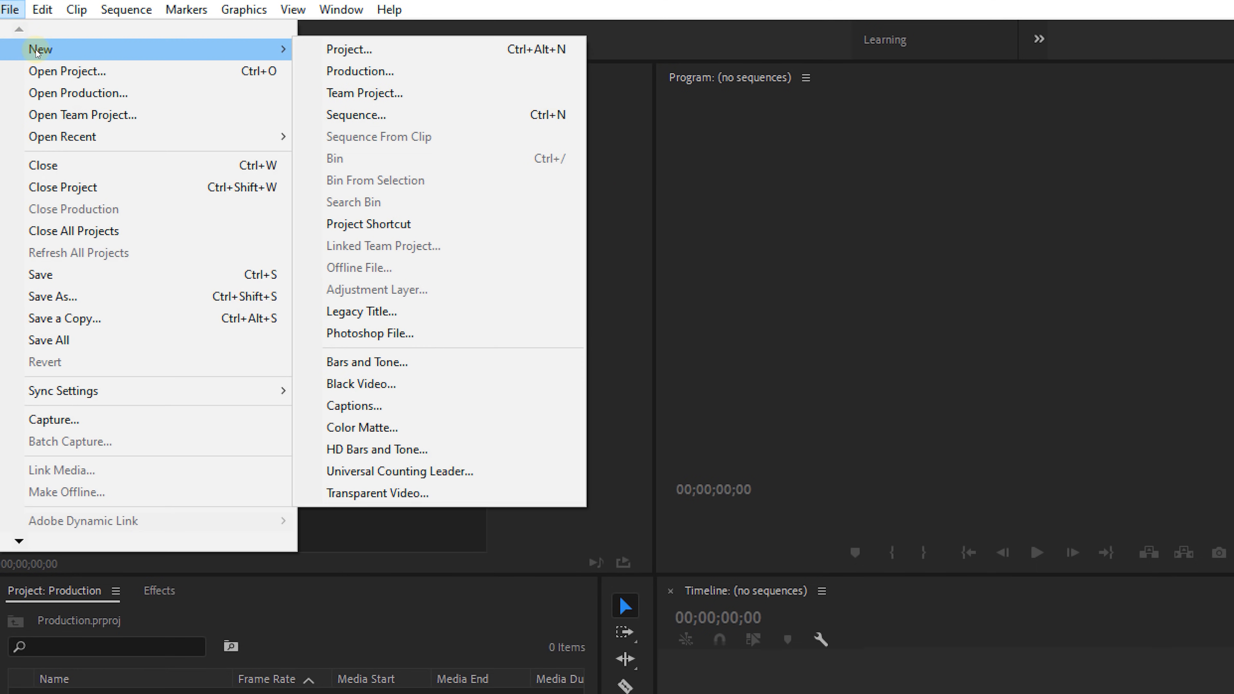
pyautogui.click(360, 71)
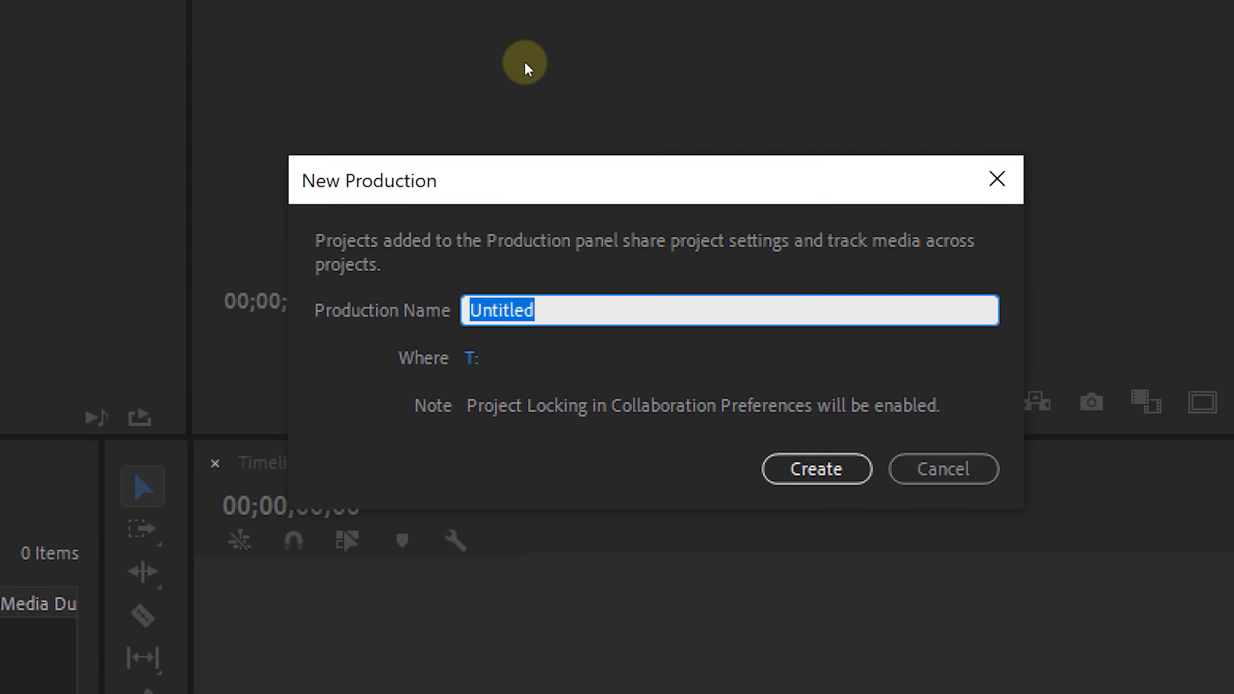
pyautogui.write('This is')
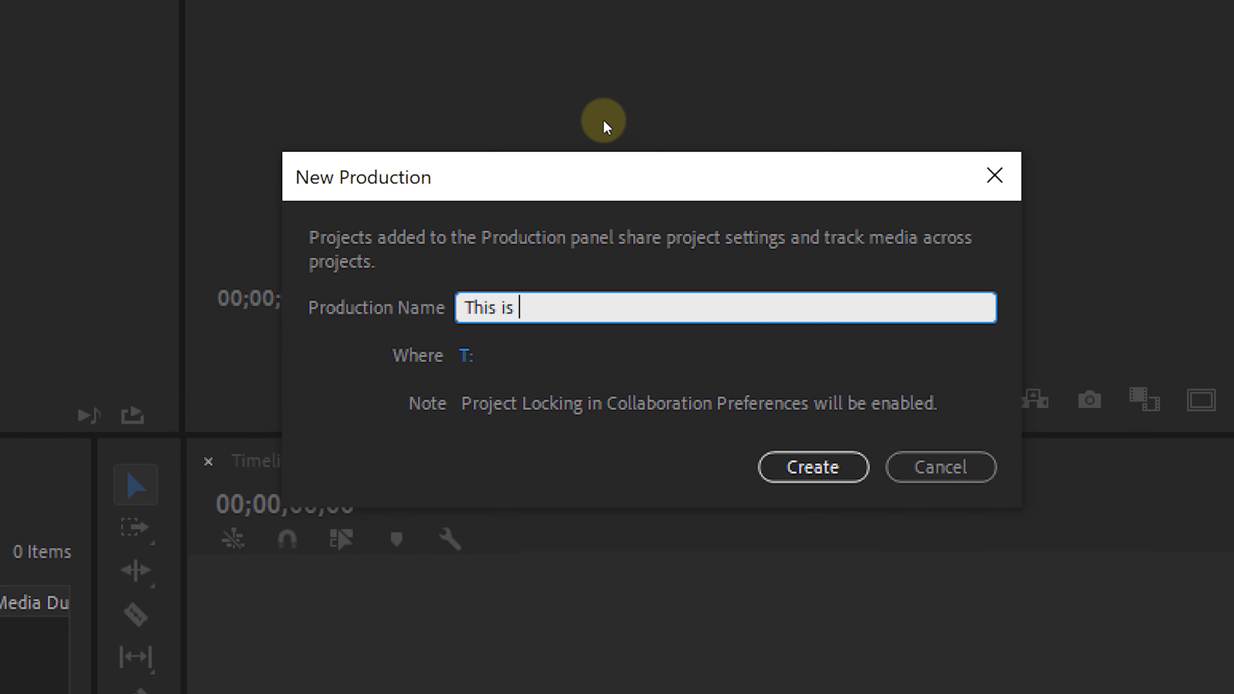
pyautogui.write('a new production')
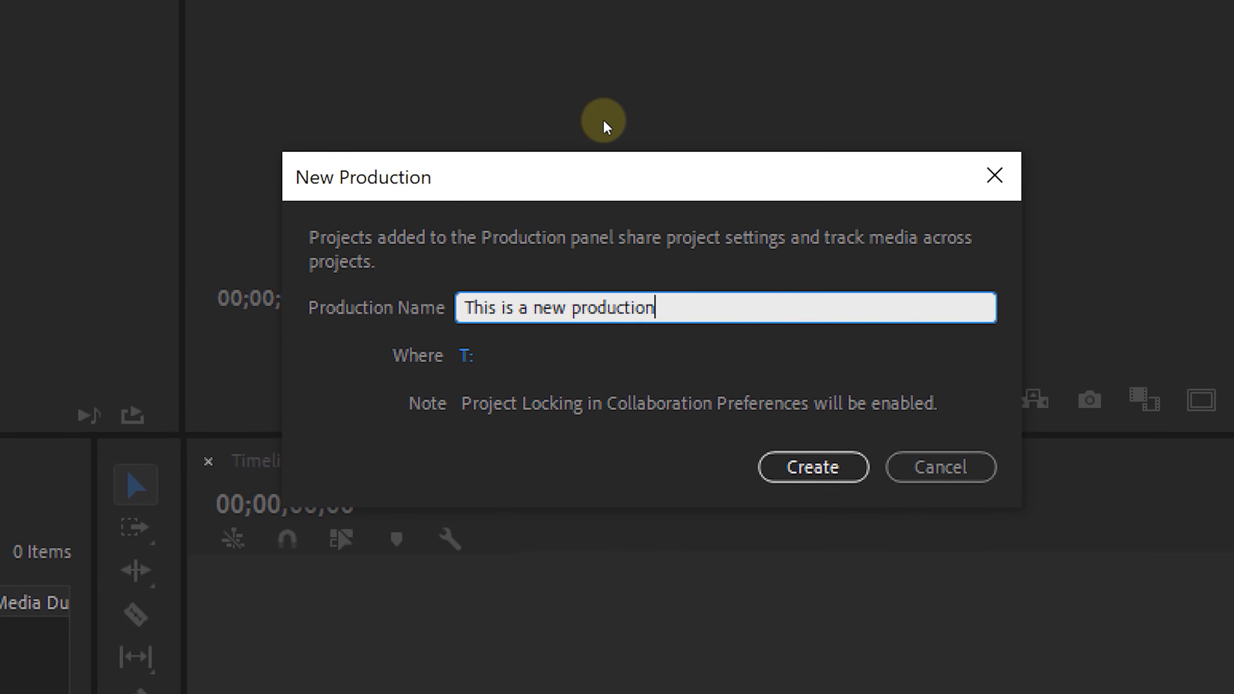
pyautogui.click(813, 467)
pyautogui.write('02 -')
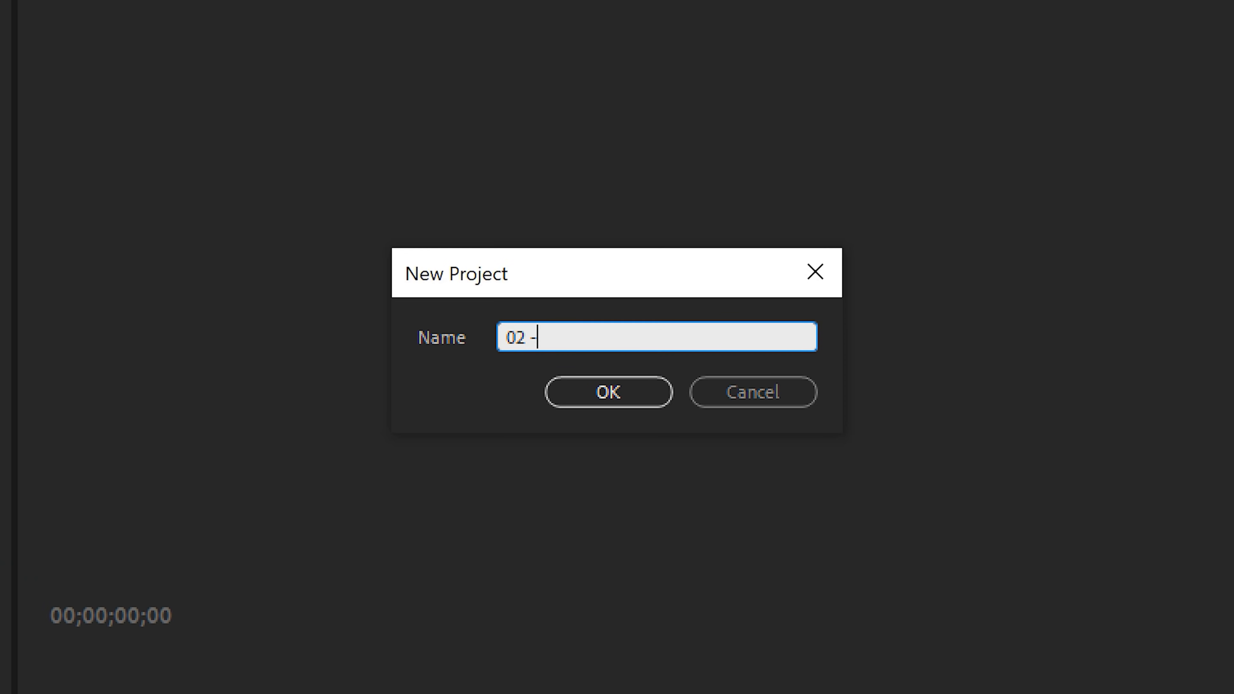
# - Add the projects 02 - Interviews and 03 - Title Sequences to the production
pyautogui.write('Interviews')
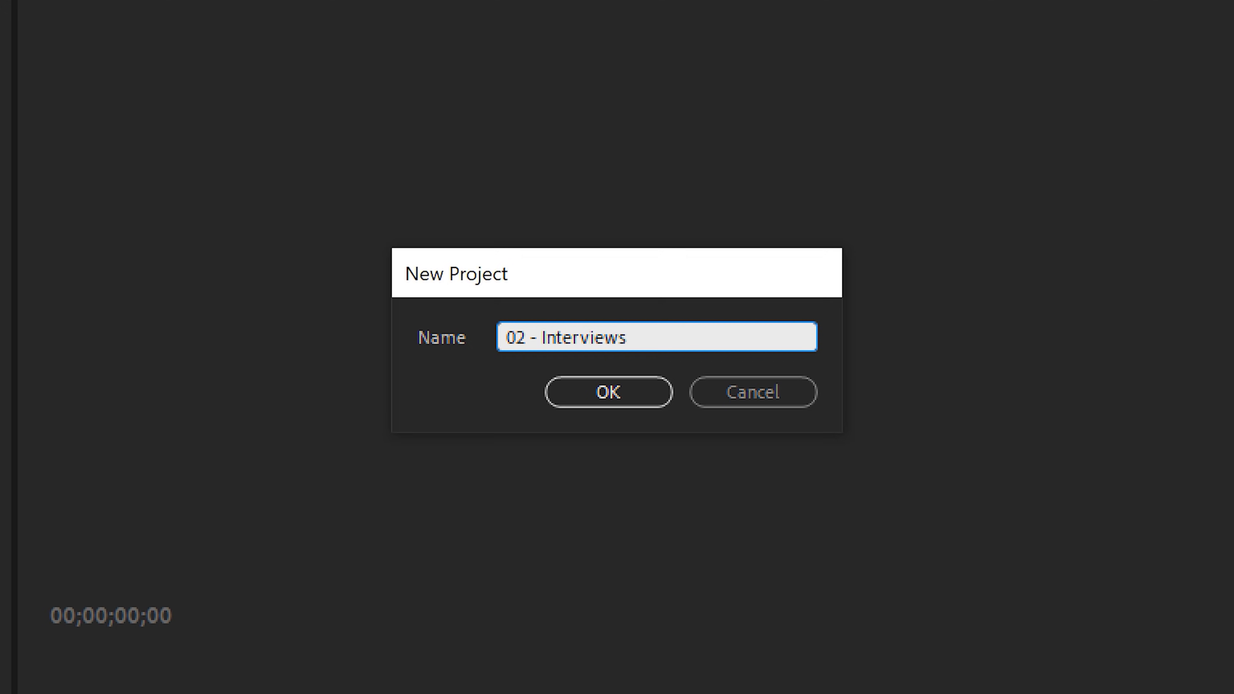
pyautogui.click(607, 391)
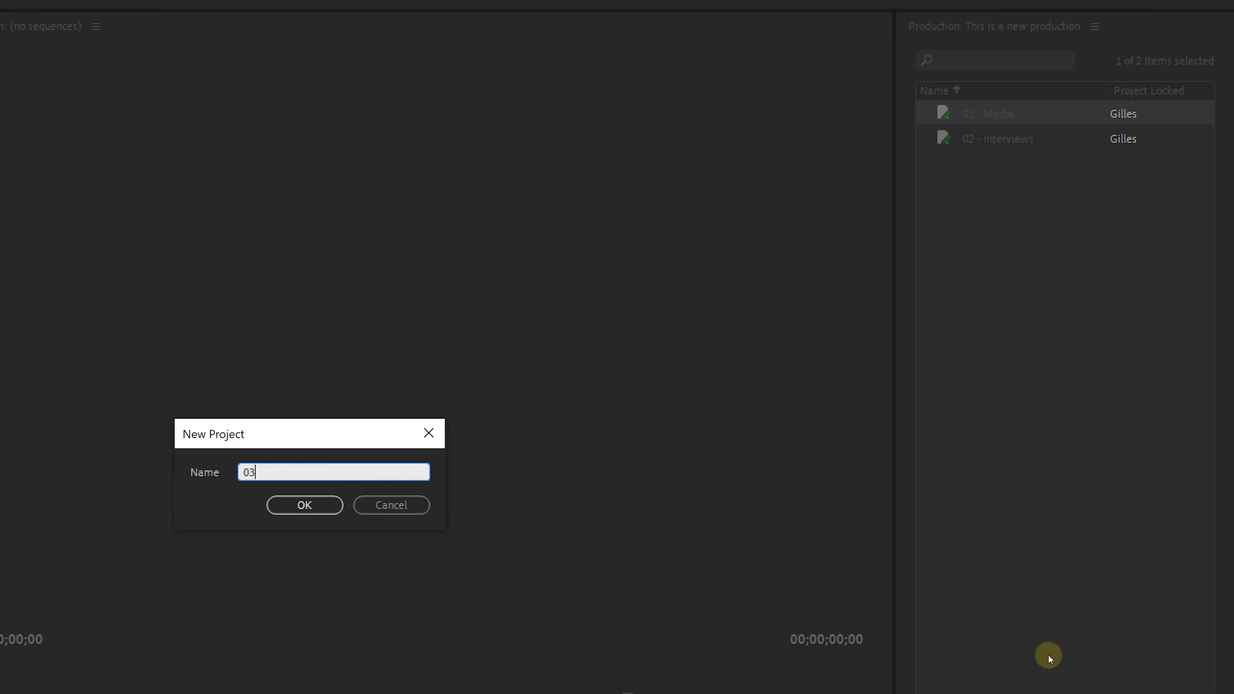
pyautogui.write('- Title Se')
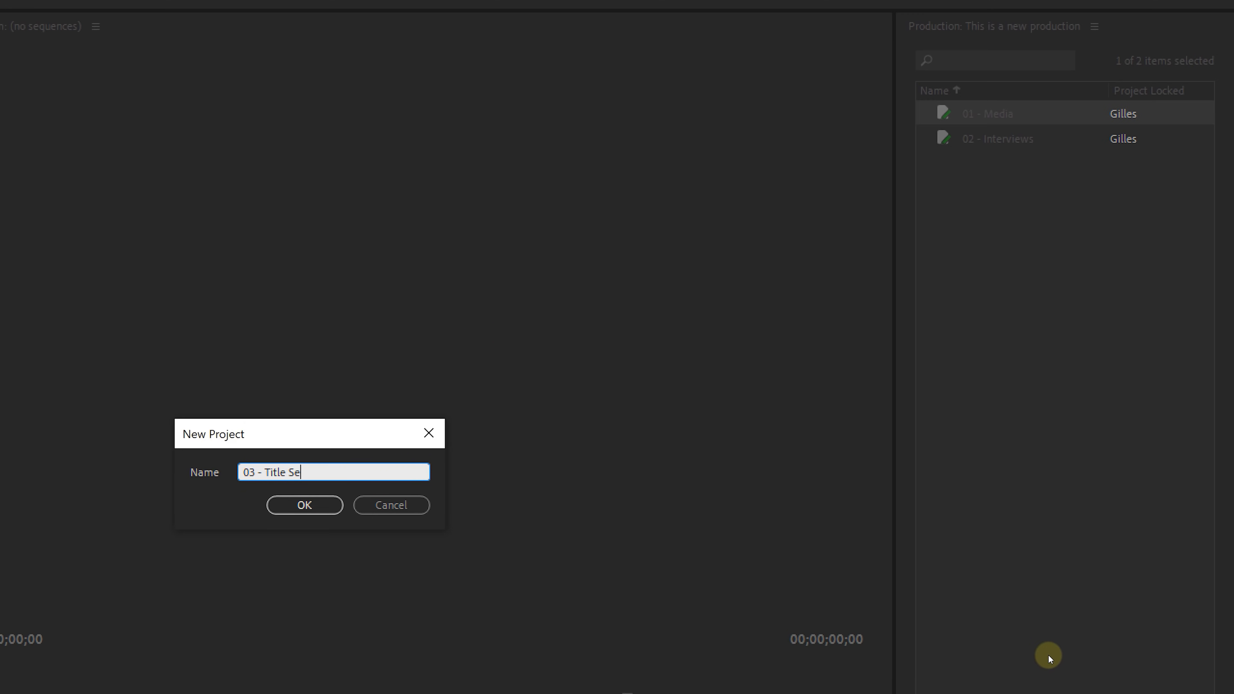
pyautogui.click(303, 504)
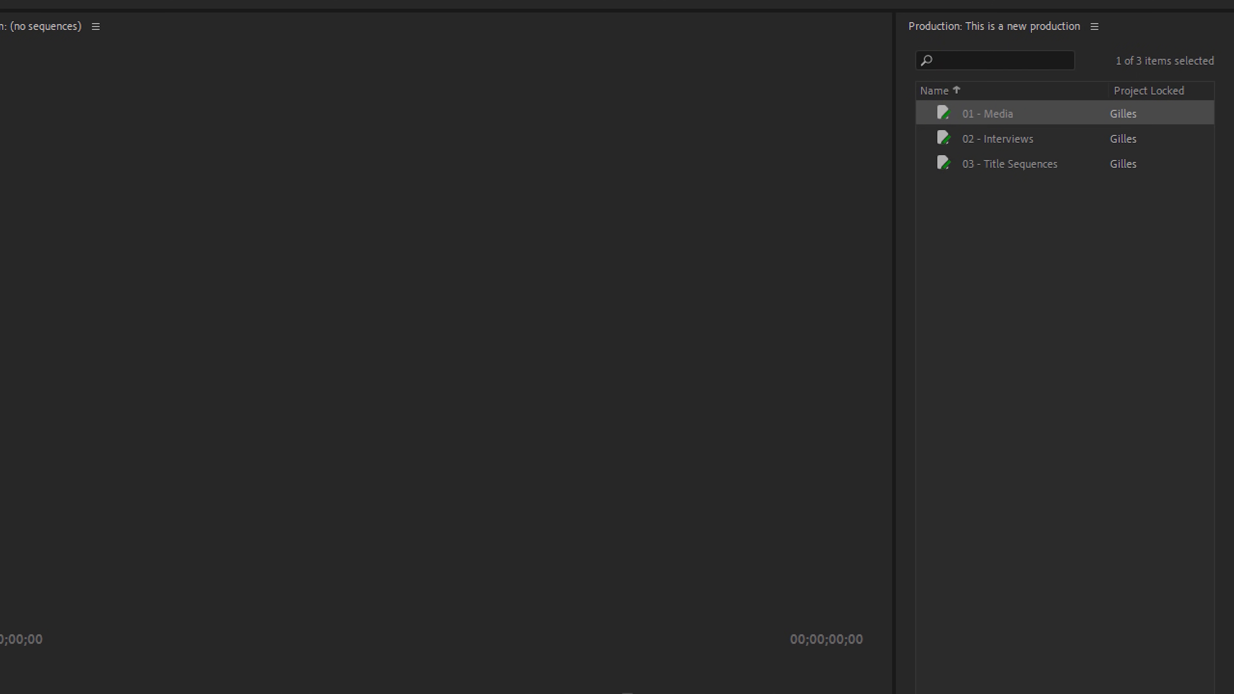
pyautogui.click(37, 8)
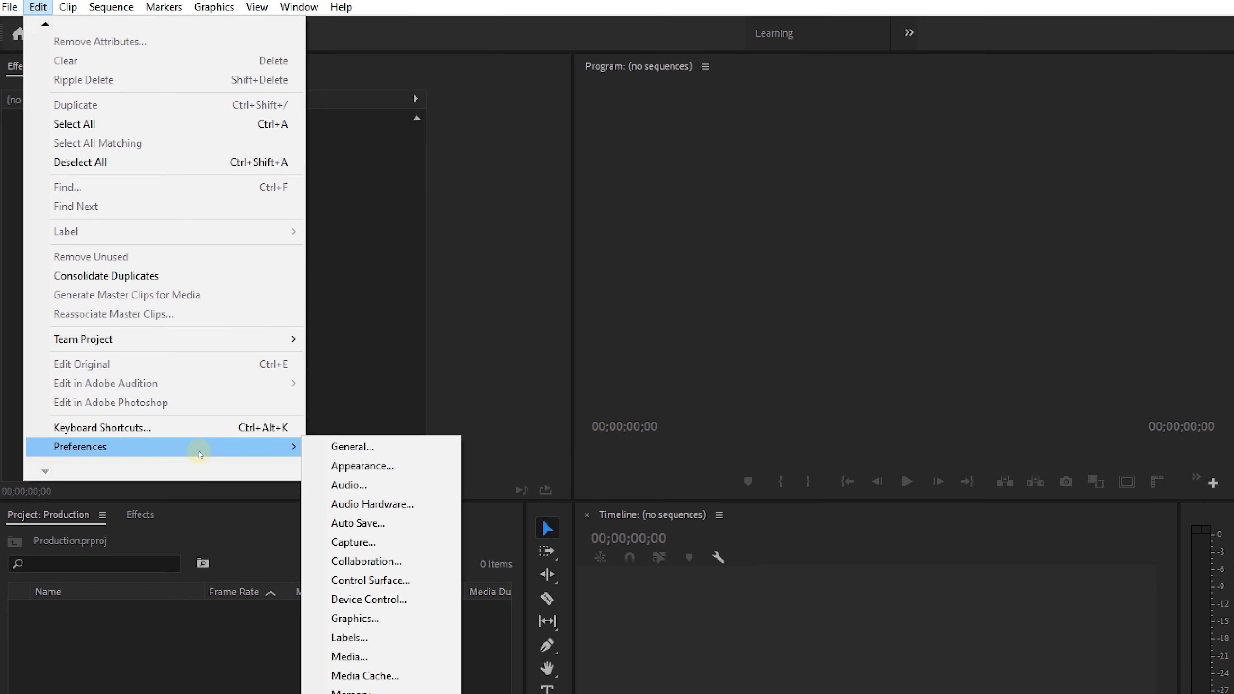
# - Enable project locking under the user name Gilles in Collaboration preferences and open the master project
pyautogui.click(365, 561)
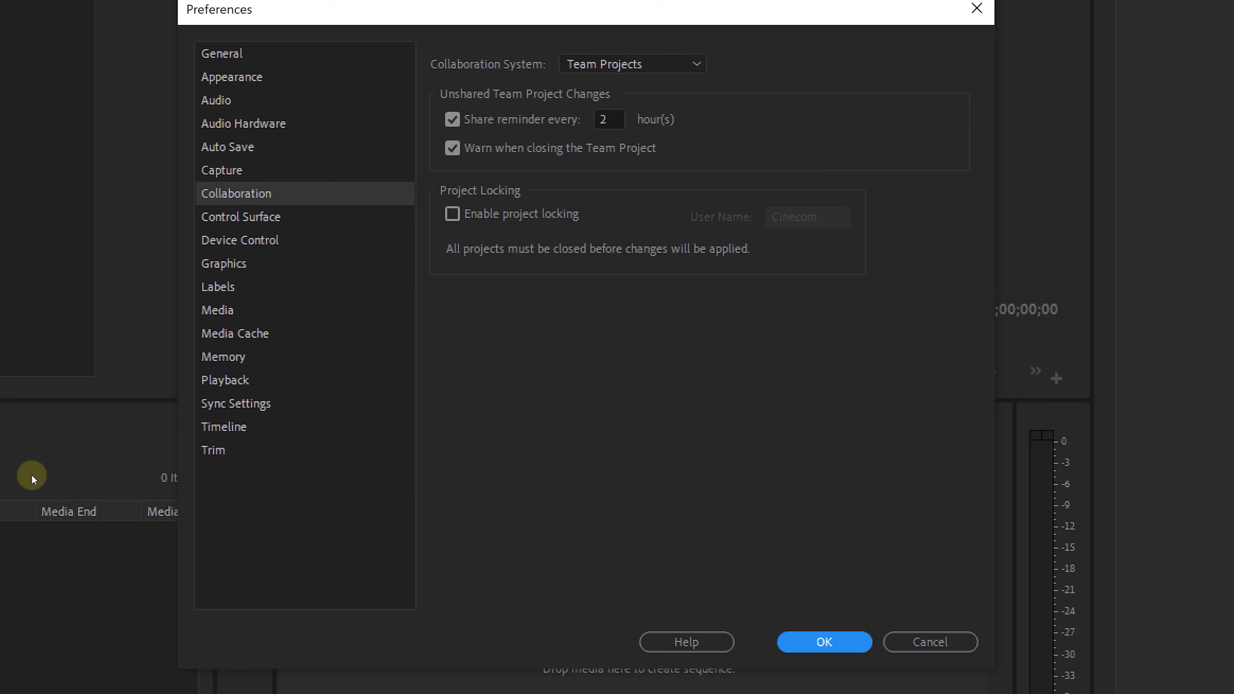
pyautogui.click(451, 213)
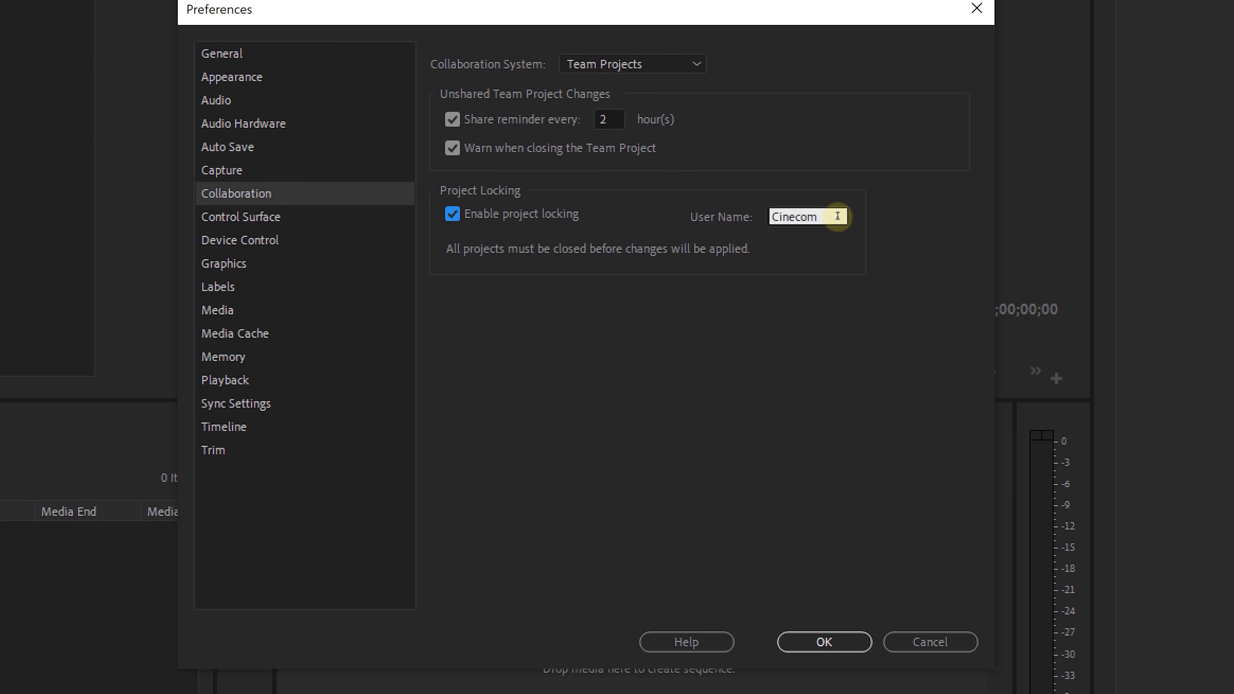
pyautogui.write('Gilles')
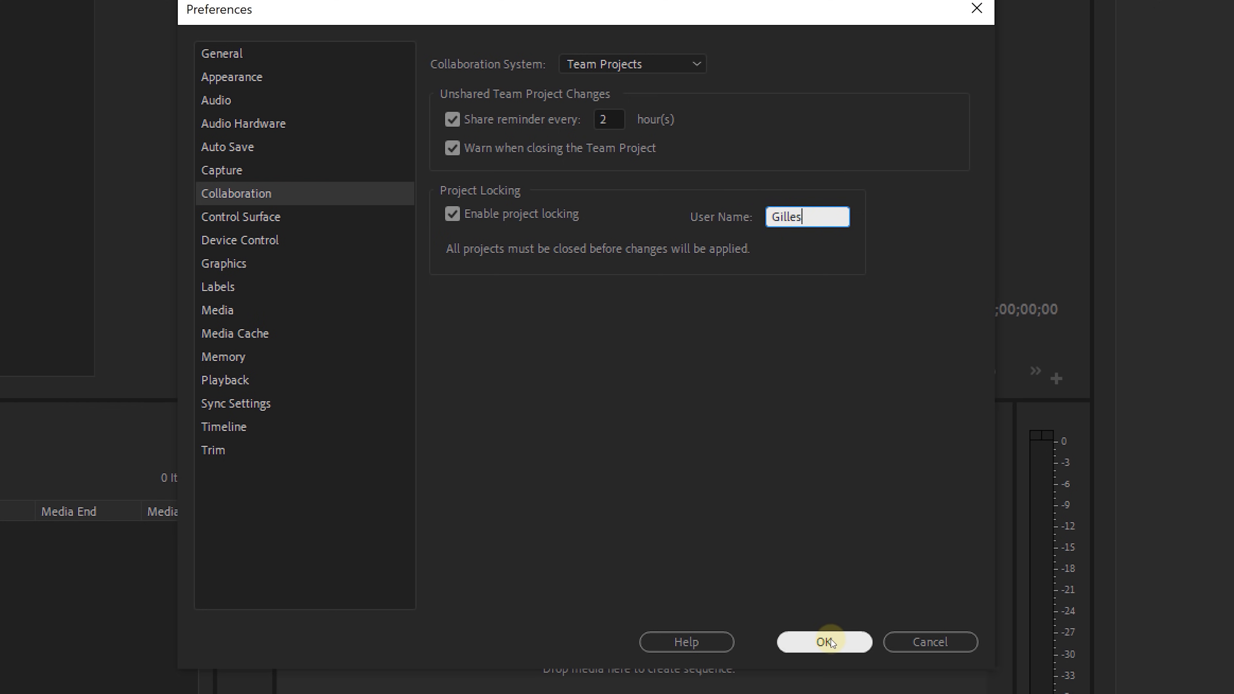
pyautogui.click(824, 642)
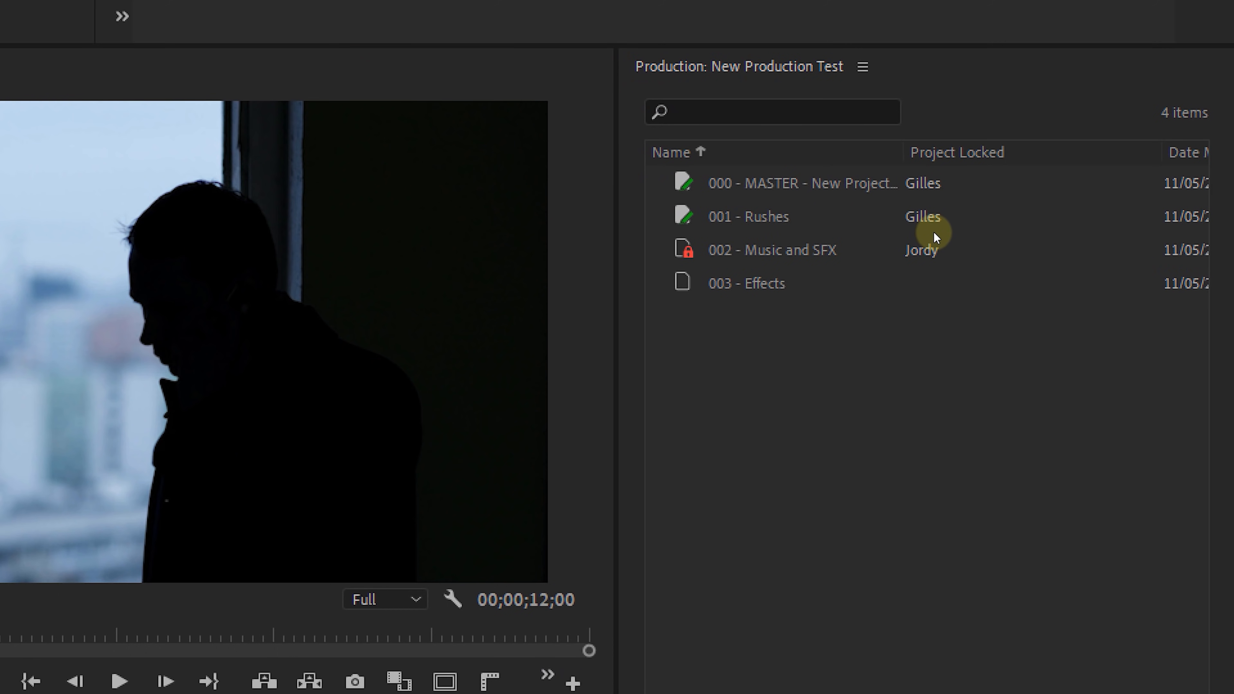
pyautogui.moveTo(681, 233)
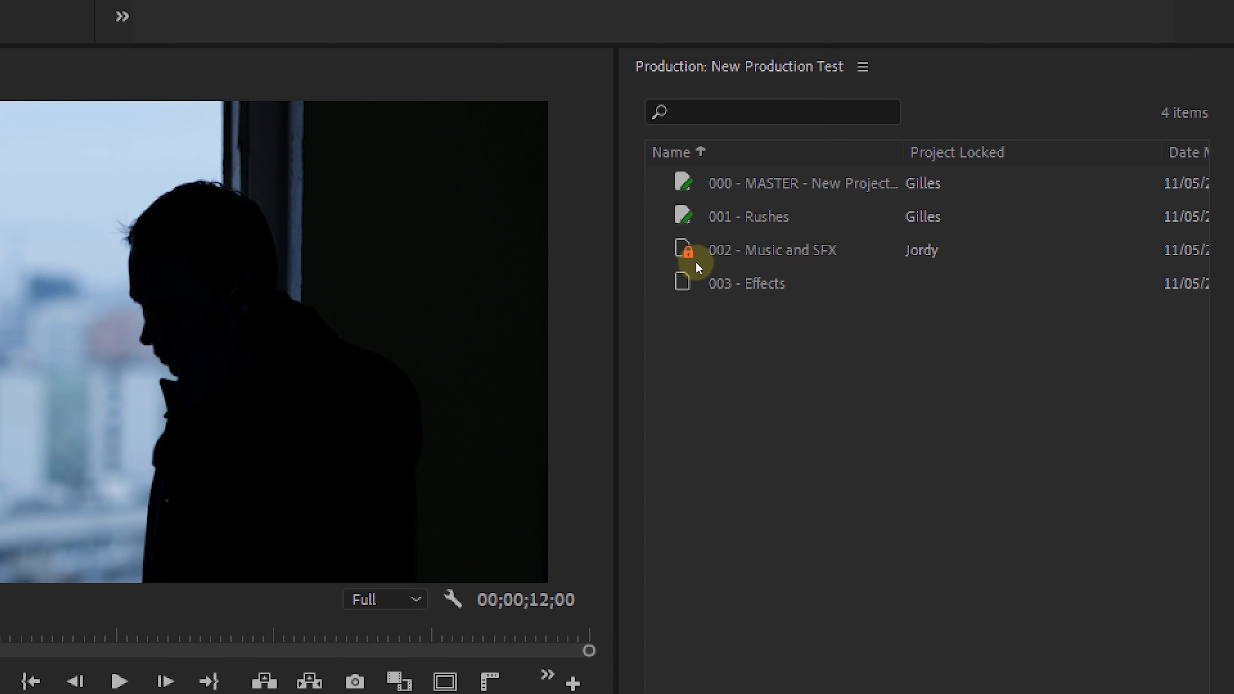
pyautogui.click(686, 250)
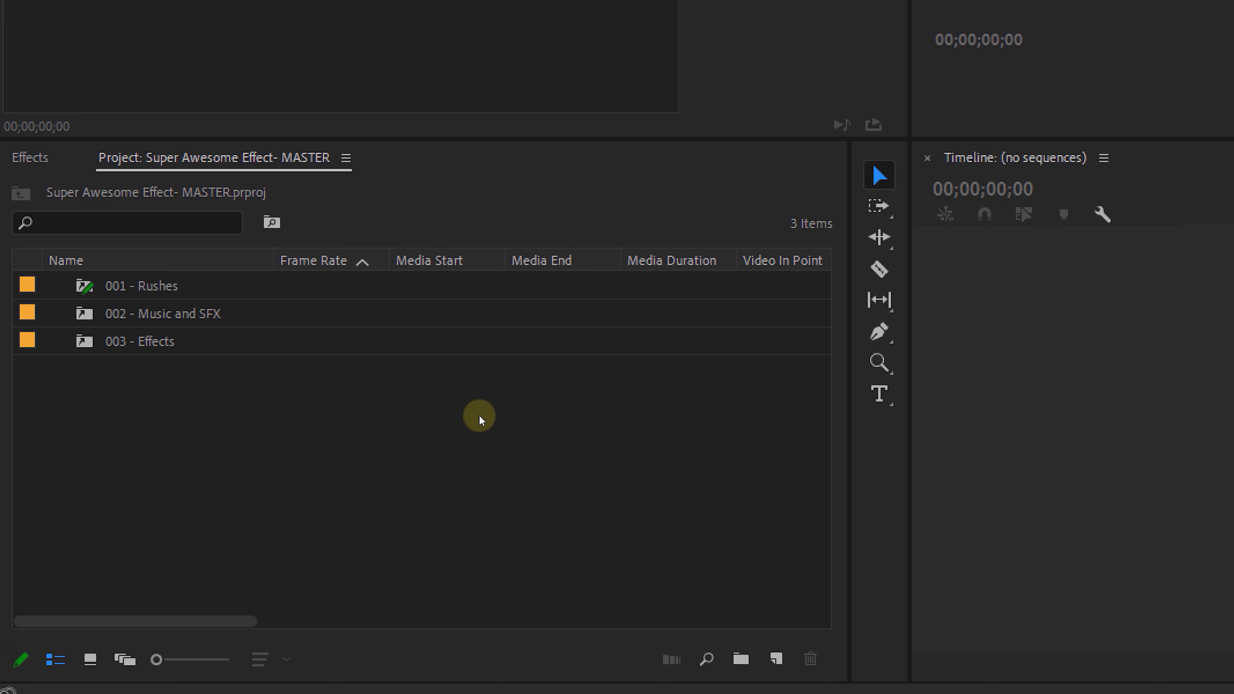
# - Add the Project Locked metadata column to the master project's item list
pyautogui.rightClick(361, 260)
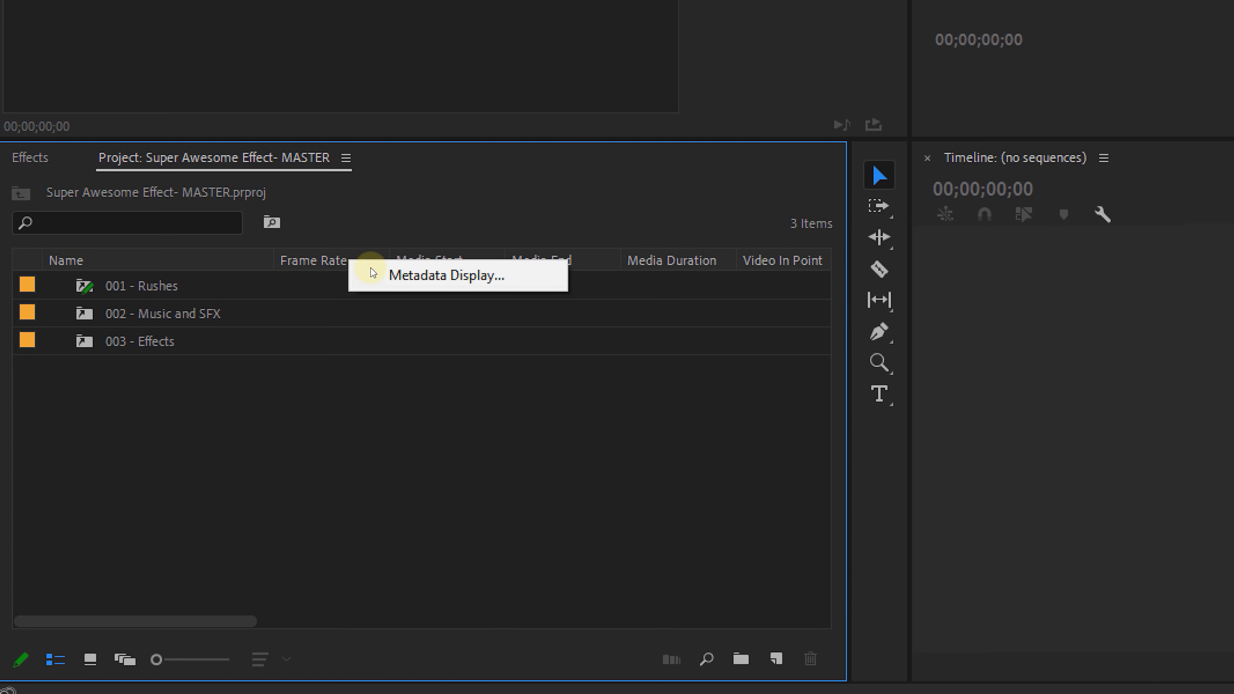
pyautogui.click(444, 274)
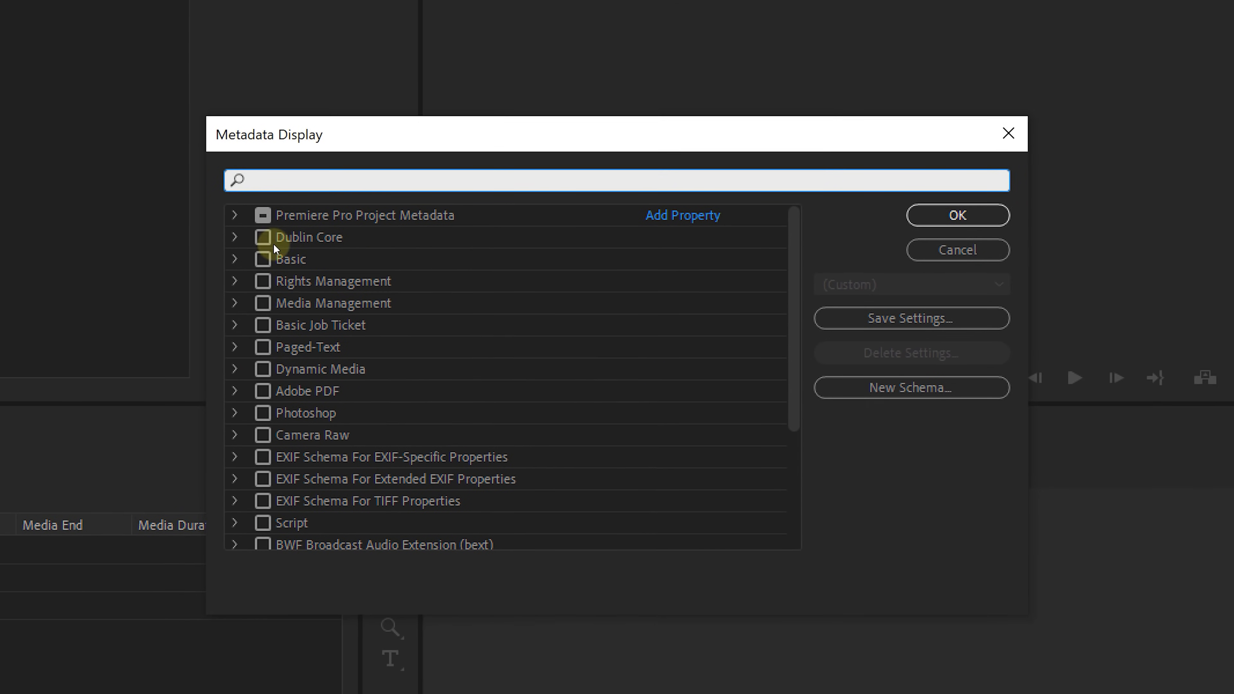
pyautogui.scroll(-3)
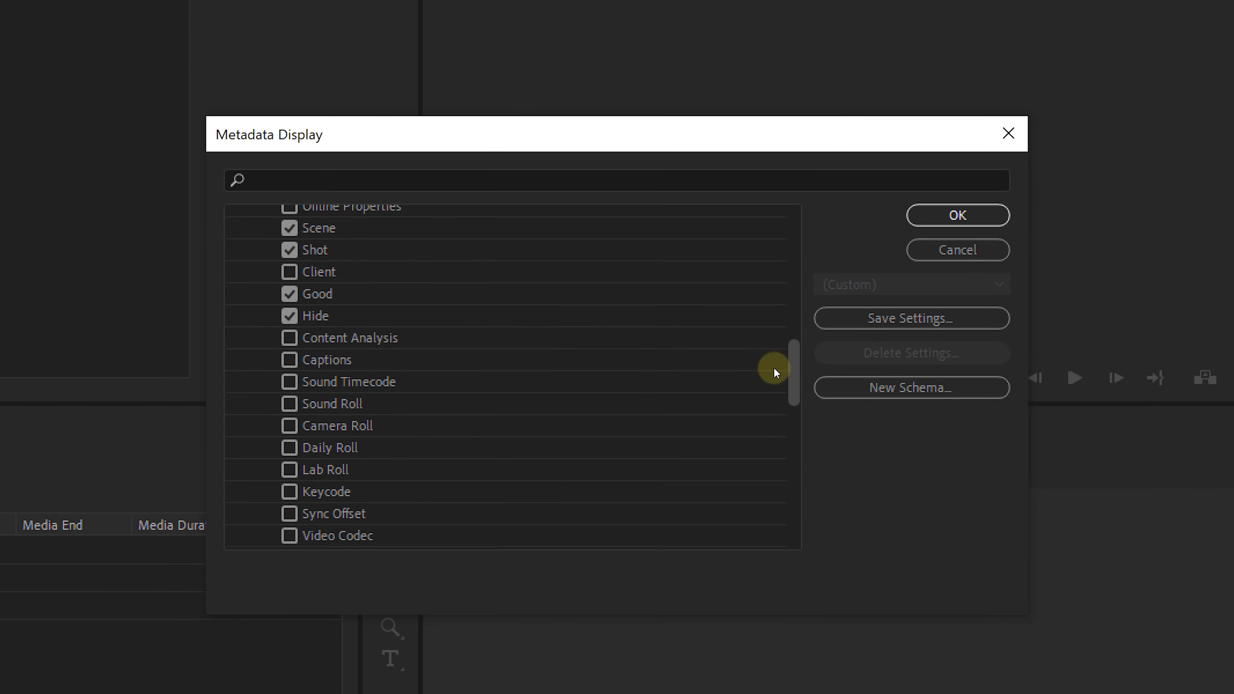
pyautogui.scroll(-3)
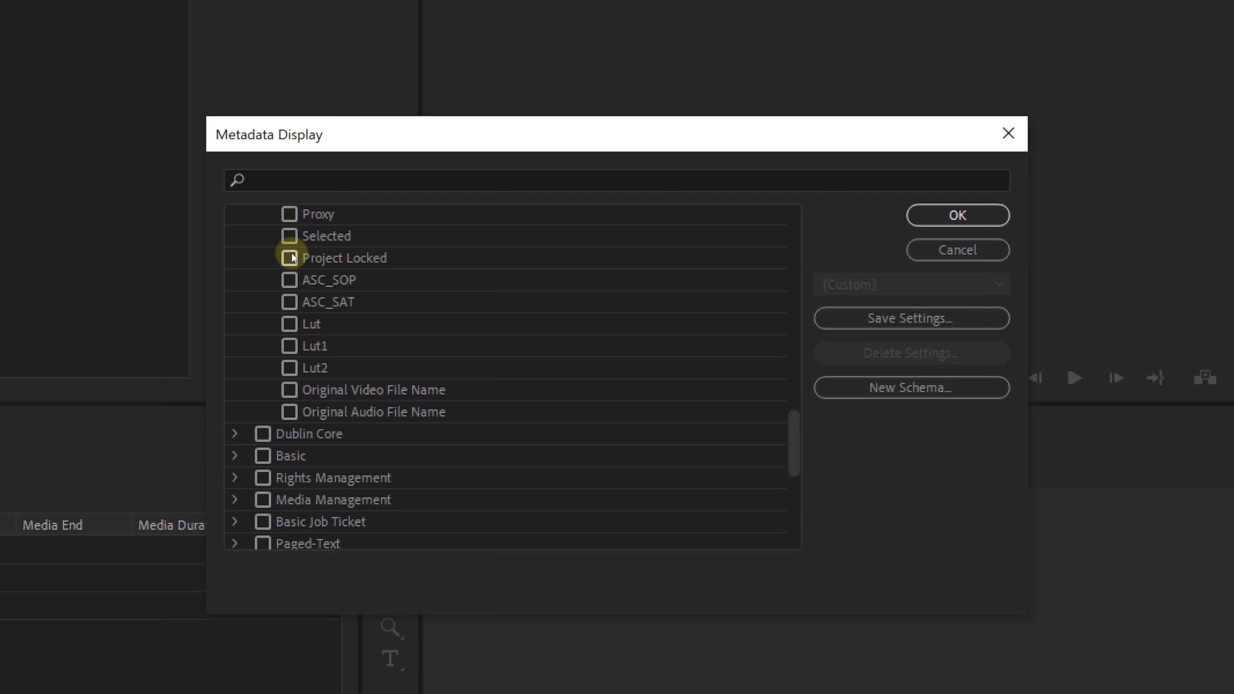
pyautogui.click(957, 214)
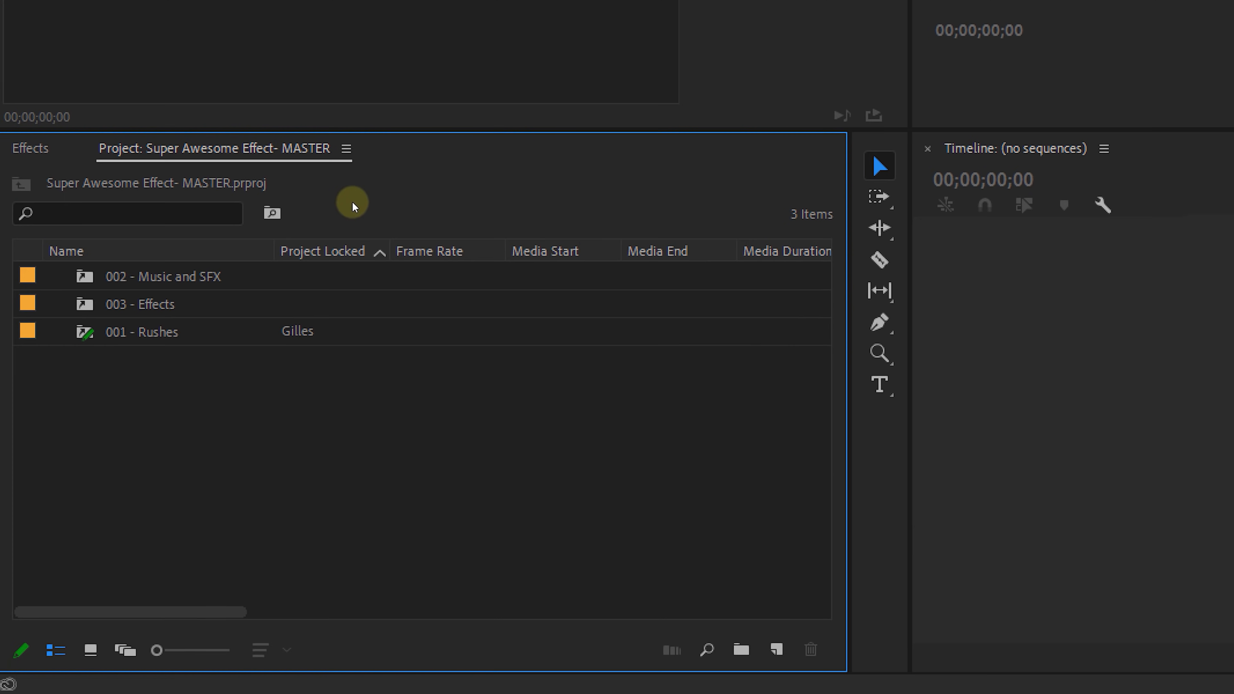
pyautogui.moveTo(380, 281)
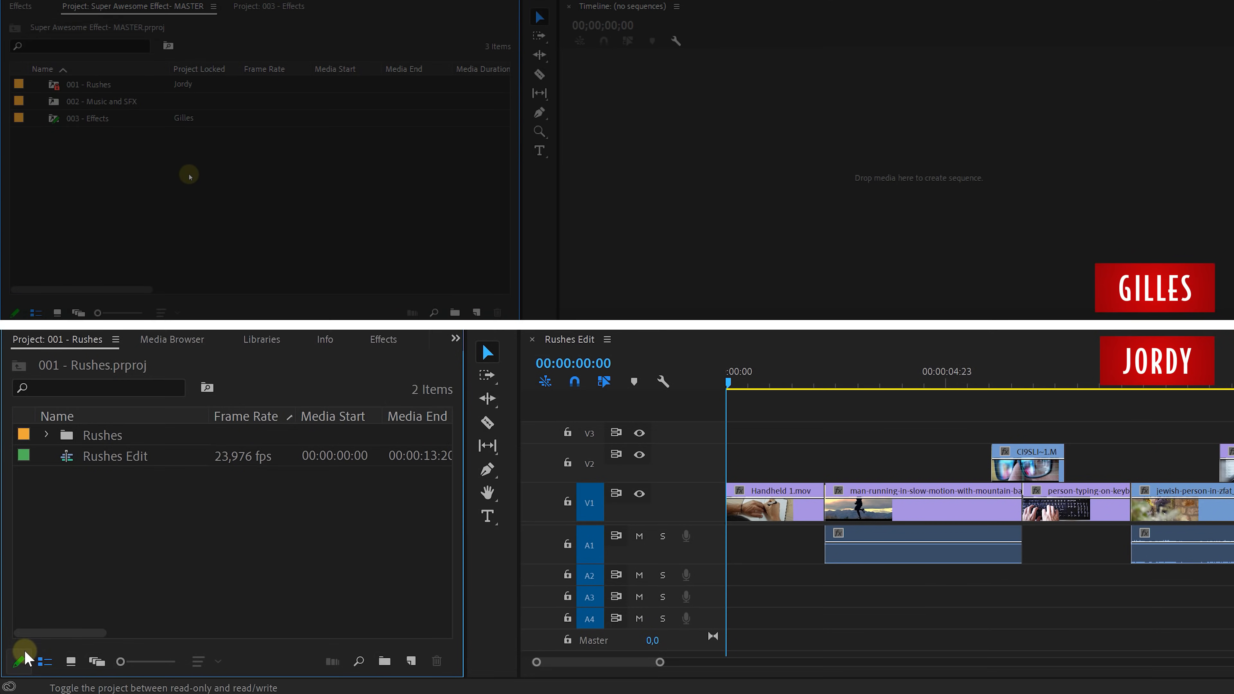
# - Toggle 001 - Rushes to read-only and open it with lock indicators showing
pyautogui.click(20, 661)
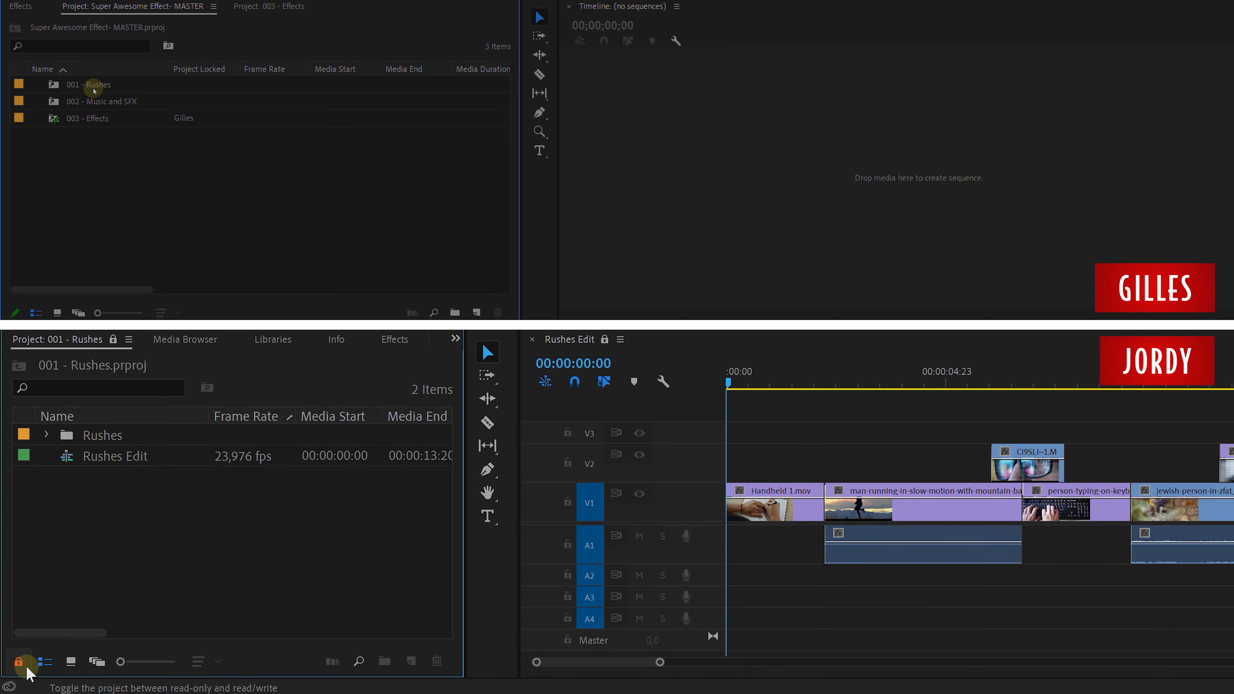
pyautogui.click(18, 660)
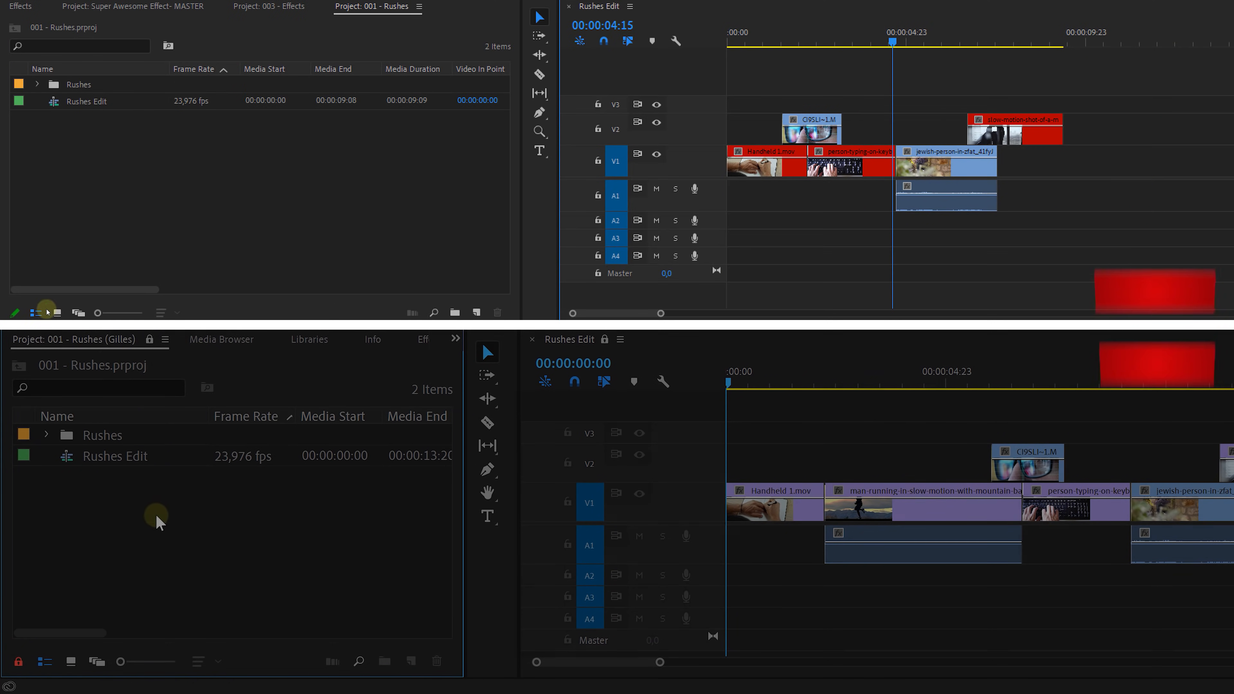
pyautogui.click(17, 660)
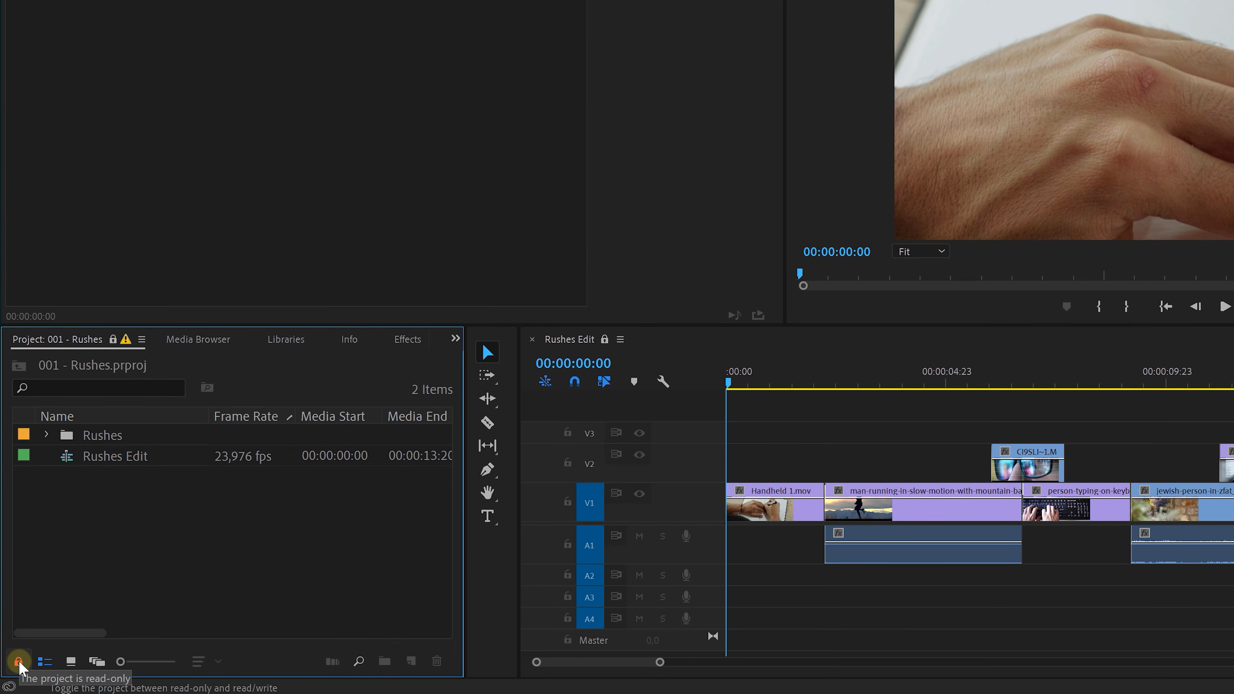
pyautogui.moveTo(883, 260)
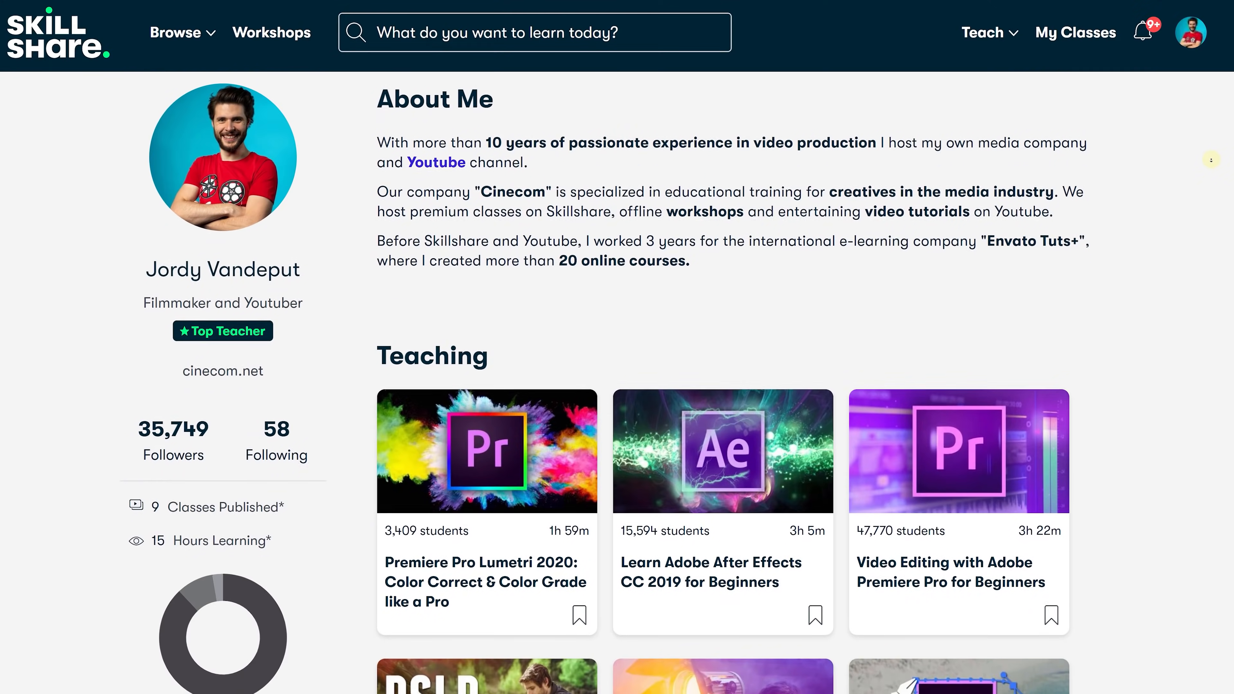
# - Open the Premiere Pro Lumetri 2020 class, then browse the Film & Video category
pyautogui.scroll(-3)
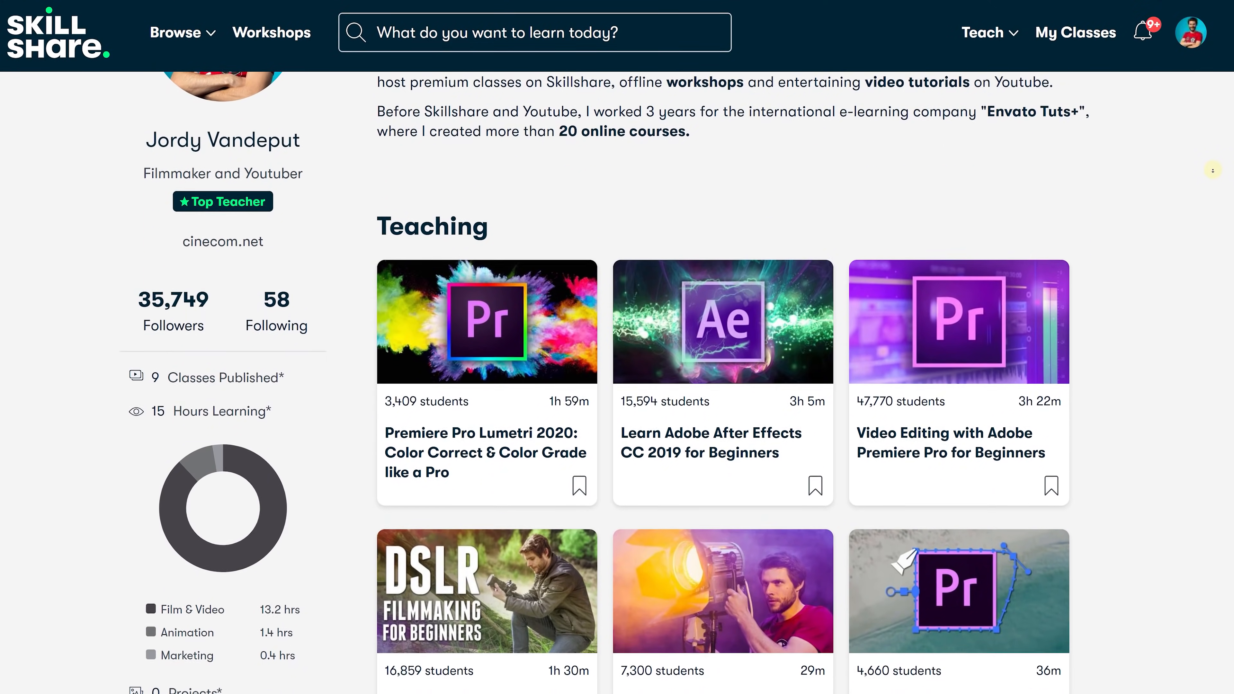
pyautogui.click(721, 321)
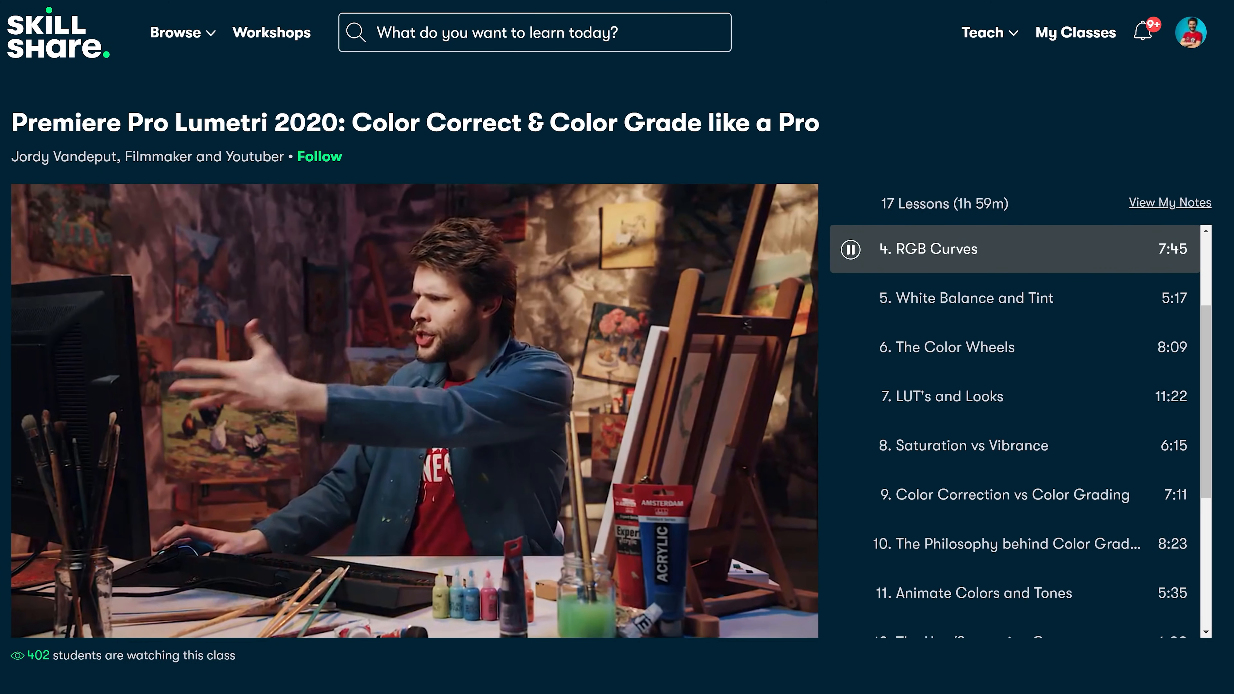
pyautogui.click(176, 32)
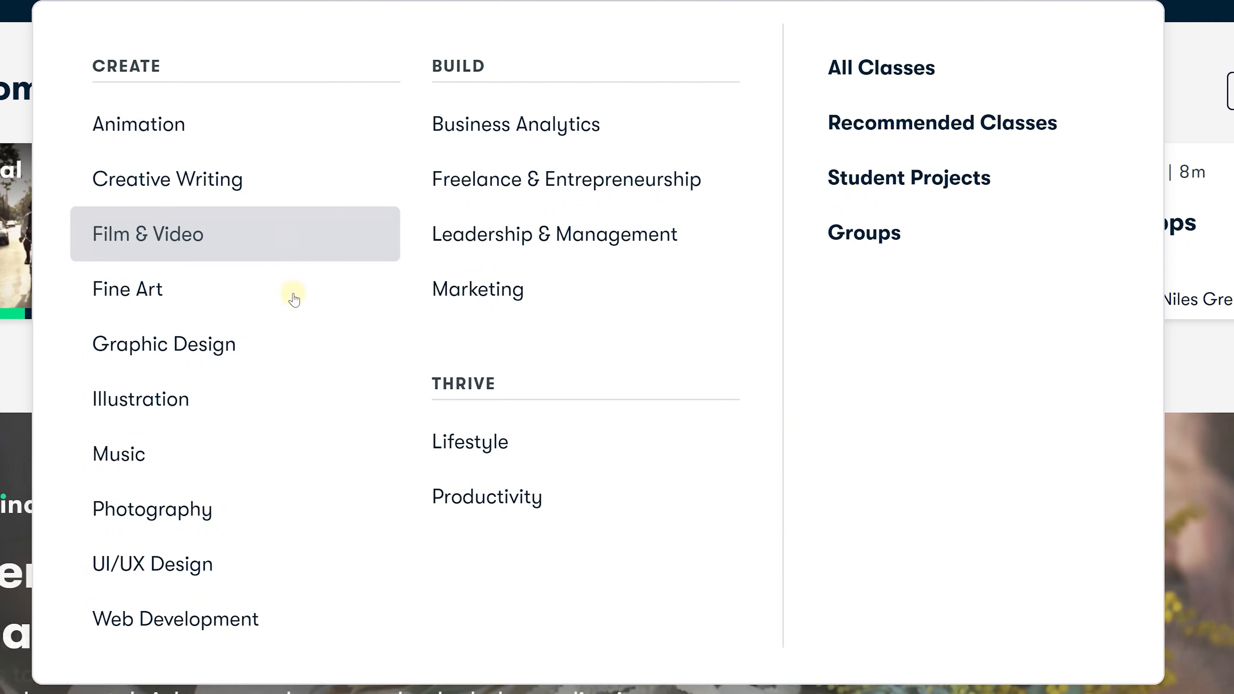
pyautogui.click(148, 234)
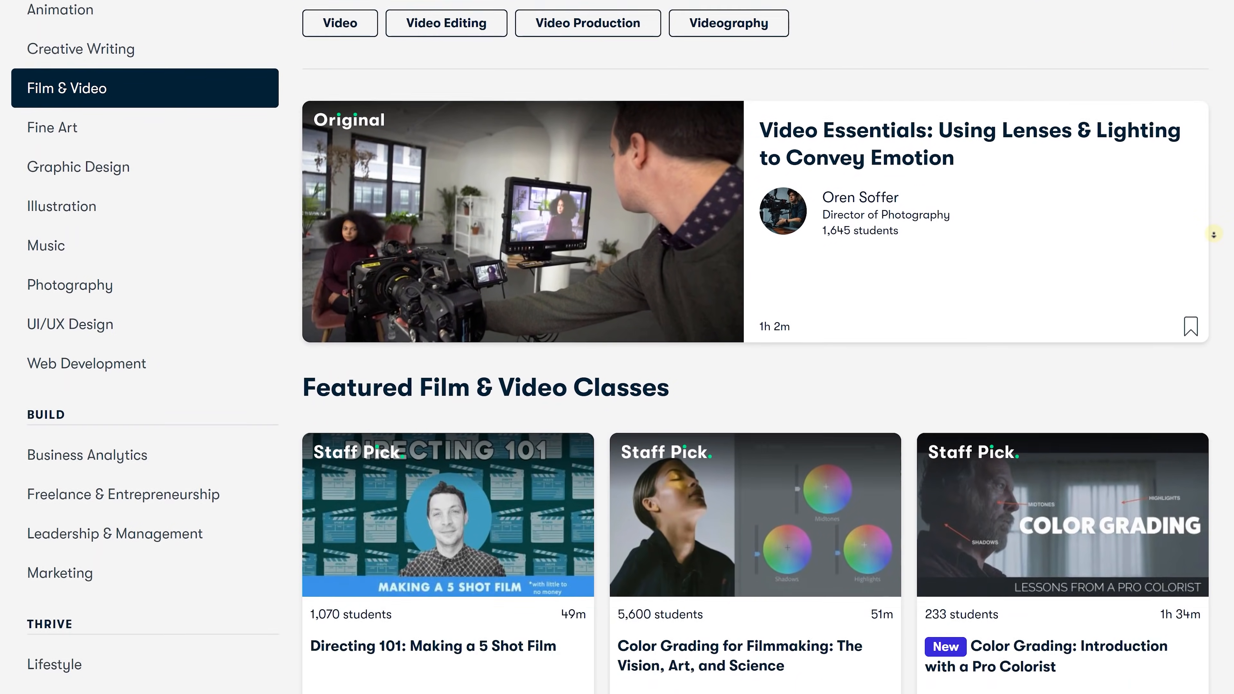
pyautogui.scroll(-3)
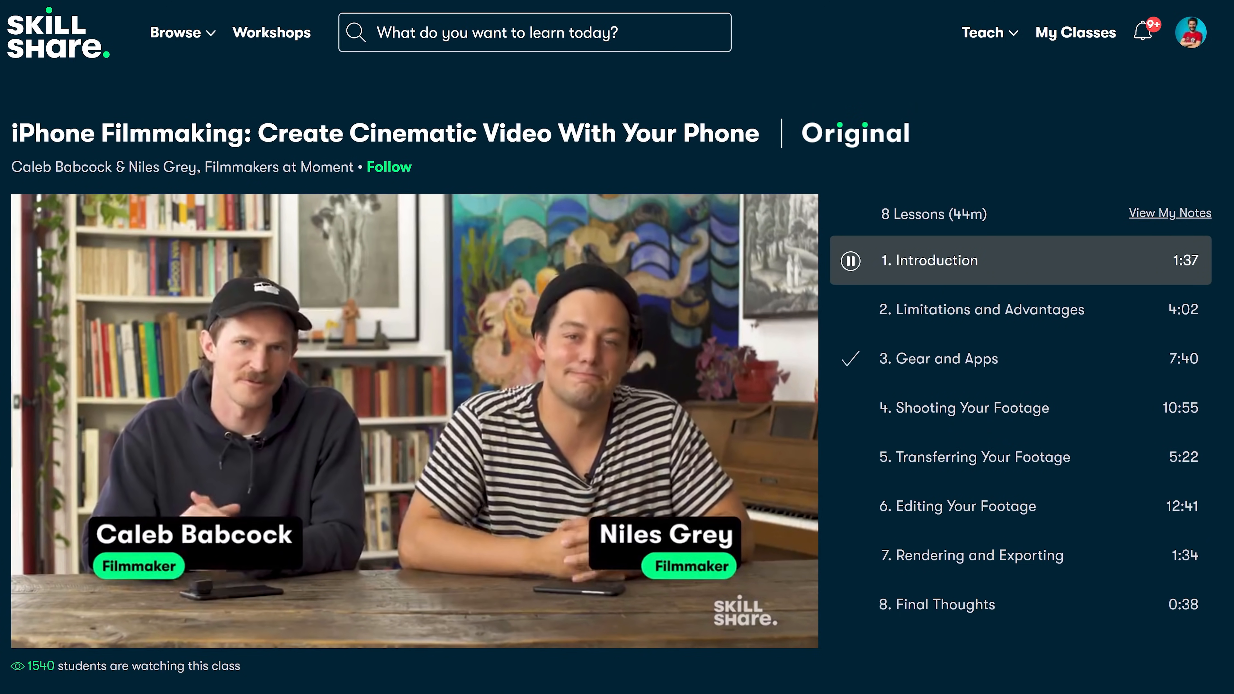
# - Play the Shooting Your Footage and Gear and Apps lessons of iPhone Filmmaking
pyautogui.click(970, 407)
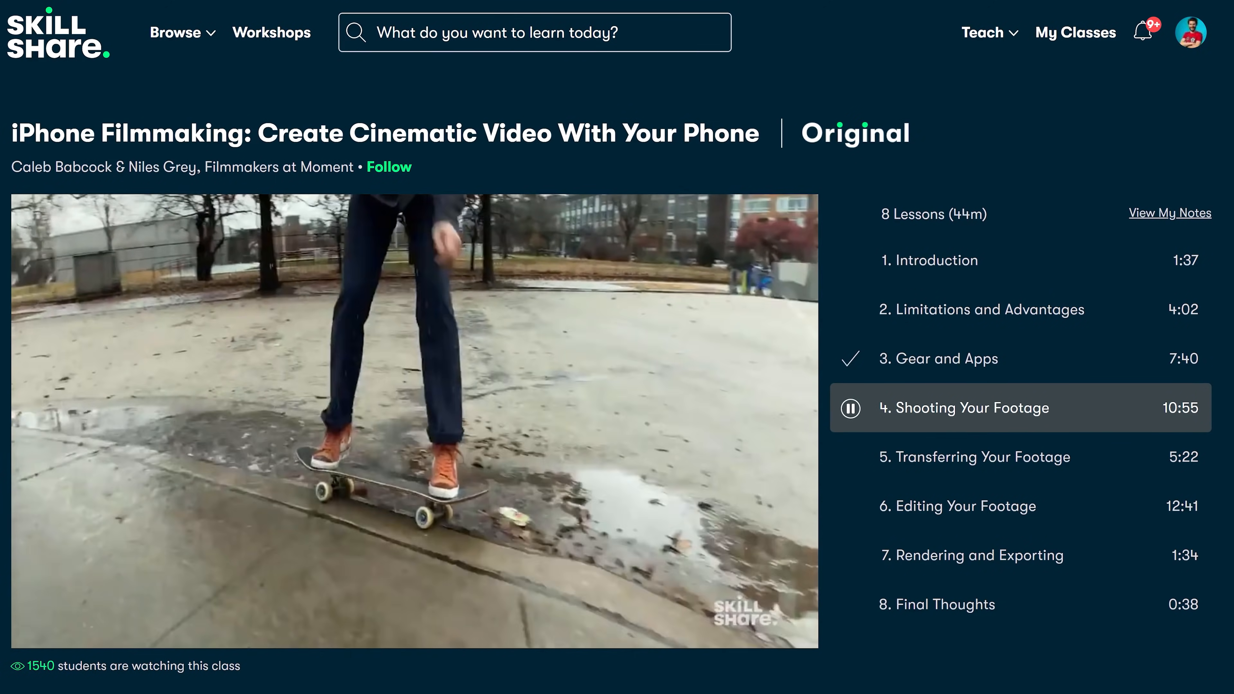
pyautogui.click(937, 358)
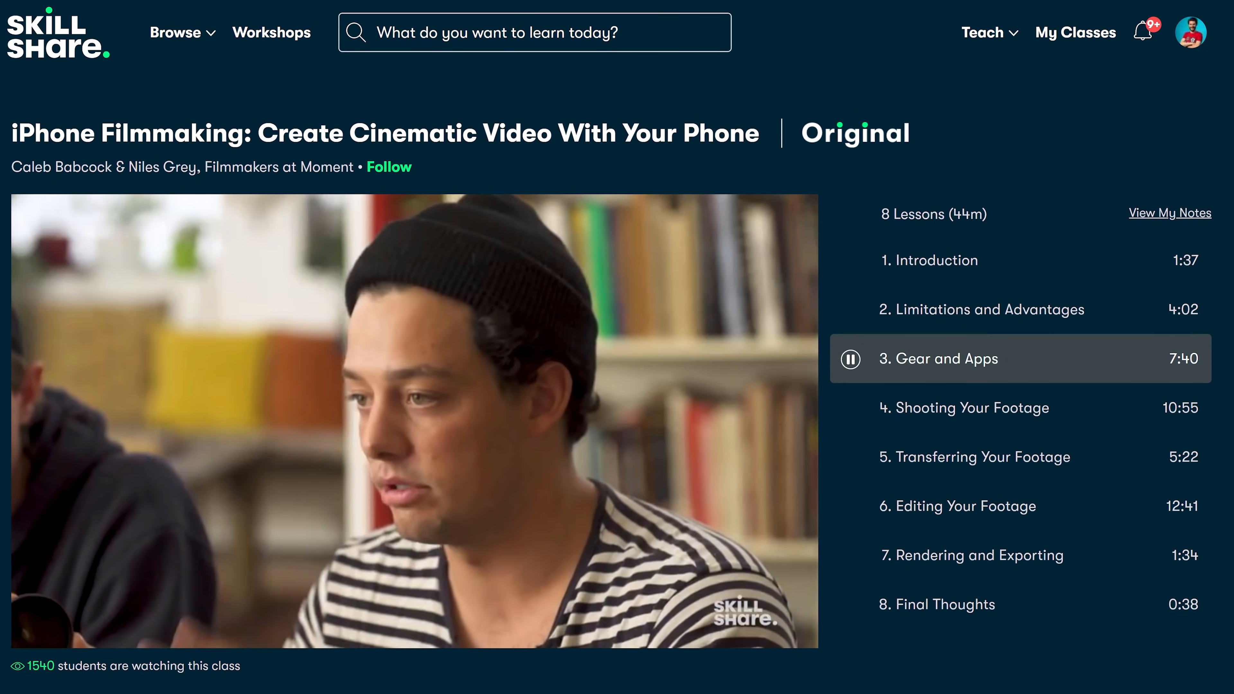
pyautogui.scroll(-3)
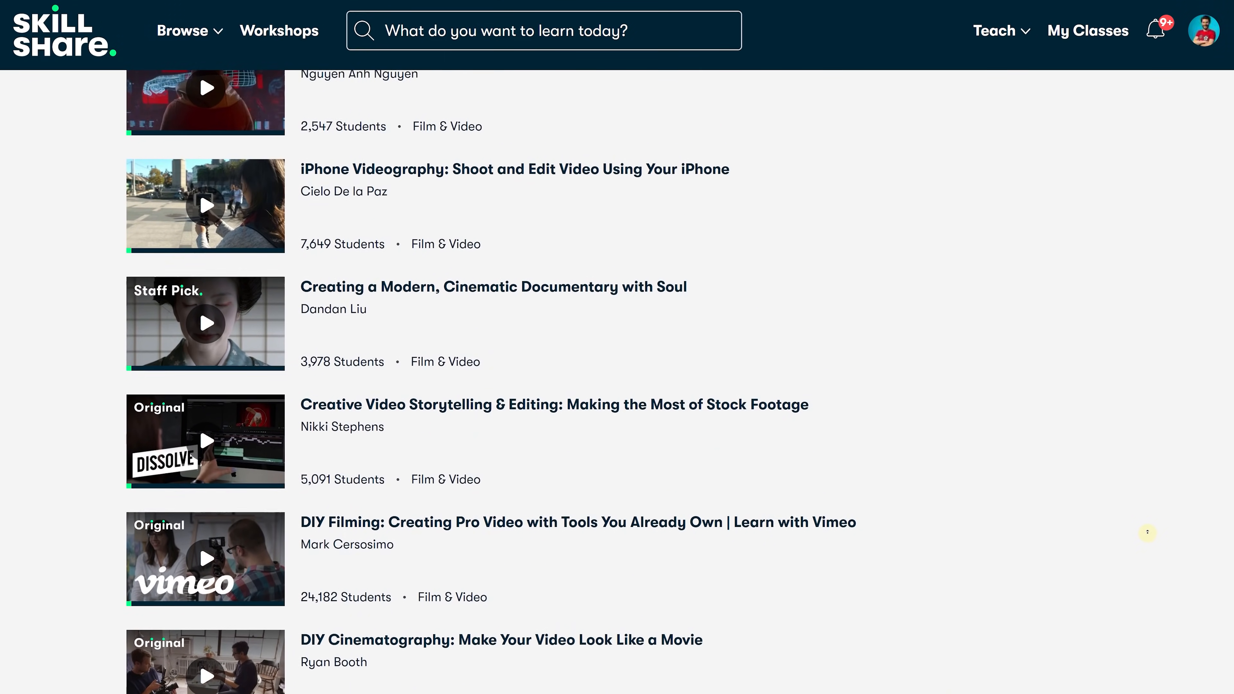
pyautogui.scroll(3)
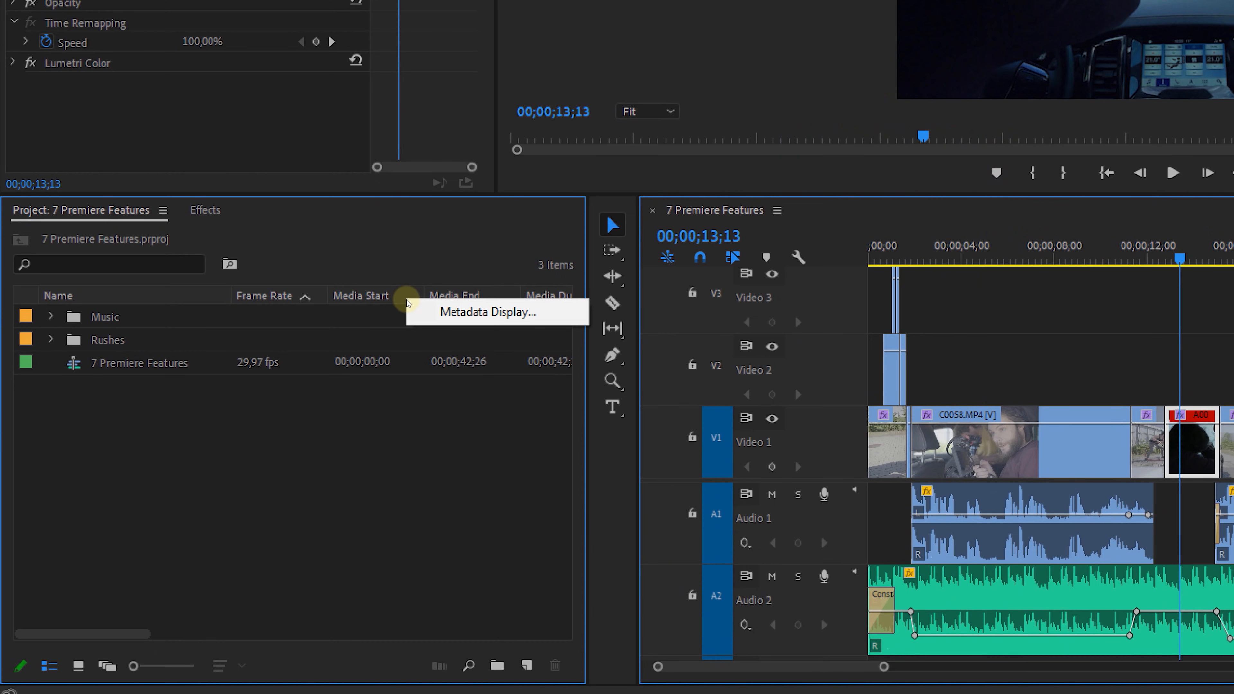
# - Add a custom Text metadata property named Type of Shots in Metadata Display
pyautogui.click(488, 312)
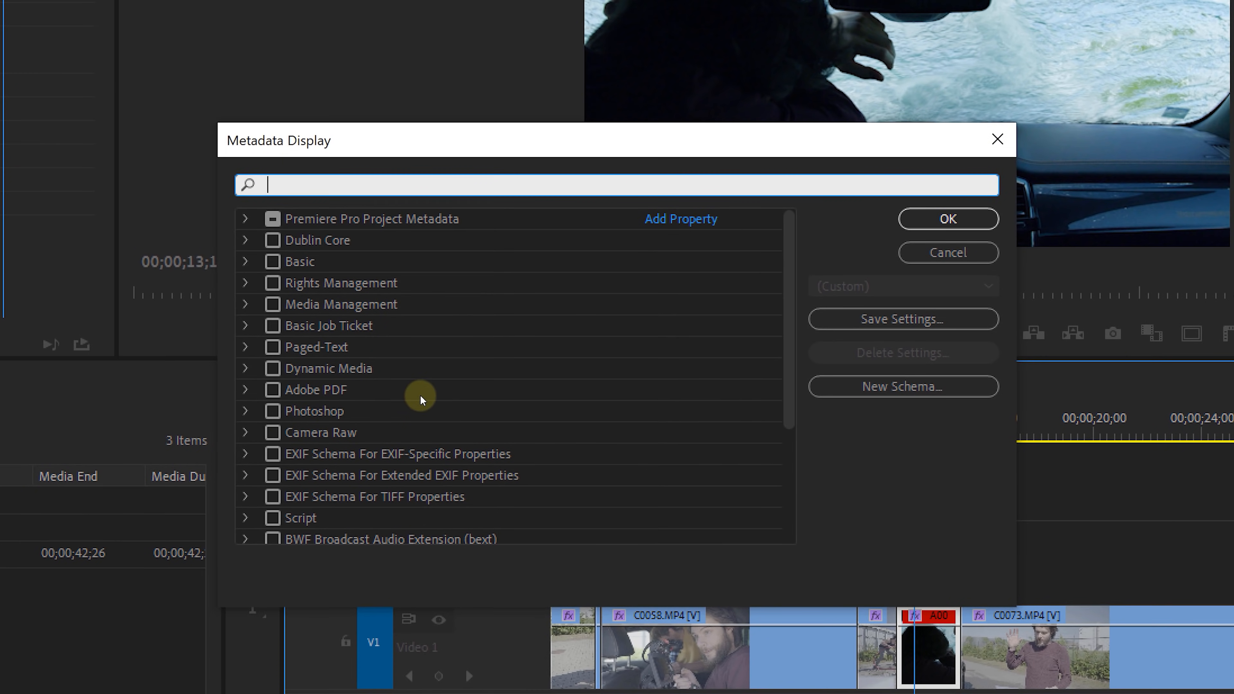
pyautogui.moveTo(728, 246)
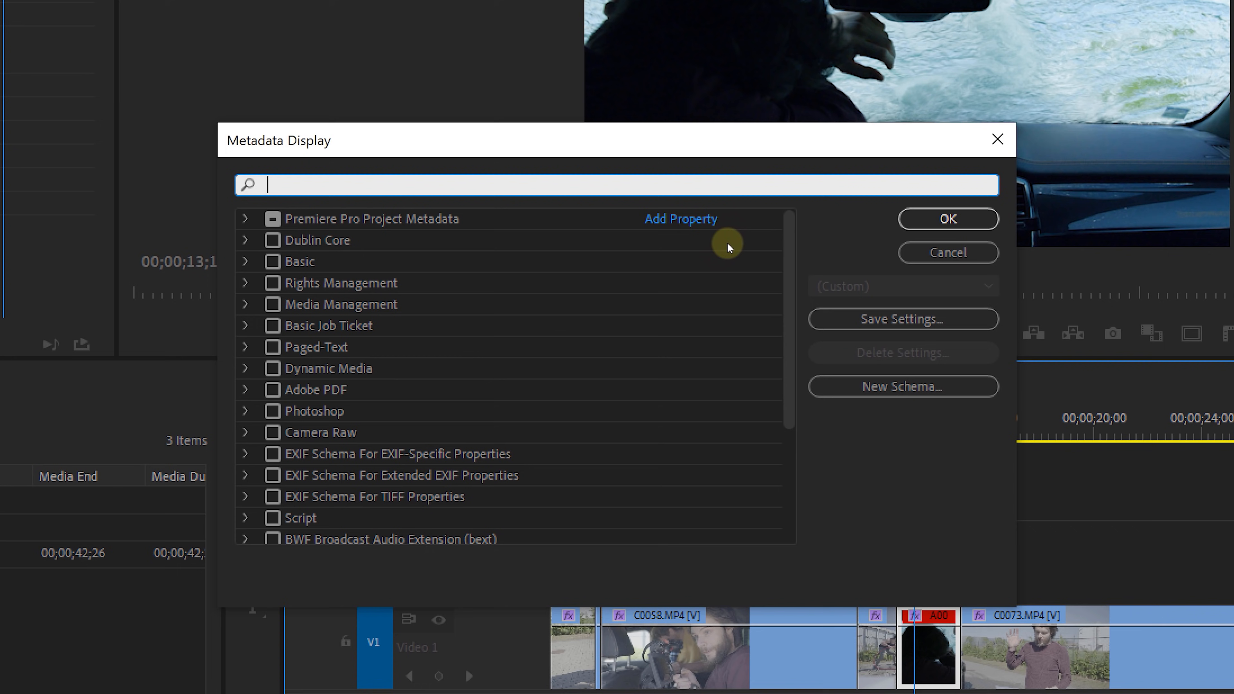
pyautogui.moveTo(695, 256)
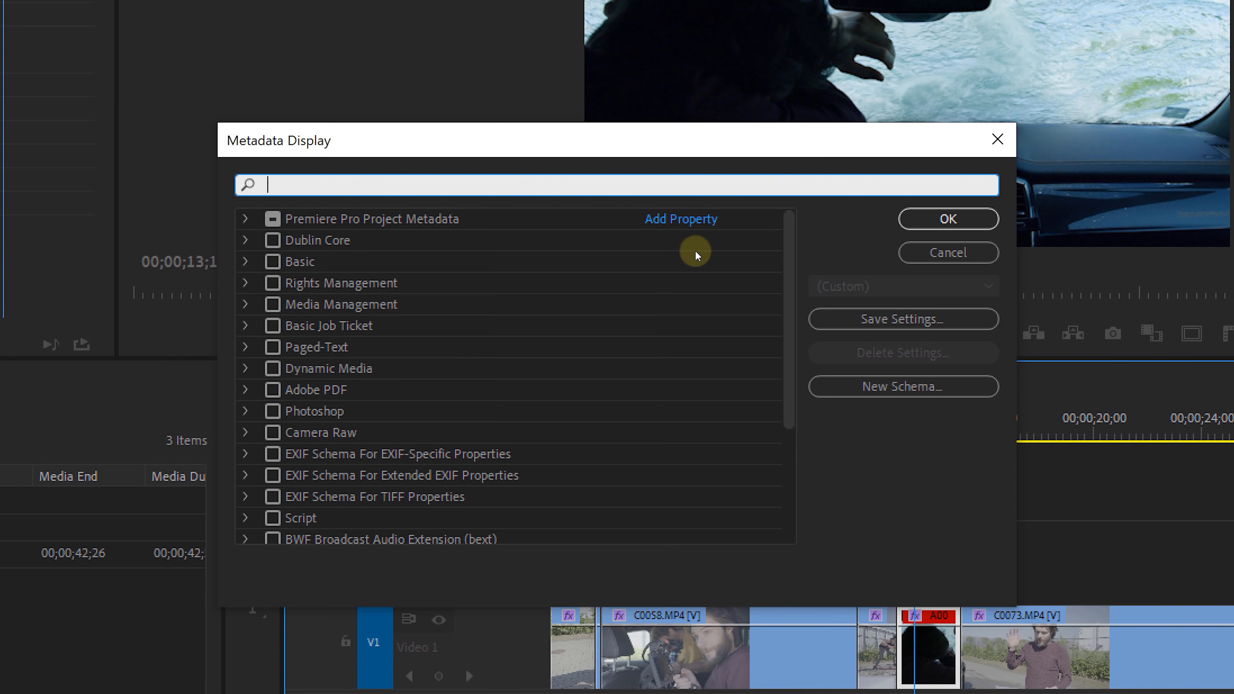
pyautogui.moveTo(679, 227)
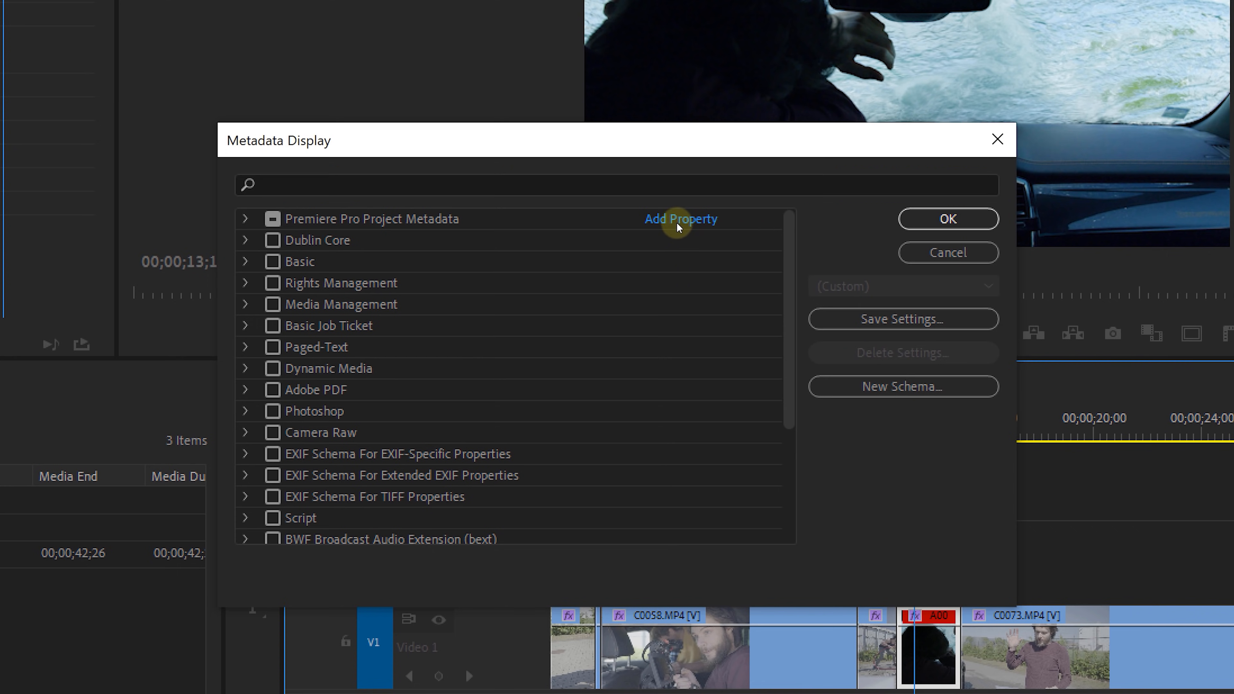
pyautogui.click(680, 218)
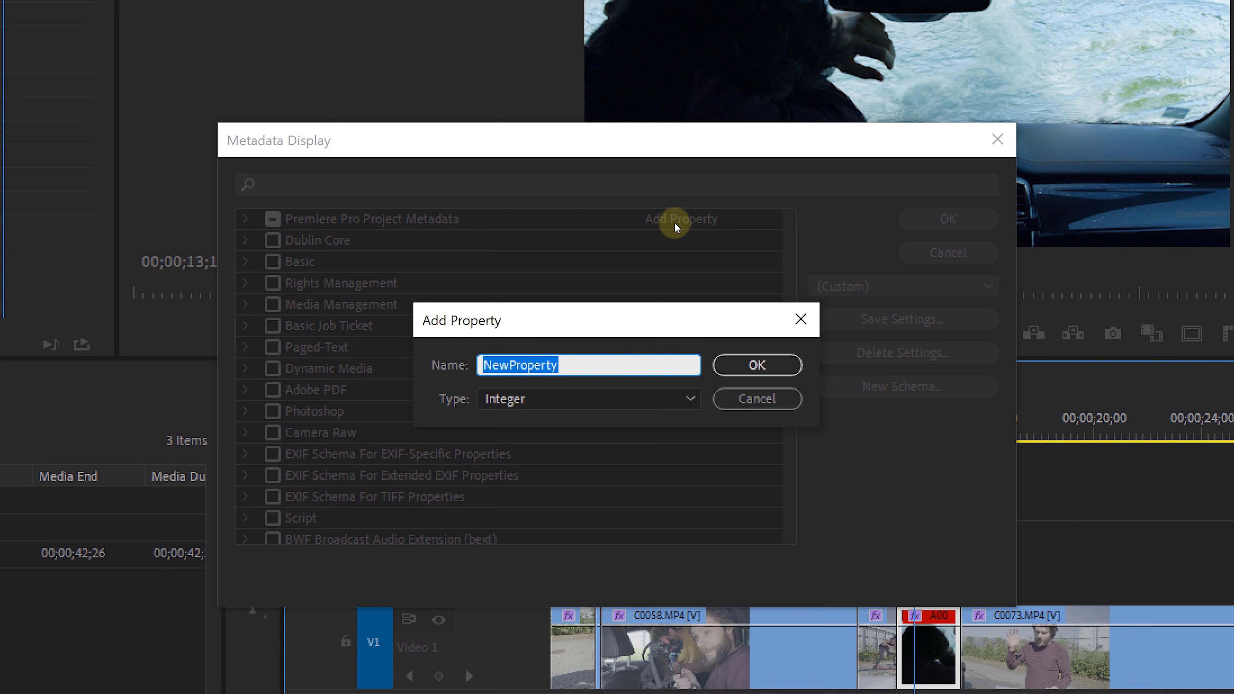
pyautogui.write('Type of Shot')
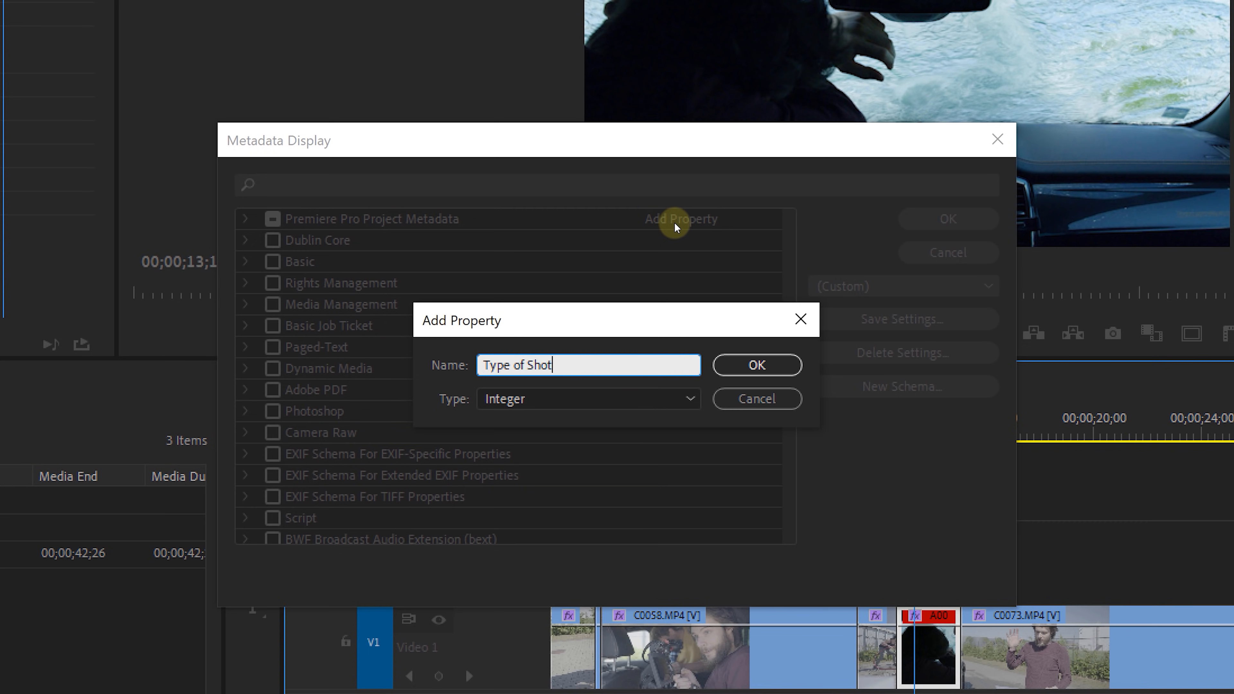
pyautogui.click(586, 399)
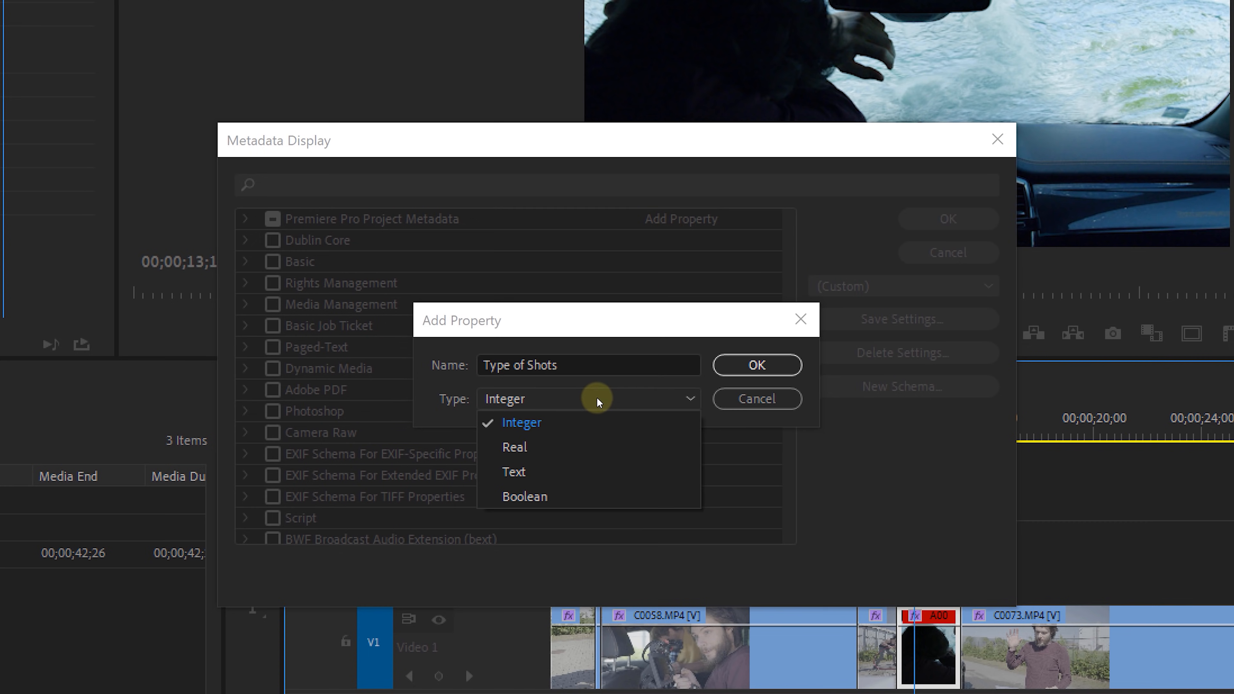
pyautogui.click(514, 471)
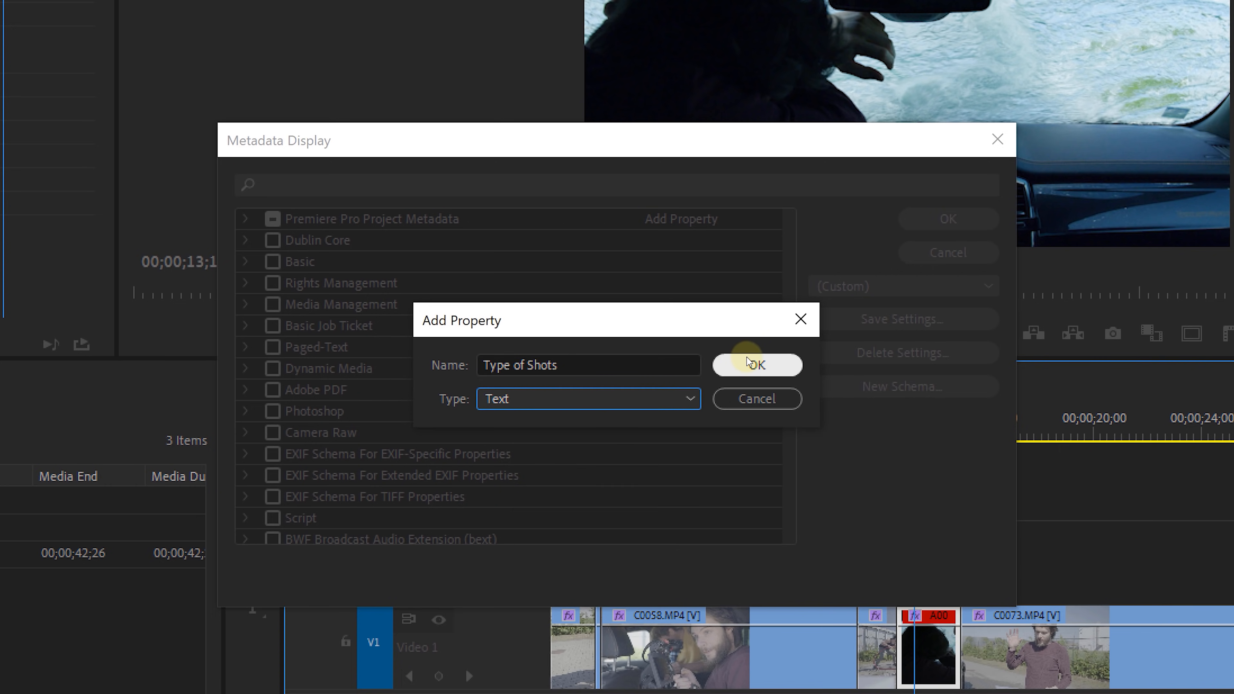
pyautogui.click(755, 364)
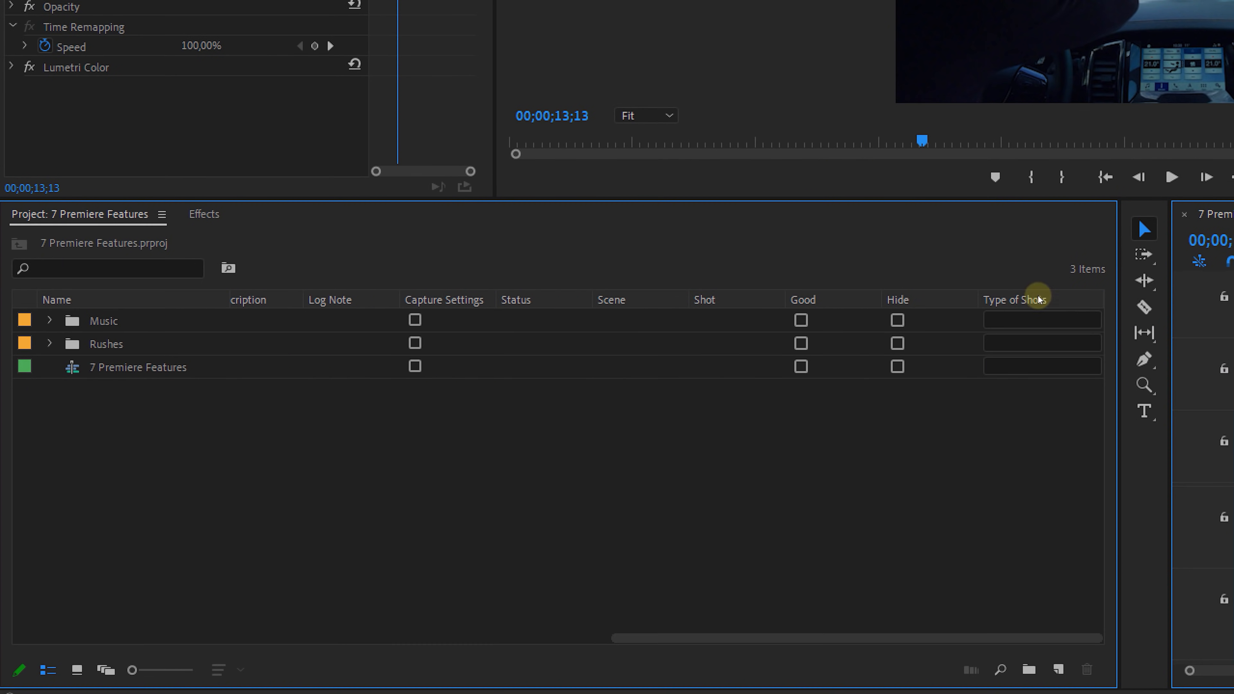
# - Enter shot types such as Close Up for the A7 clips and sort the bin by Type of Shots
pyautogui.click(47, 343)
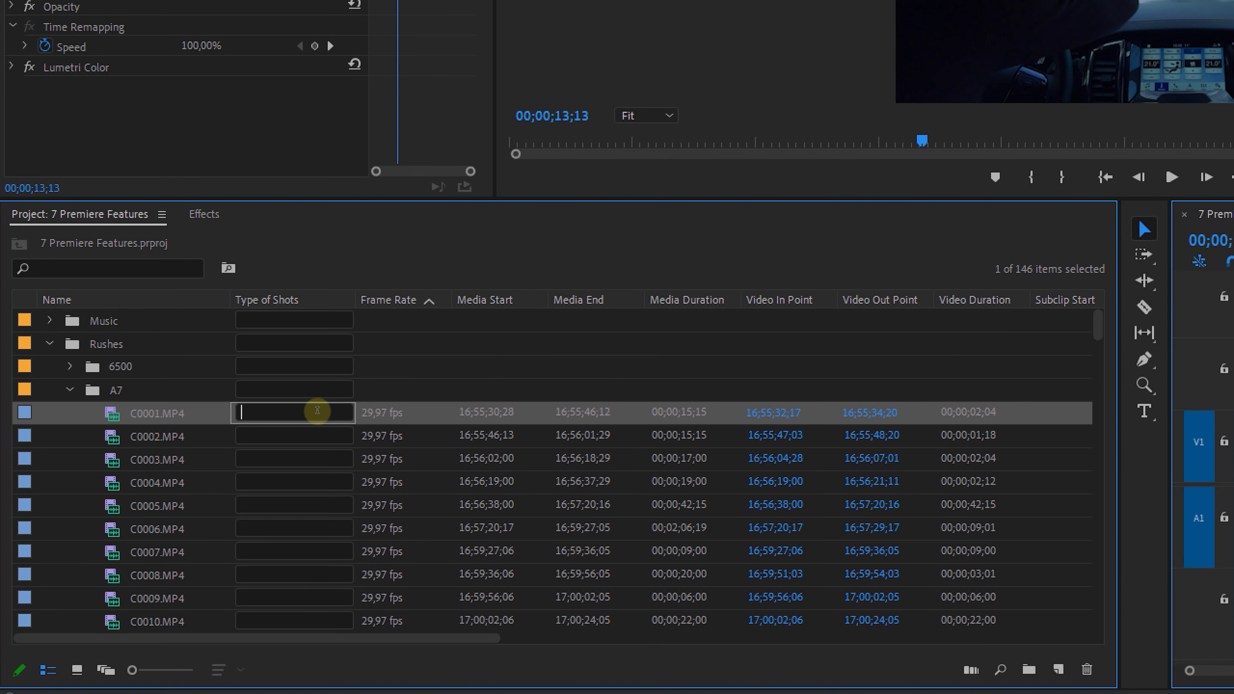
pyautogui.write('Close Up')
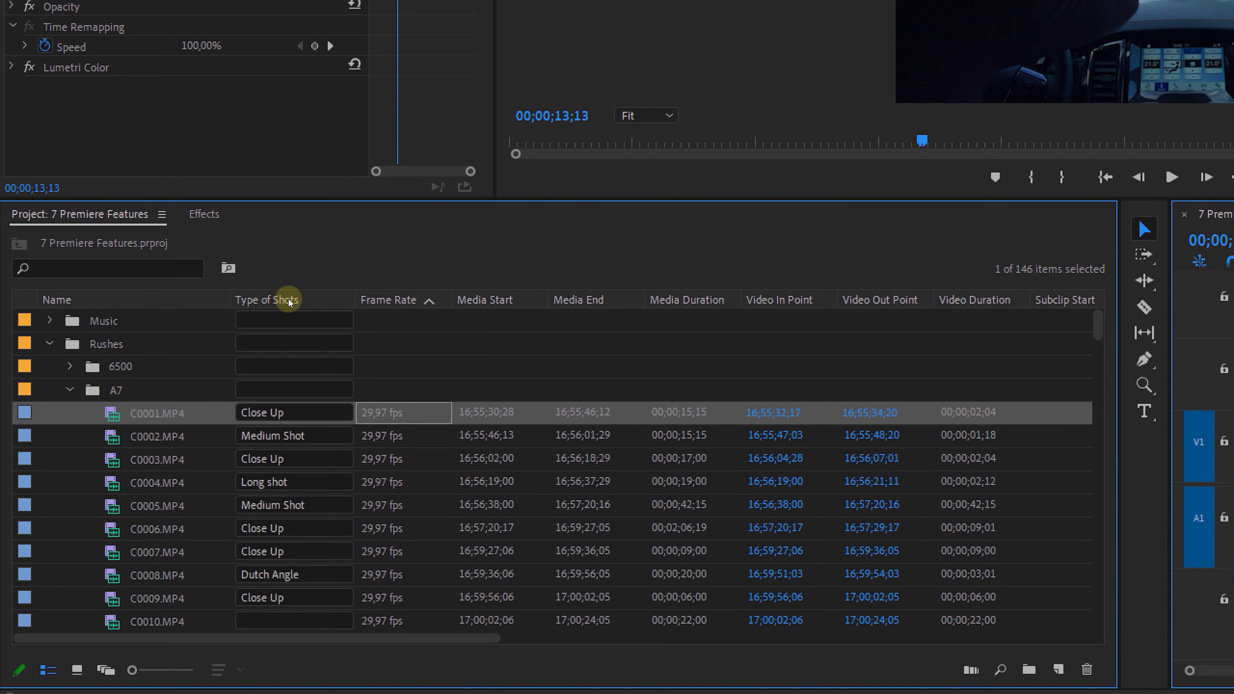
pyautogui.click(266, 299)
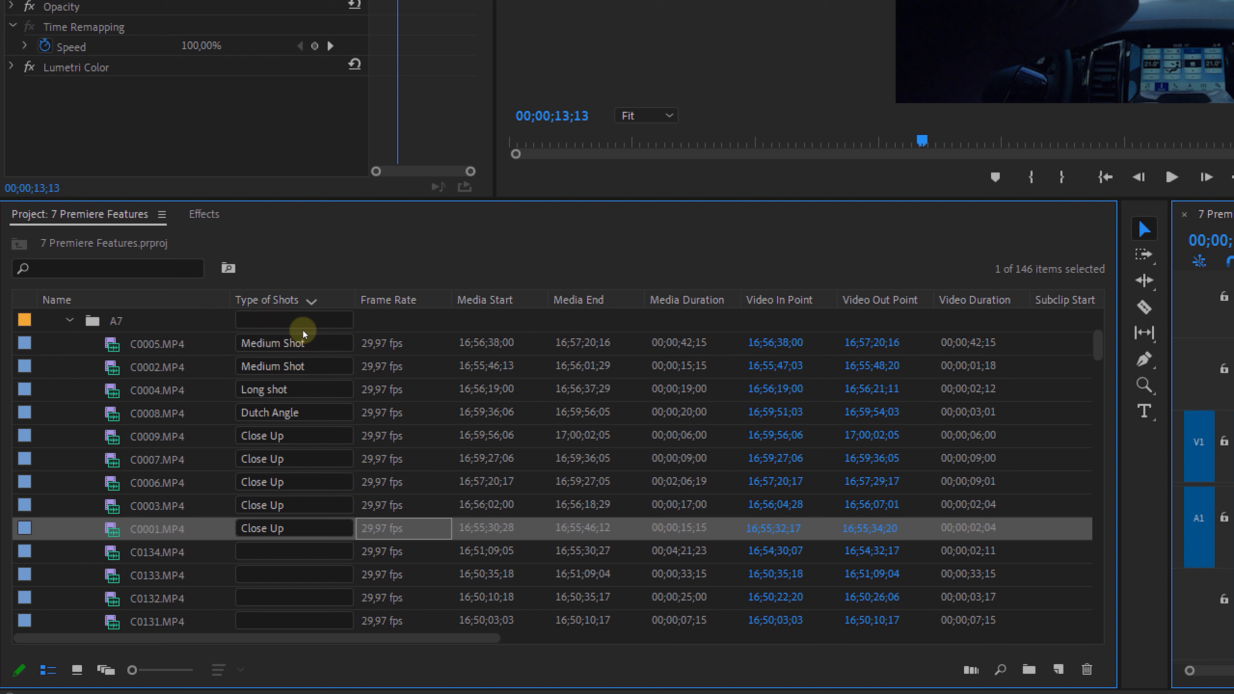
pyautogui.moveTo(299, 551)
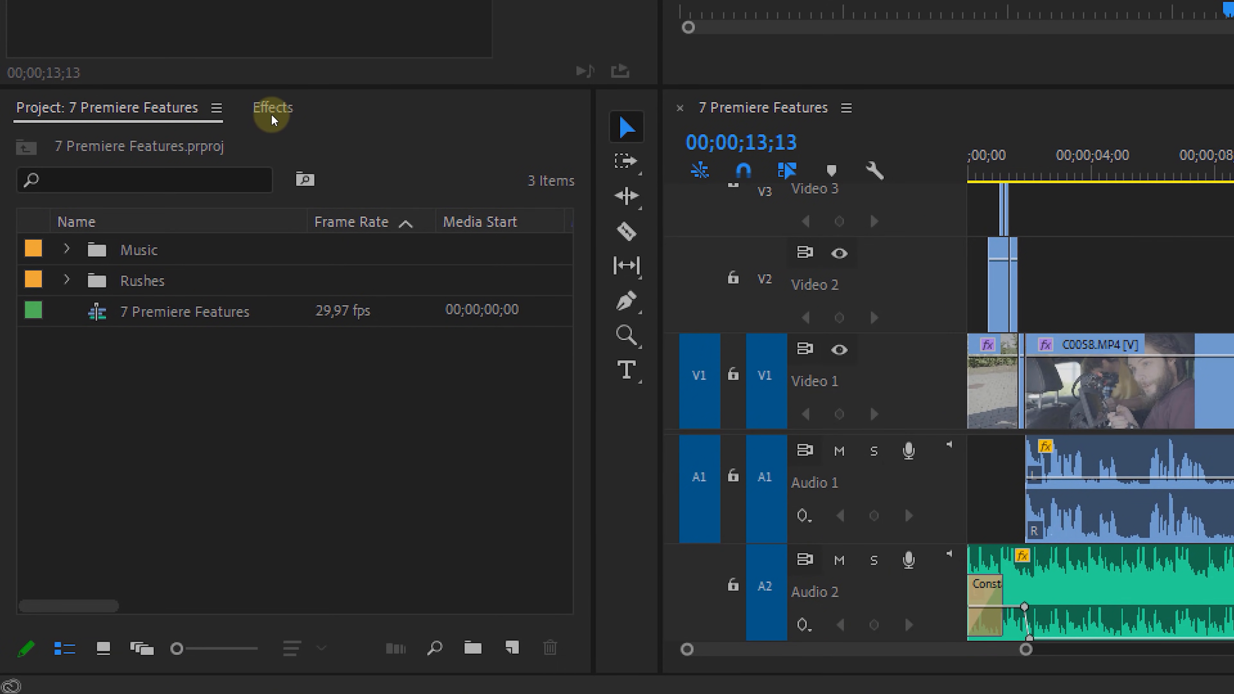
# - Create a My Effects custom bin and add Warp Stabilizer, Transform, Crop and Lumetri Color to it
pyautogui.click(272, 108)
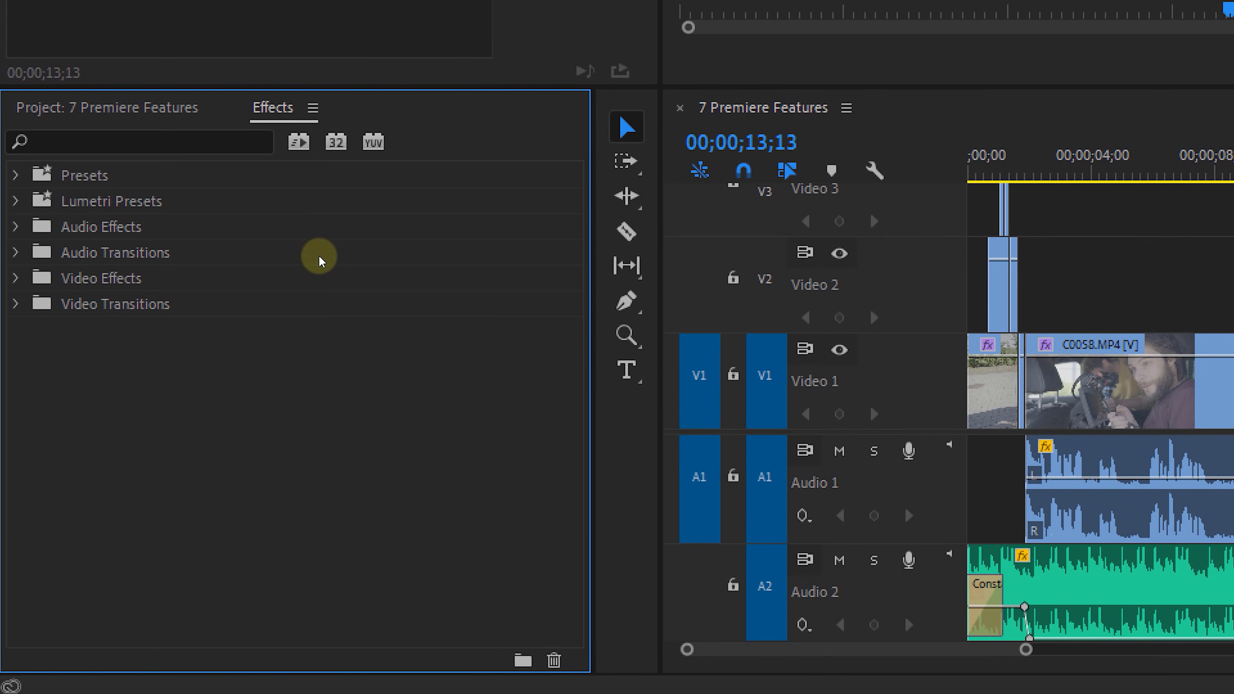
pyautogui.click(522, 659)
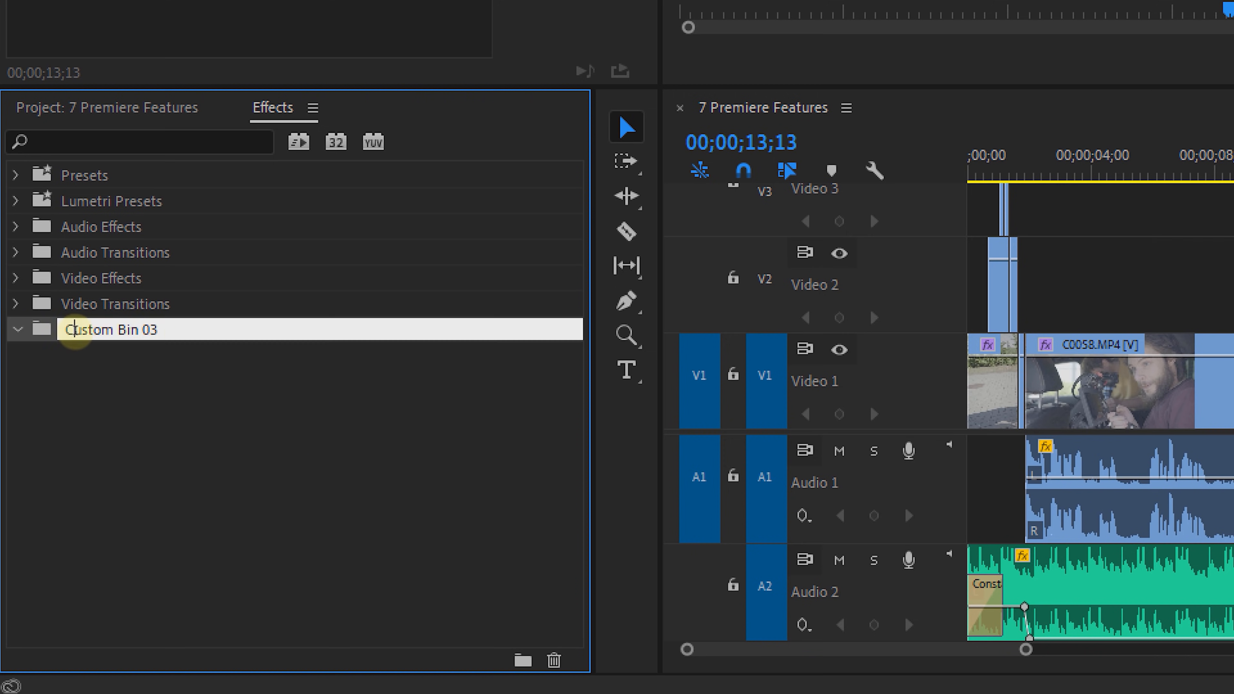
pyautogui.write('warp st')
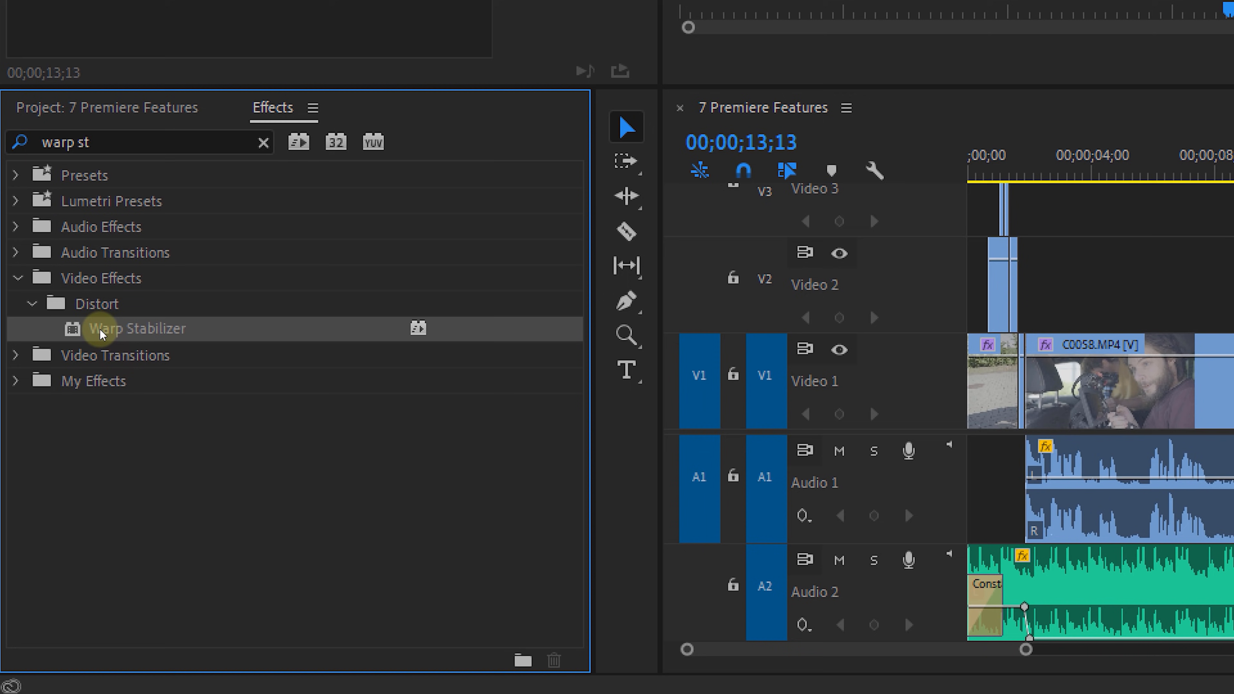
pyautogui.write('transform')
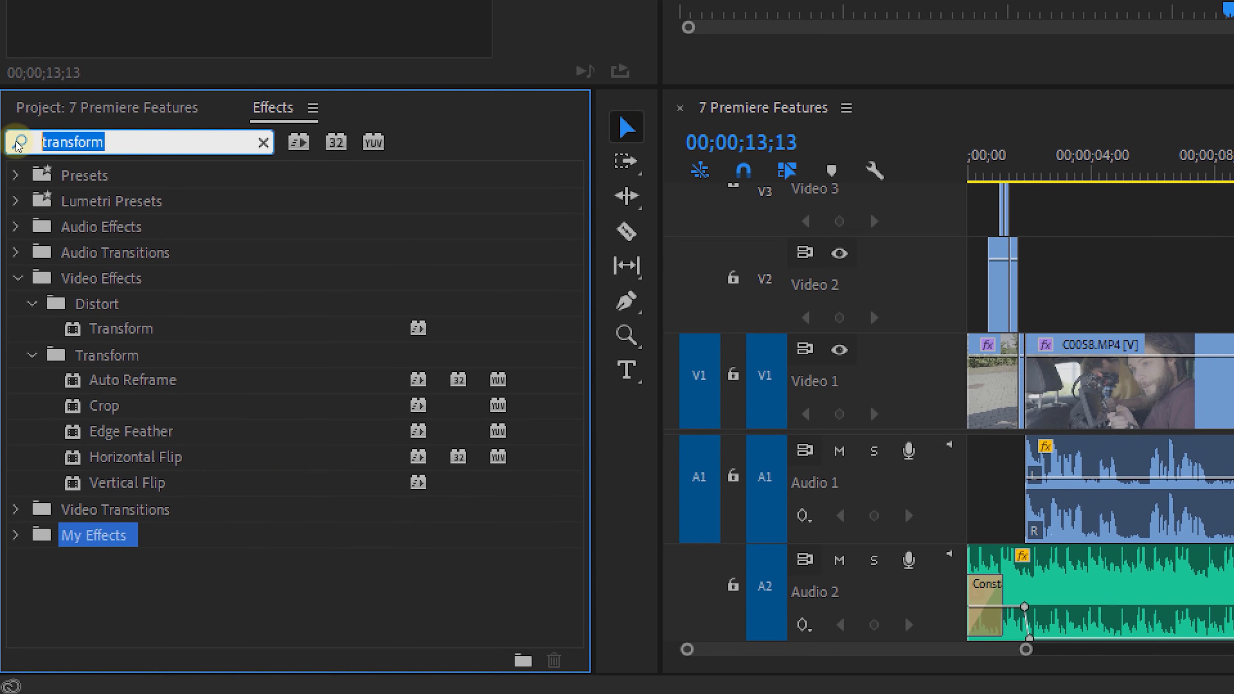
pyautogui.click(263, 143)
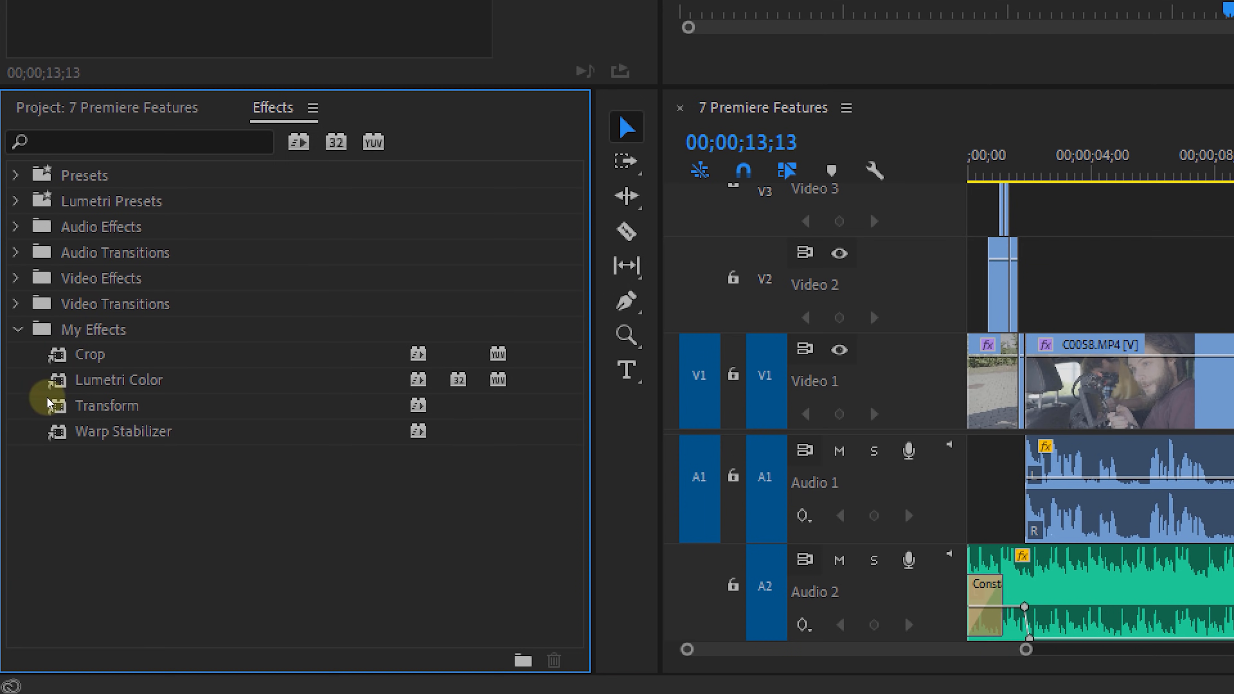
pyautogui.moveTo(203, 452)
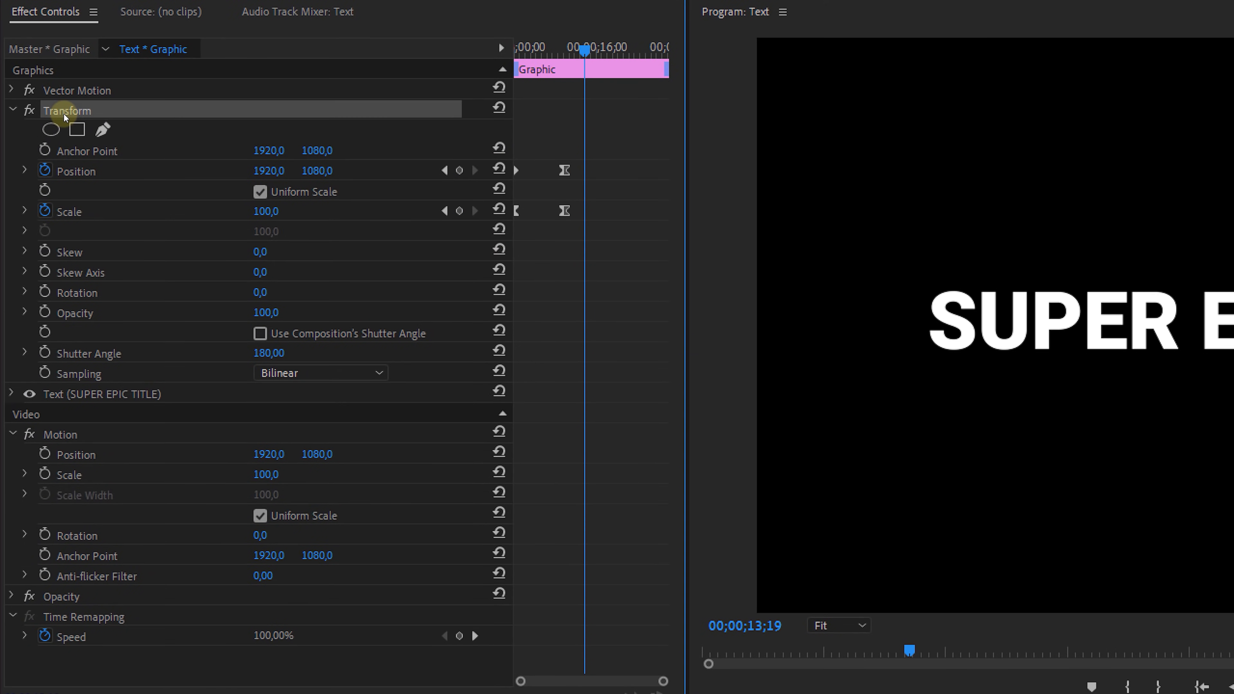
# - Save the title's Transform effect as a preset named 'Intro - scale' of type Scale
pyautogui.rightClick(68, 109)
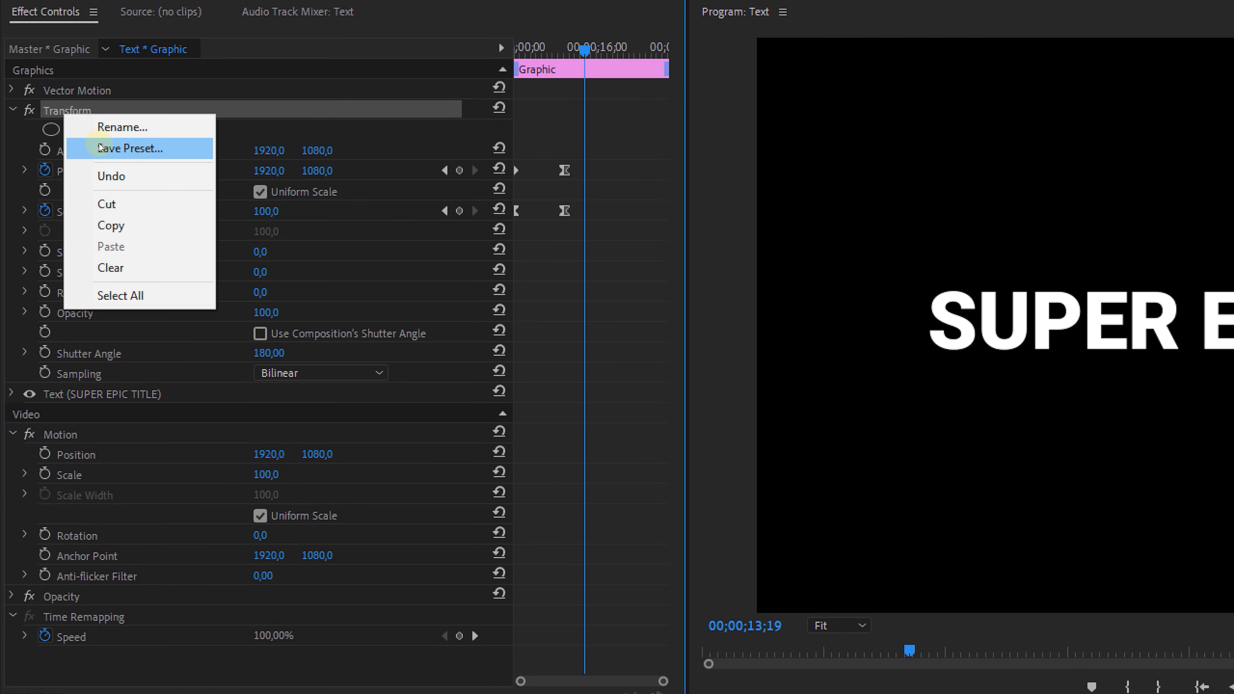
pyautogui.click(130, 148)
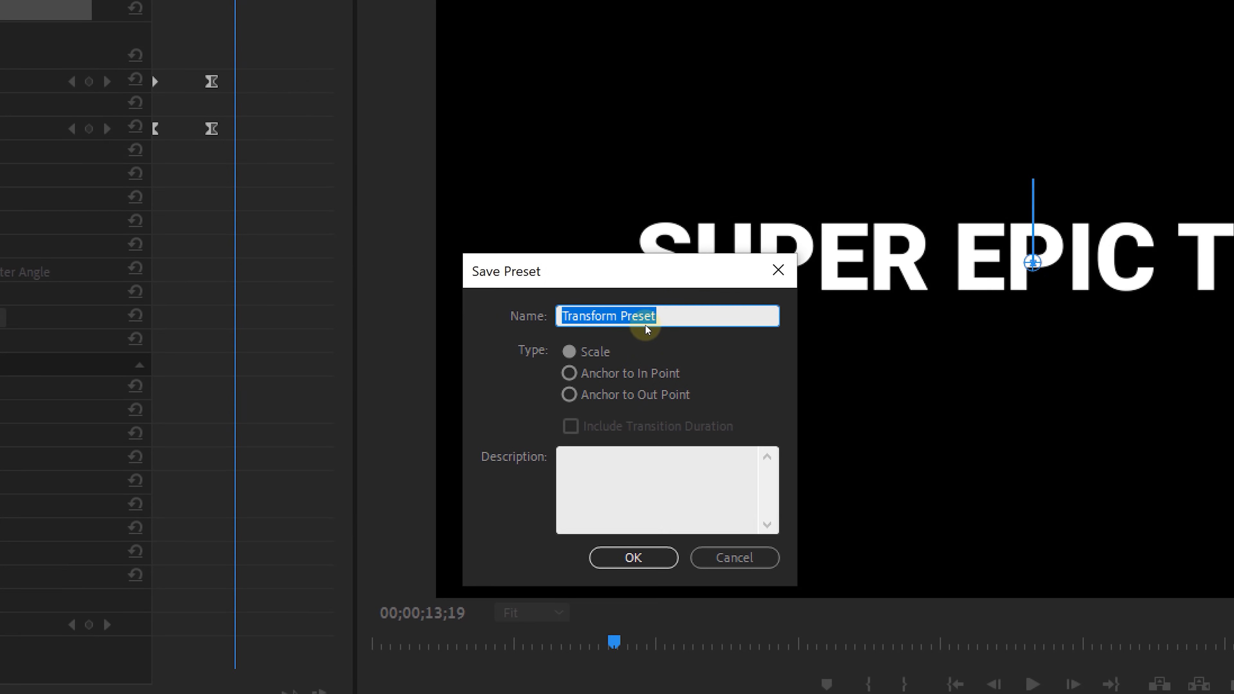
pyautogui.write('Intro - sc')
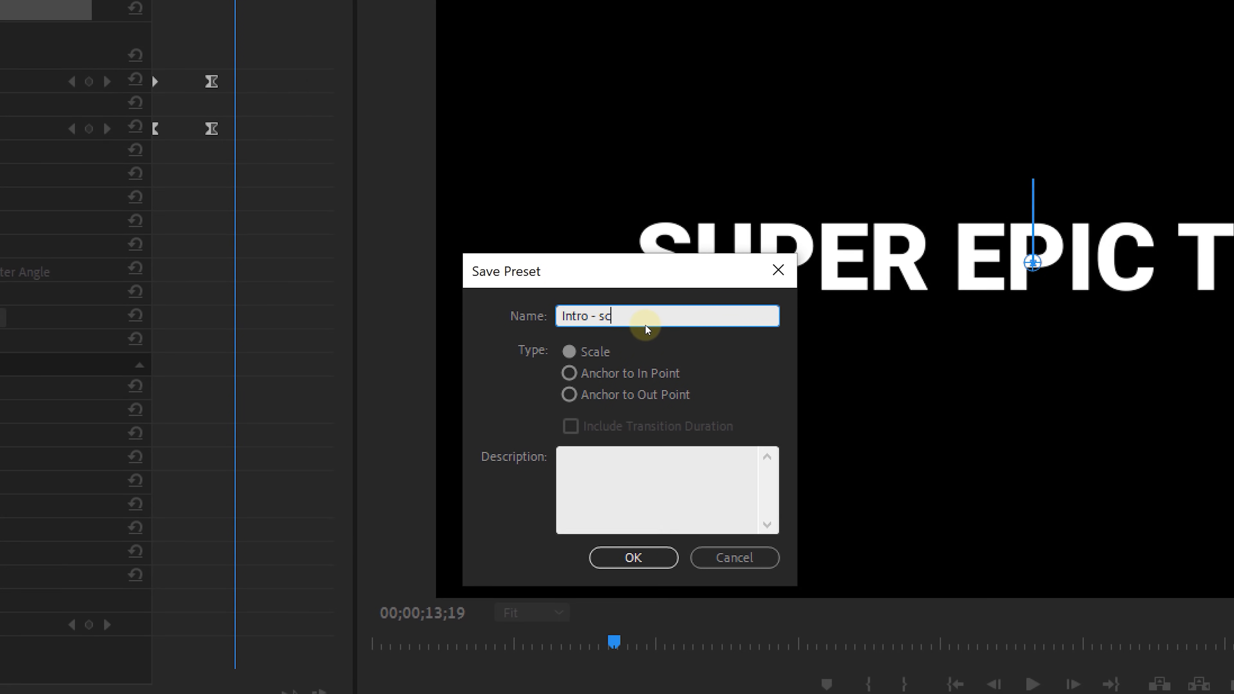
pyautogui.write('ale')
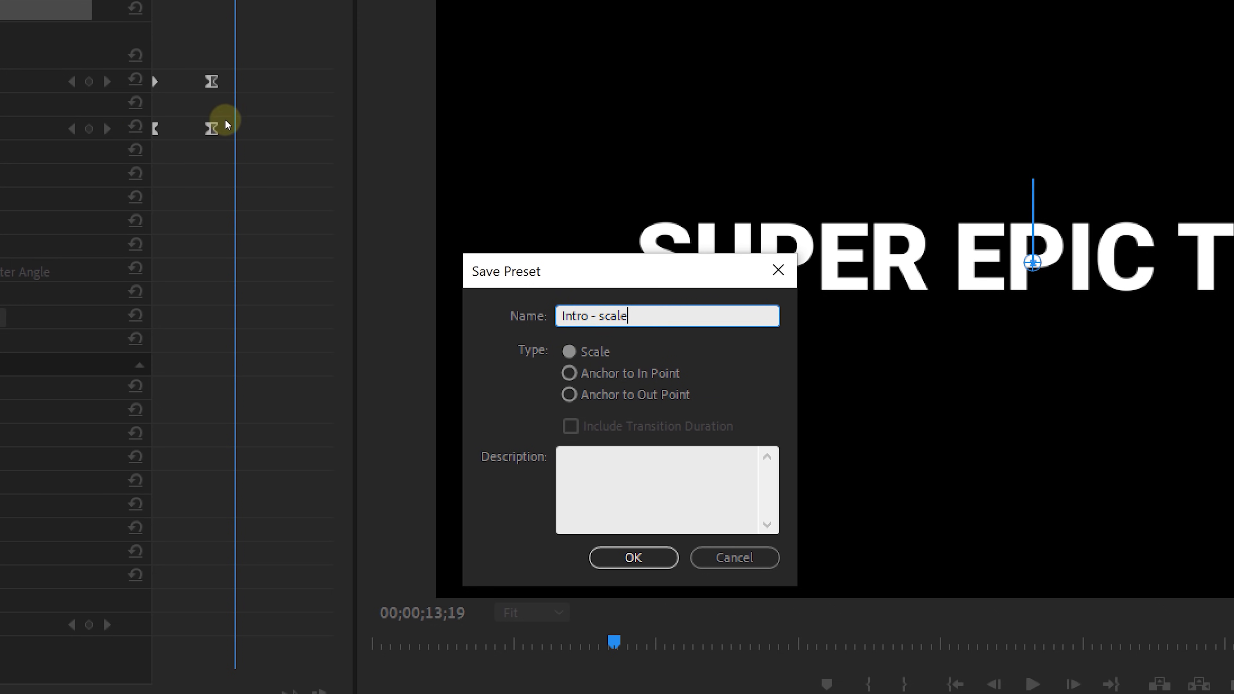
pyautogui.moveTo(222, 154)
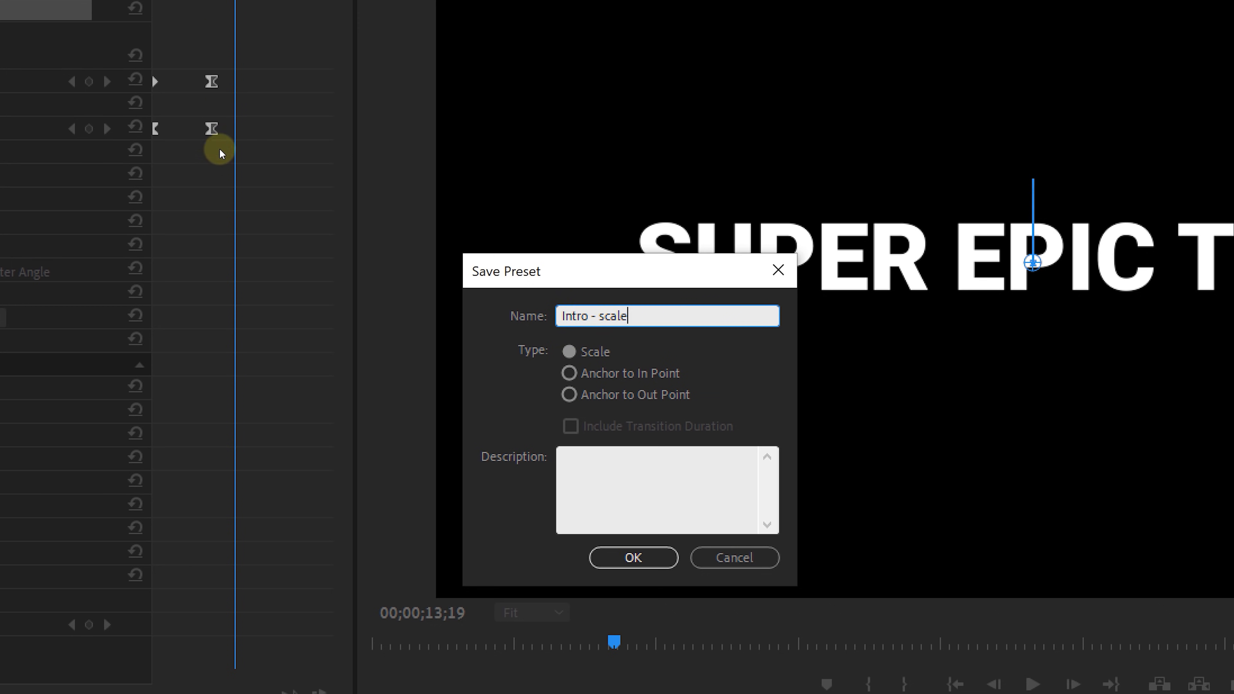
pyautogui.click(632, 557)
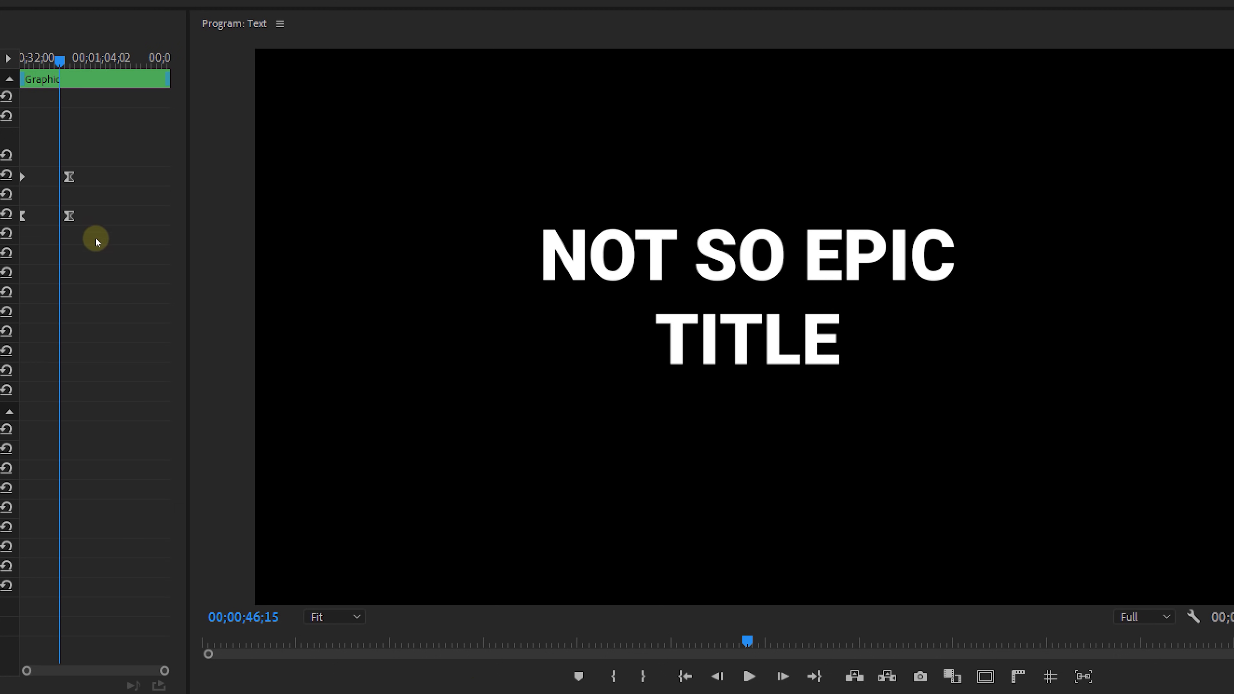
pyautogui.moveTo(70, 215)
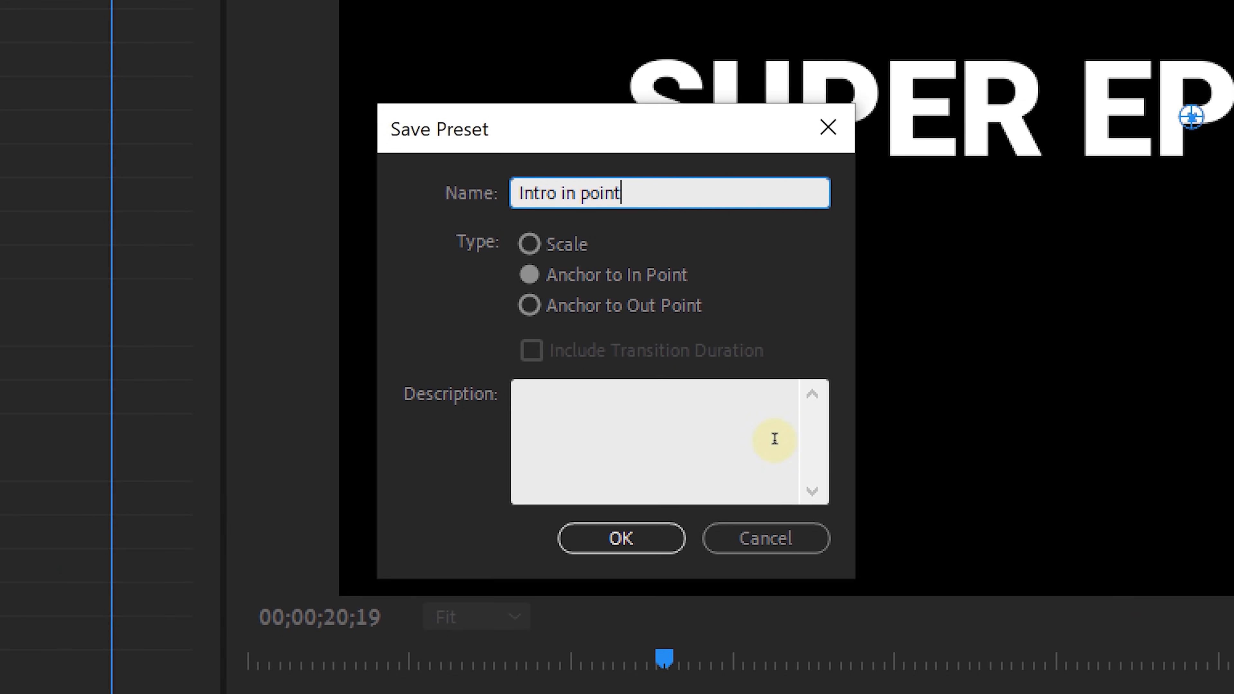
# - Save further Transform presets anchored to the in point and to the out point of the NOT SO EPIC title
pyautogui.click(620, 538)
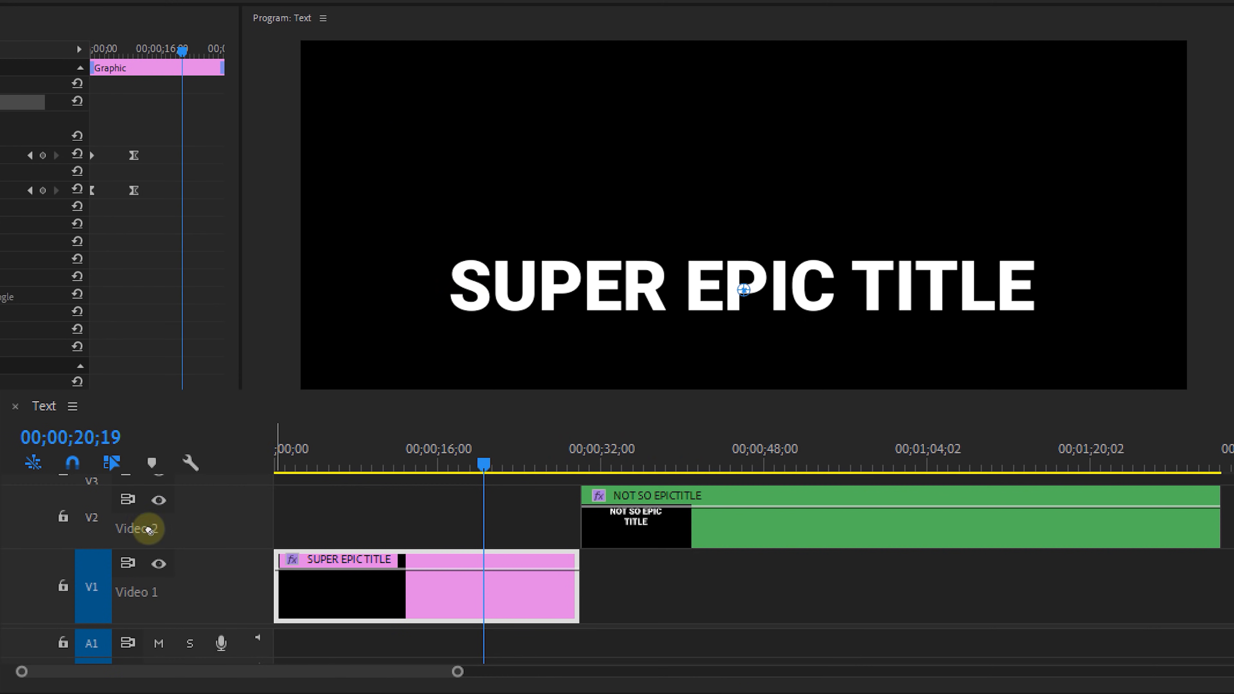
pyautogui.click(578, 464)
pyautogui.write('Intro out point')
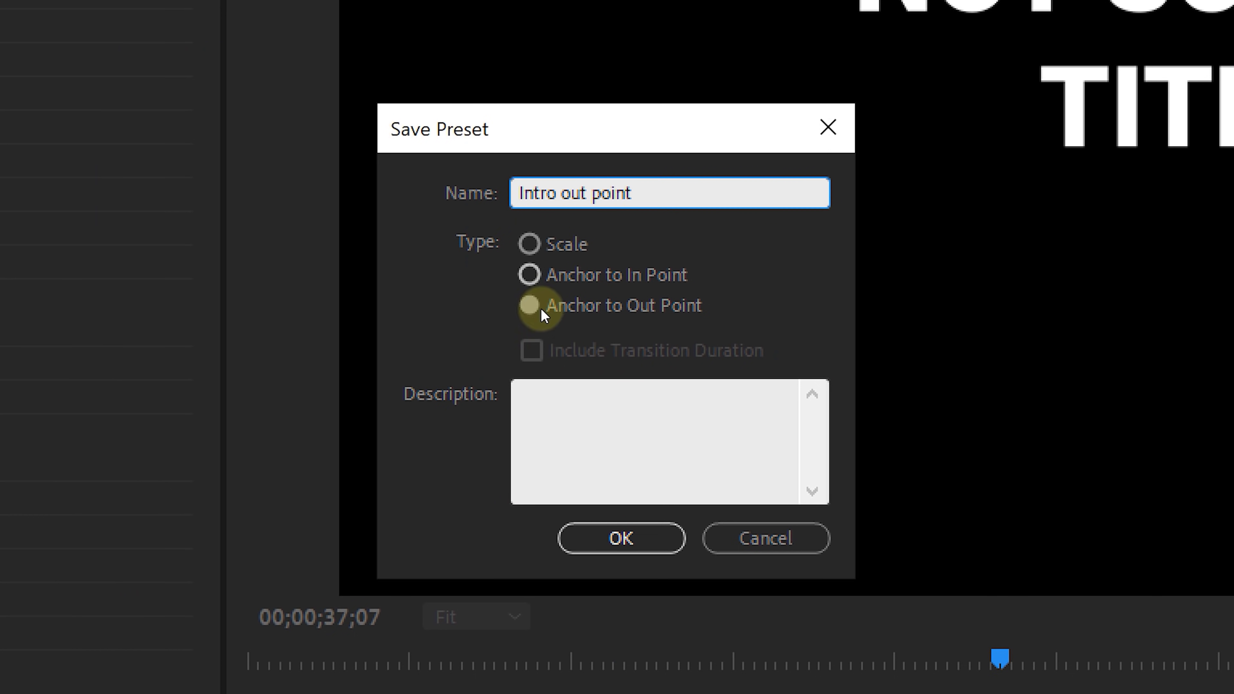
pyautogui.click(621, 538)
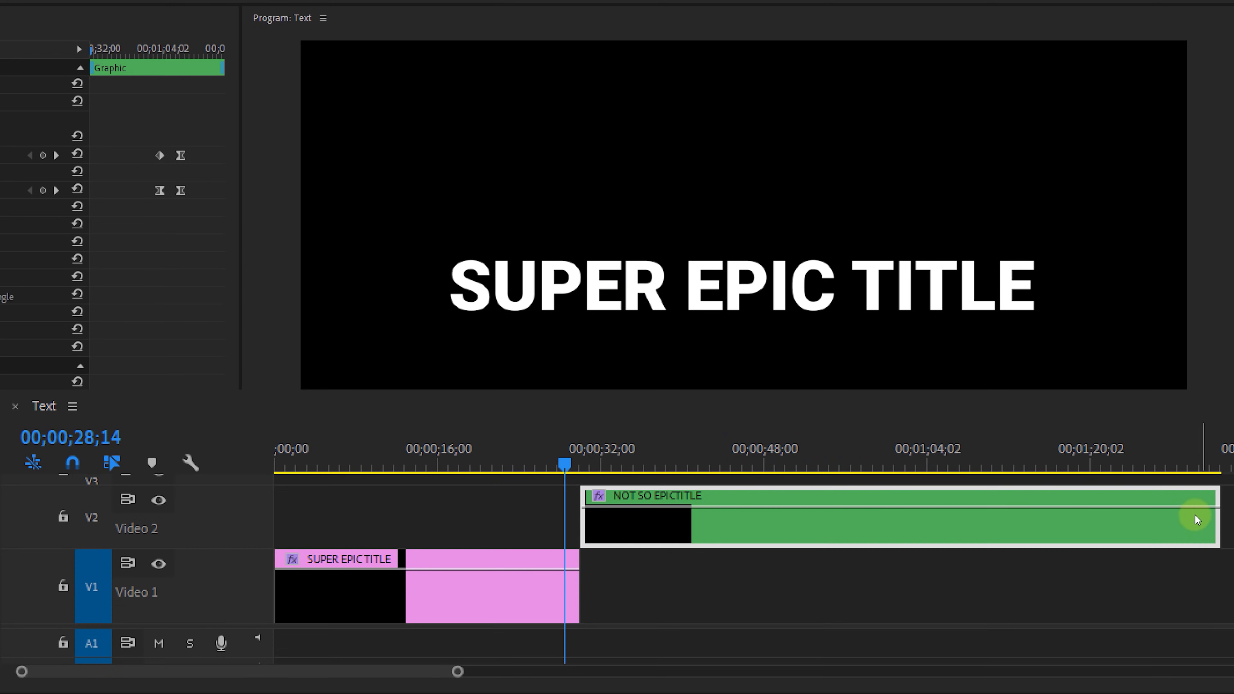
pyautogui.click(1177, 466)
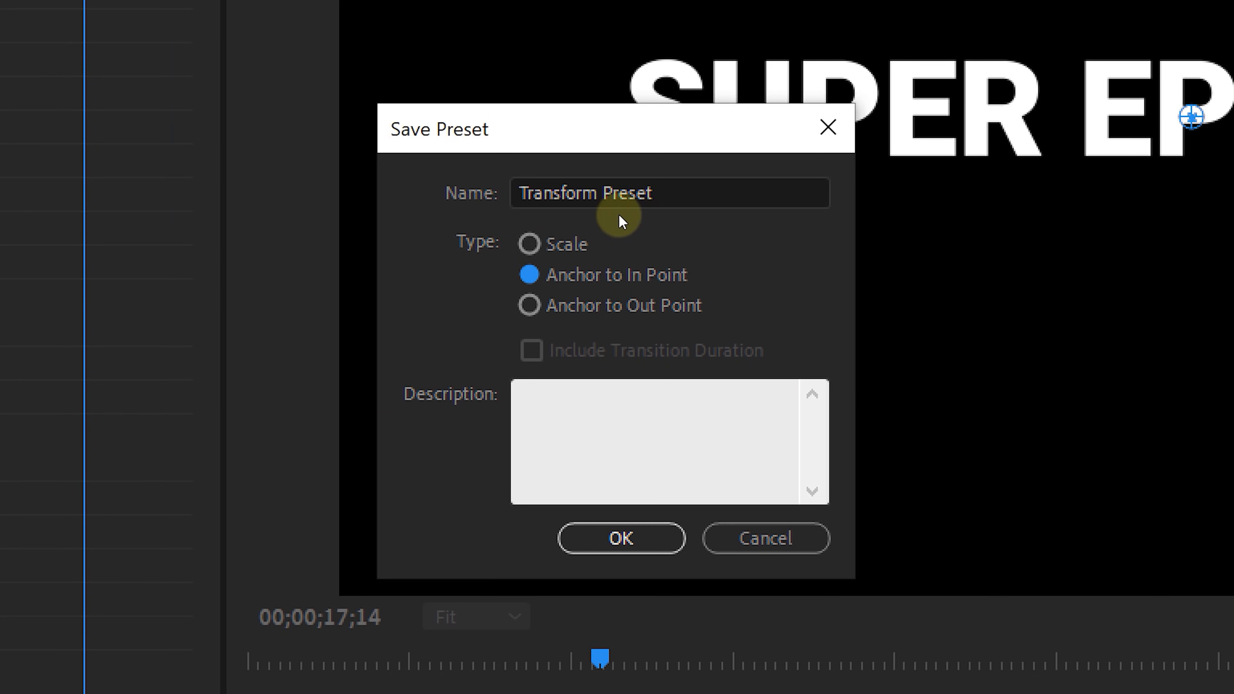
pyautogui.click(620, 537)
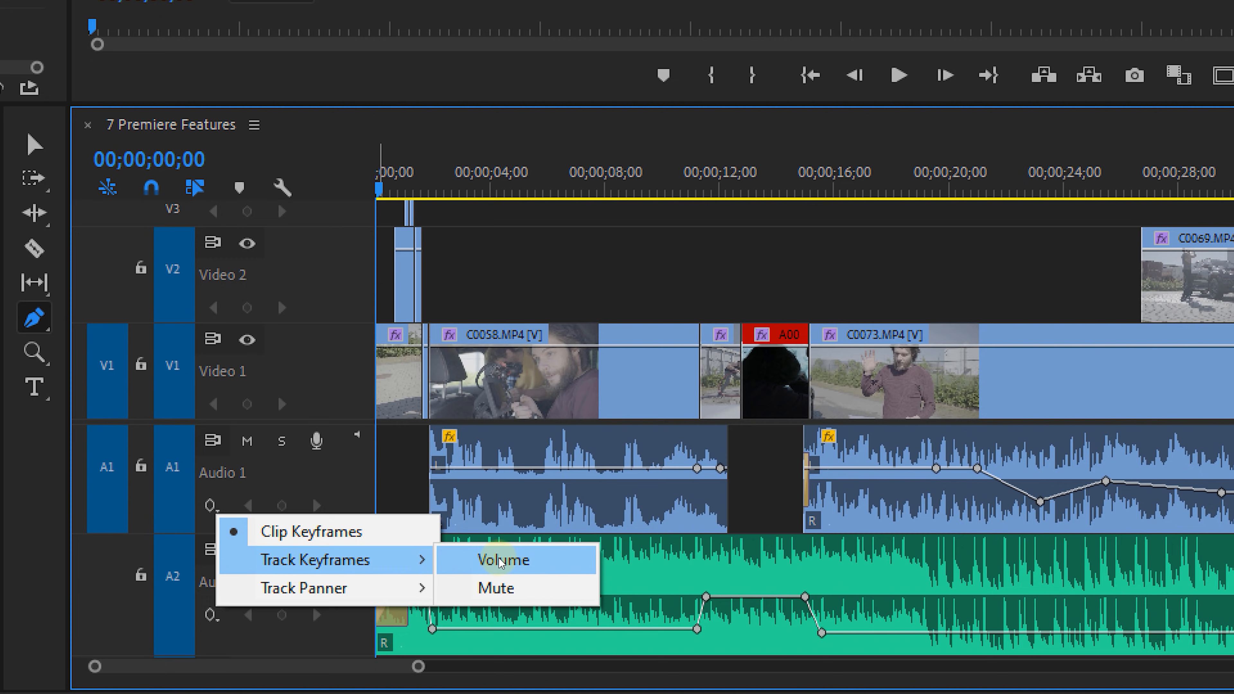
# - Show Audio 1's track-level Volume keyframes, then switch the track back to clip keyframes
pyautogui.click(502, 560)
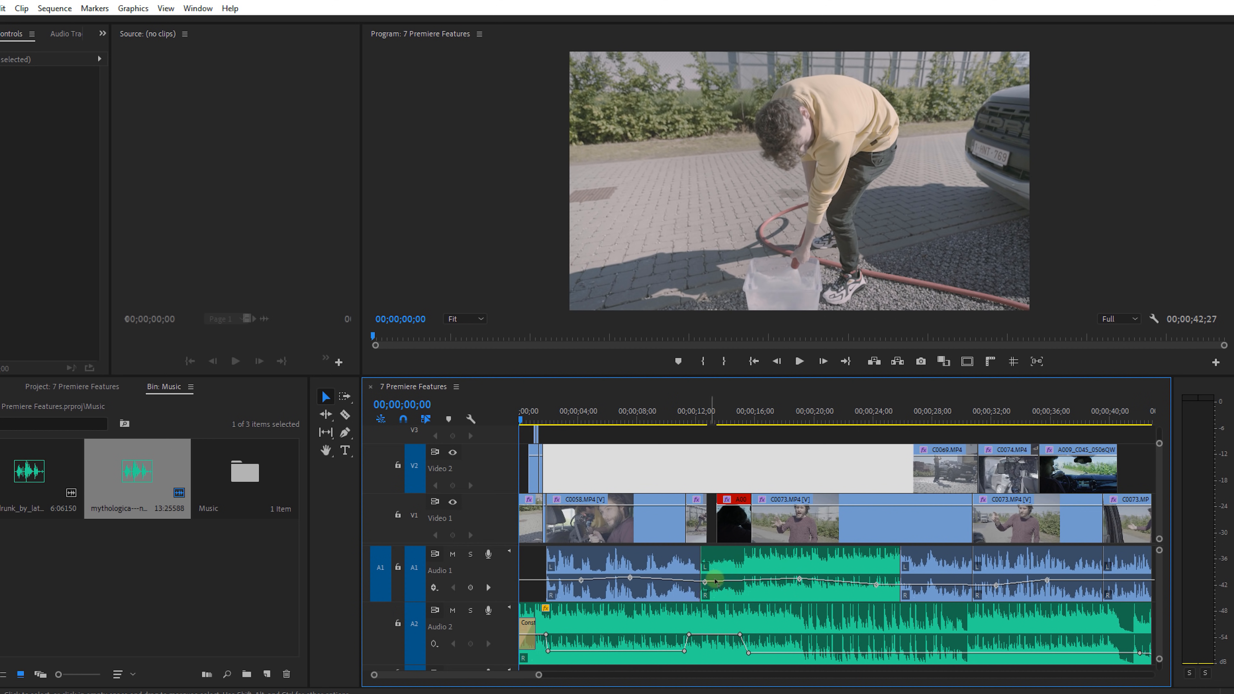
pyautogui.press('`')
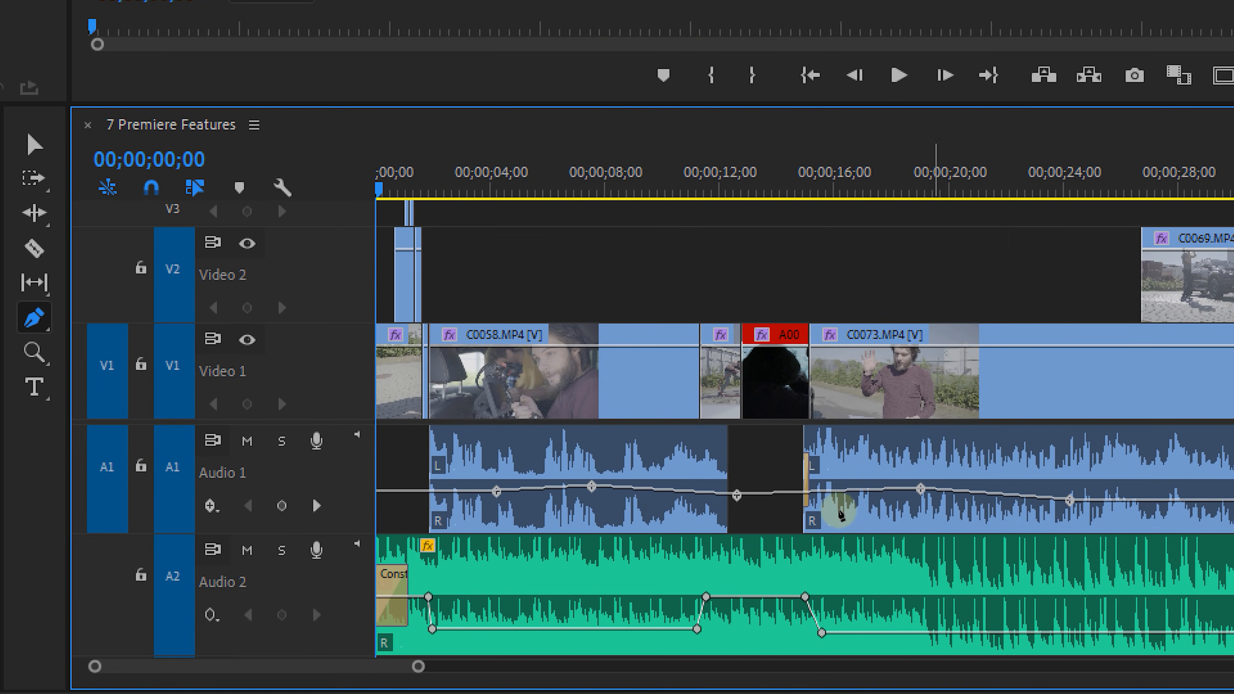
pyautogui.click(210, 505)
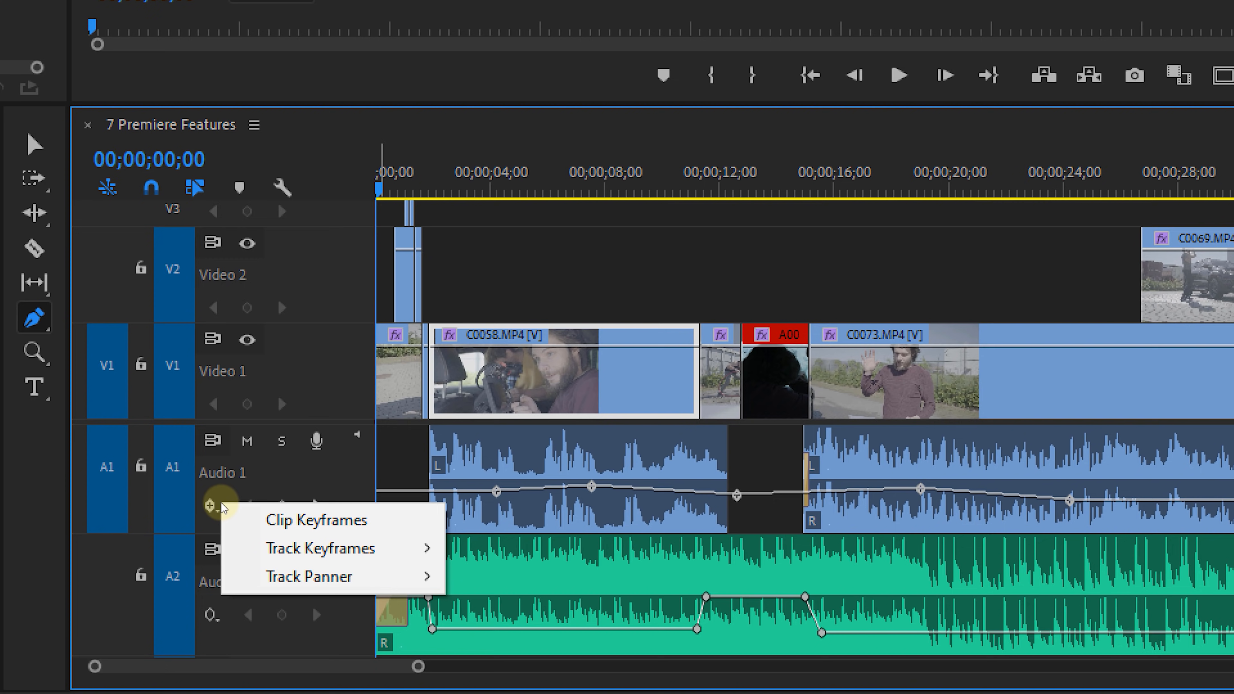
pyautogui.click(316, 520)
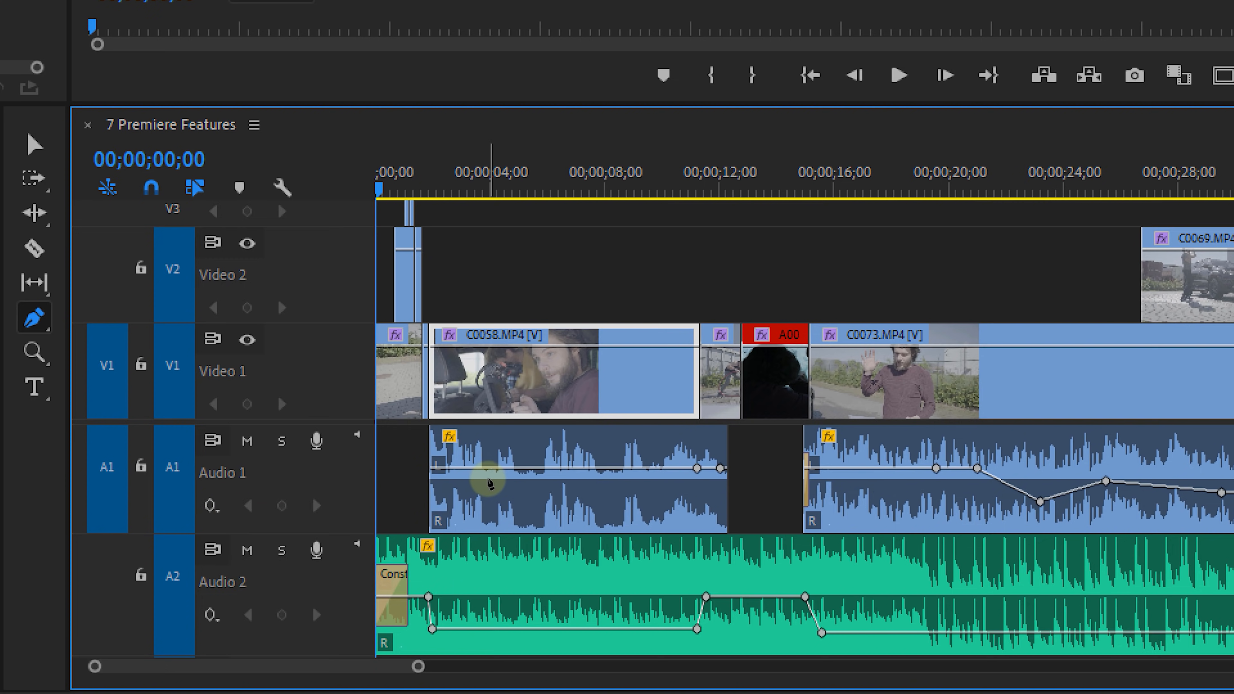